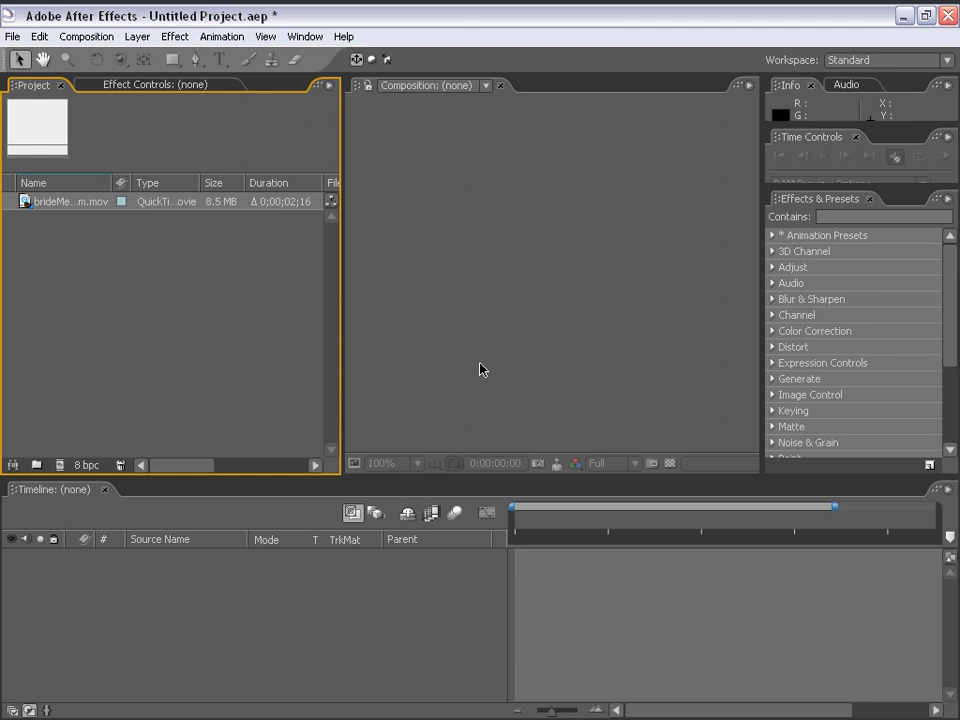
mouse_move(196, 338)
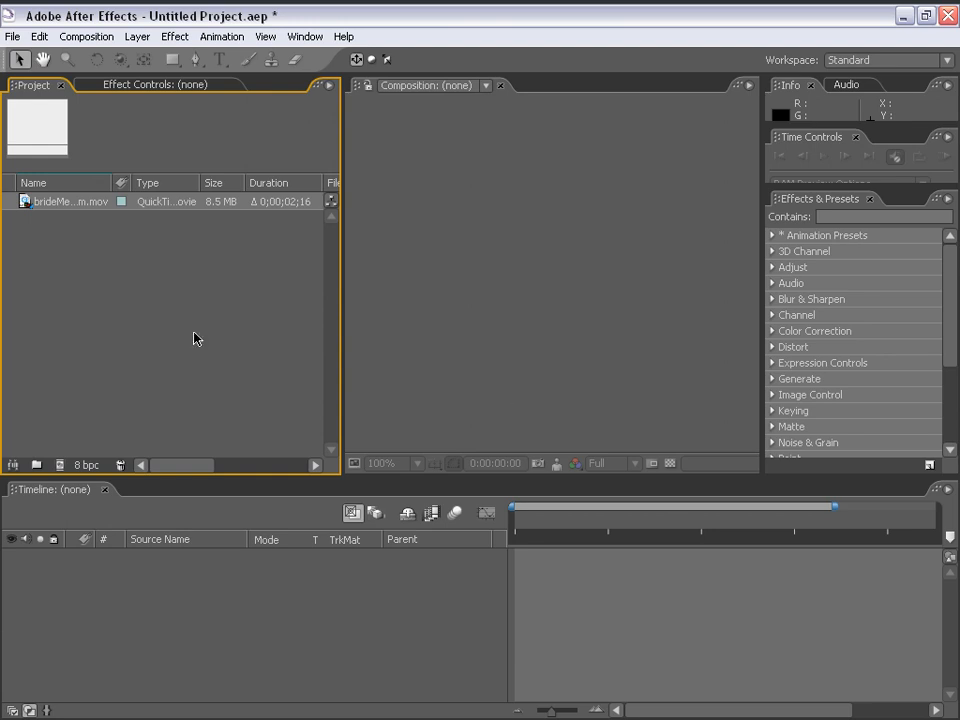
Step: Create a composition from the bride clip and fit the whole frame in the viewer at 50%
drag(338, 244, 308, 244)
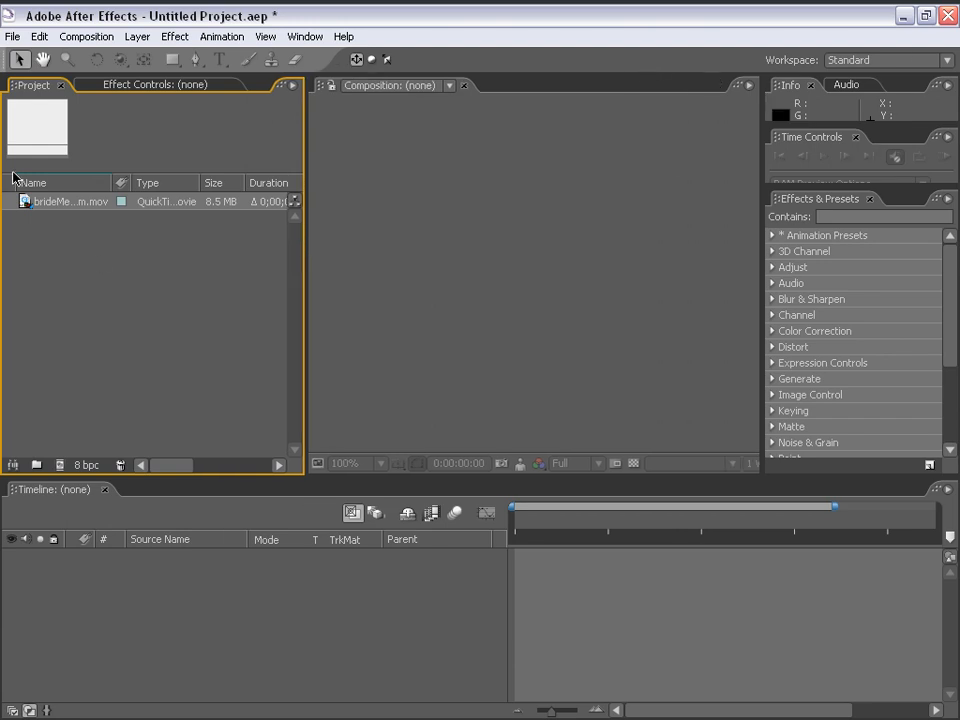
click(68, 200)
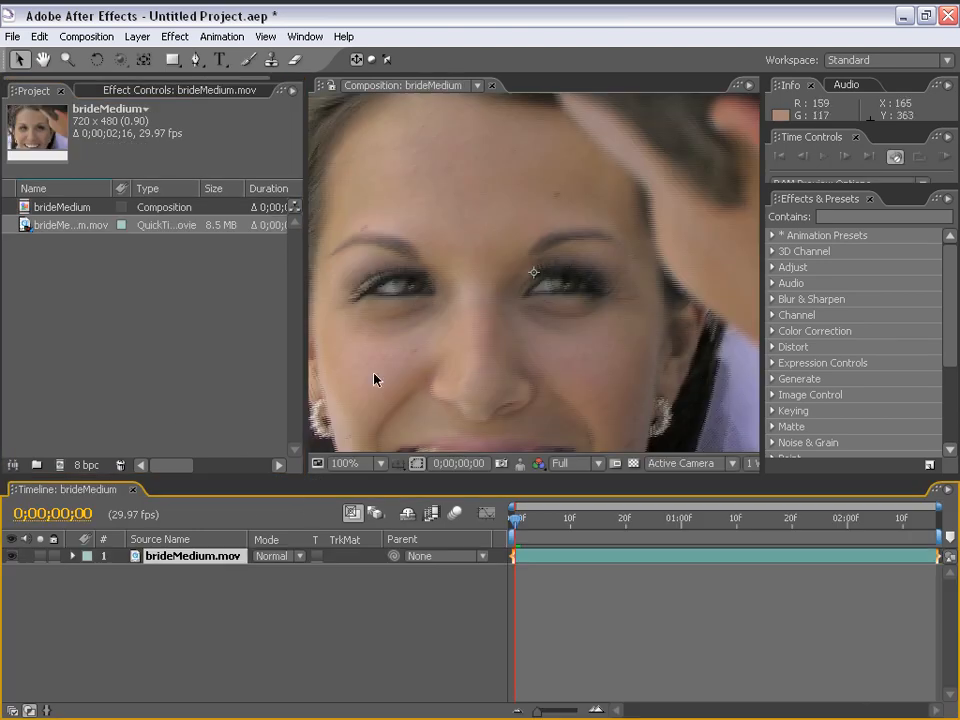
click(344, 464)
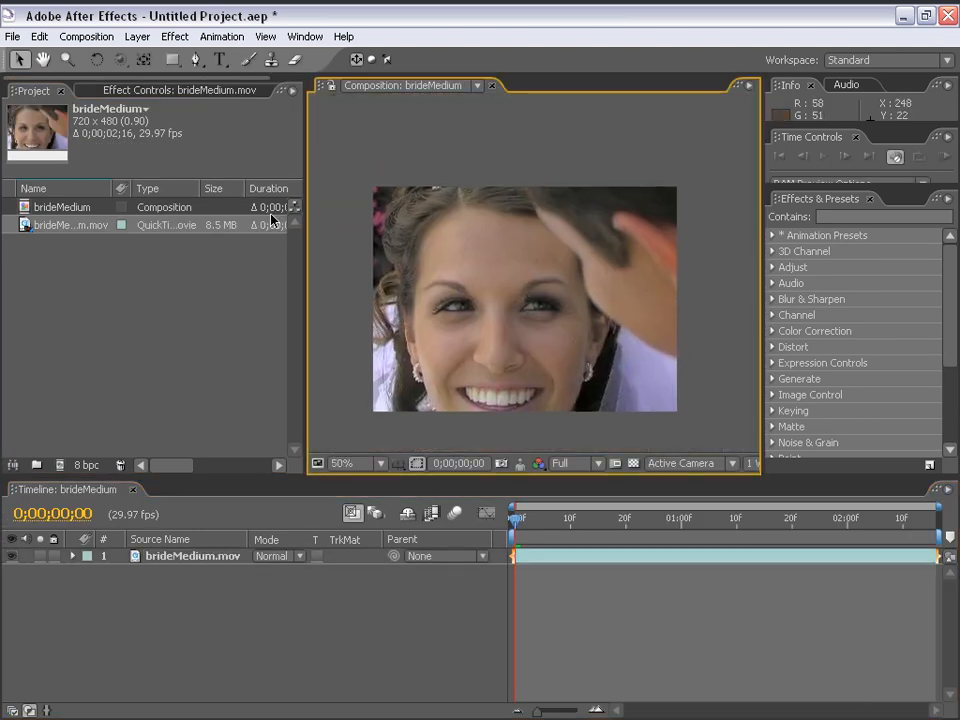
mouse_move(530, 304)
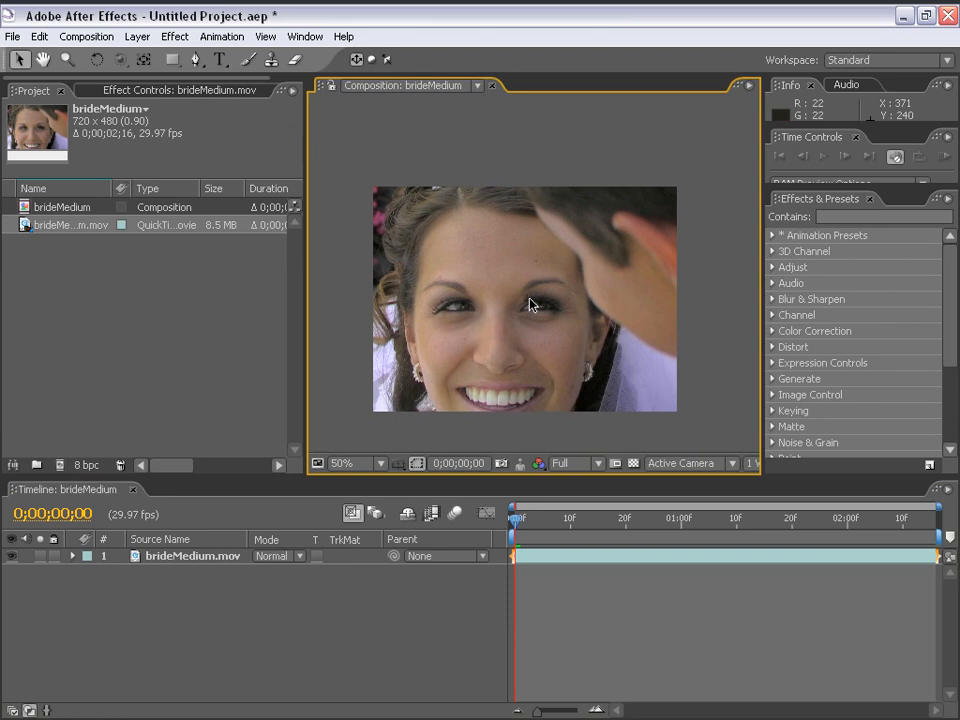
mouse_move(600, 604)
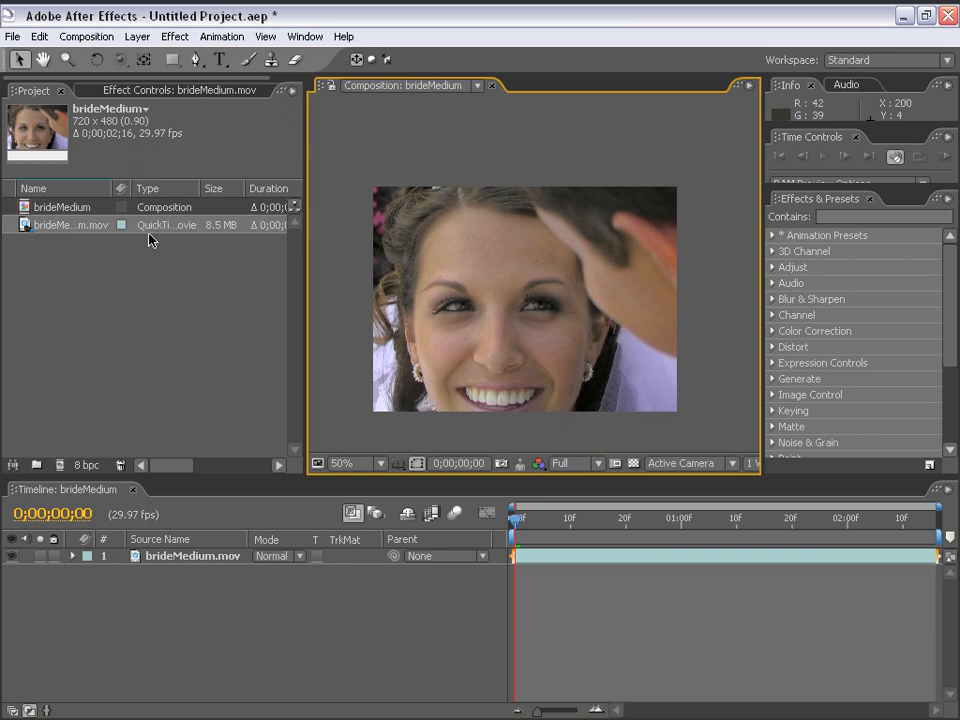
mouse_move(350, 180)
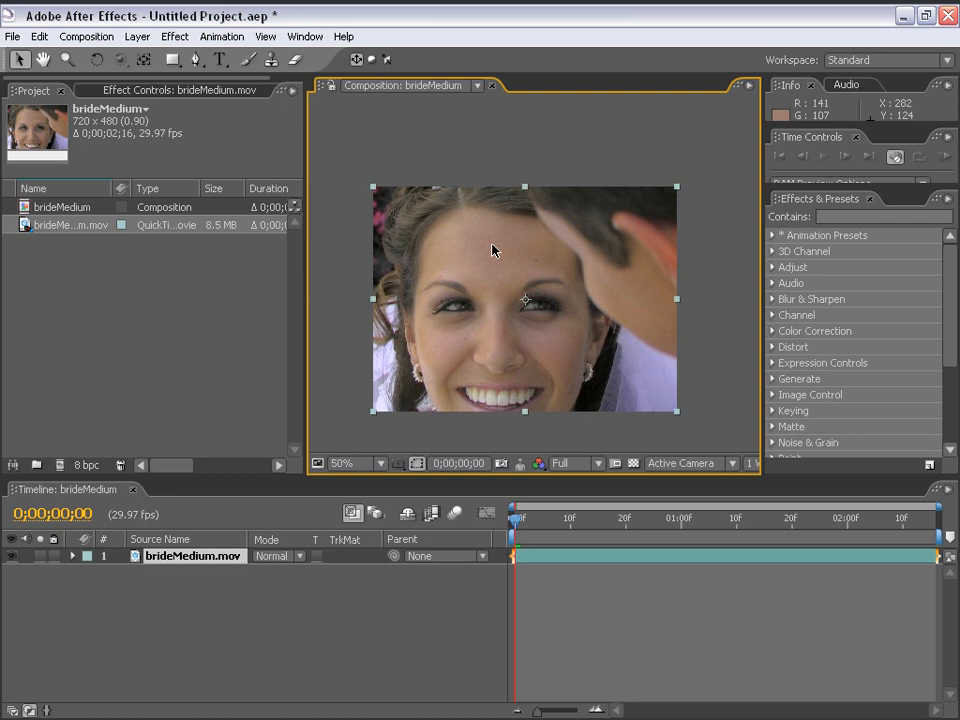
mouse_move(62, 466)
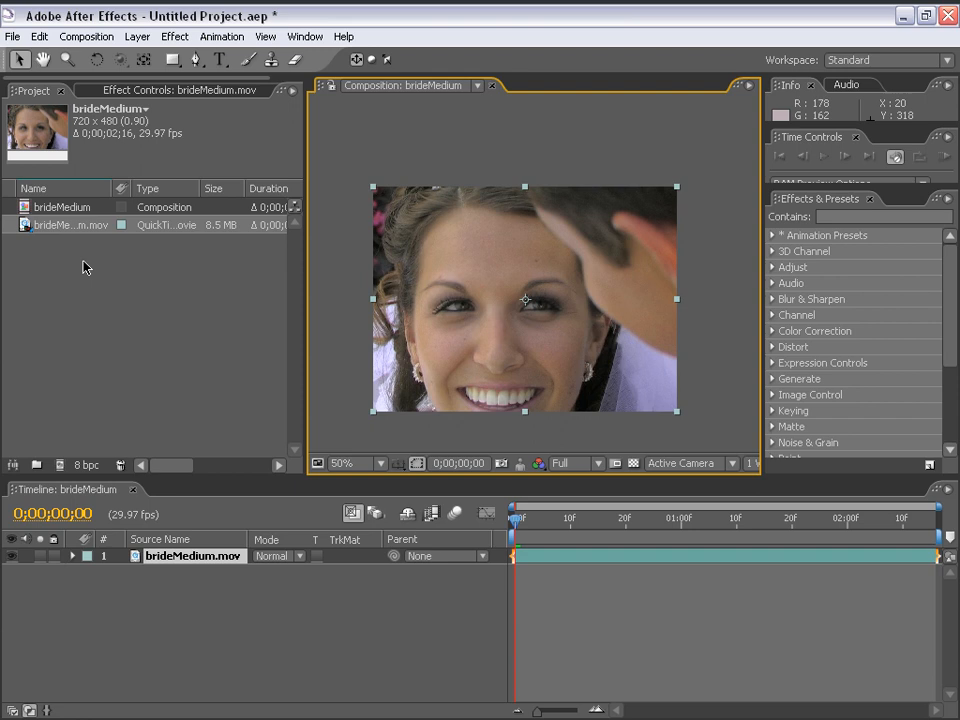
click(70, 224)
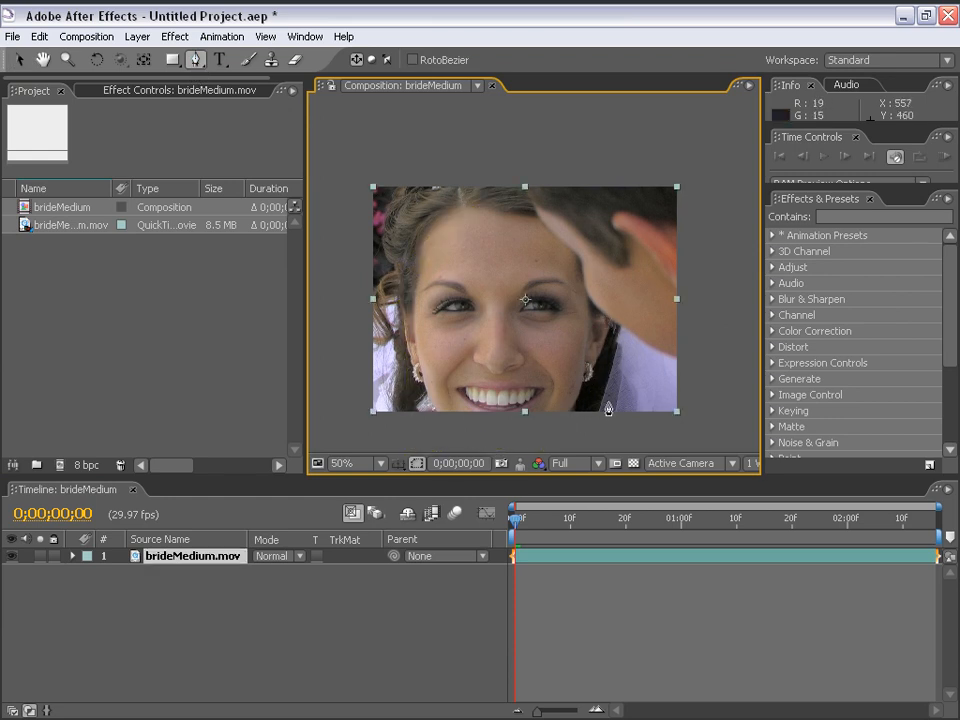
Step: Apply CC Threshold RGB (searched as 'thre') to the top bride copy with Red Threshold 104
click(544, 564)
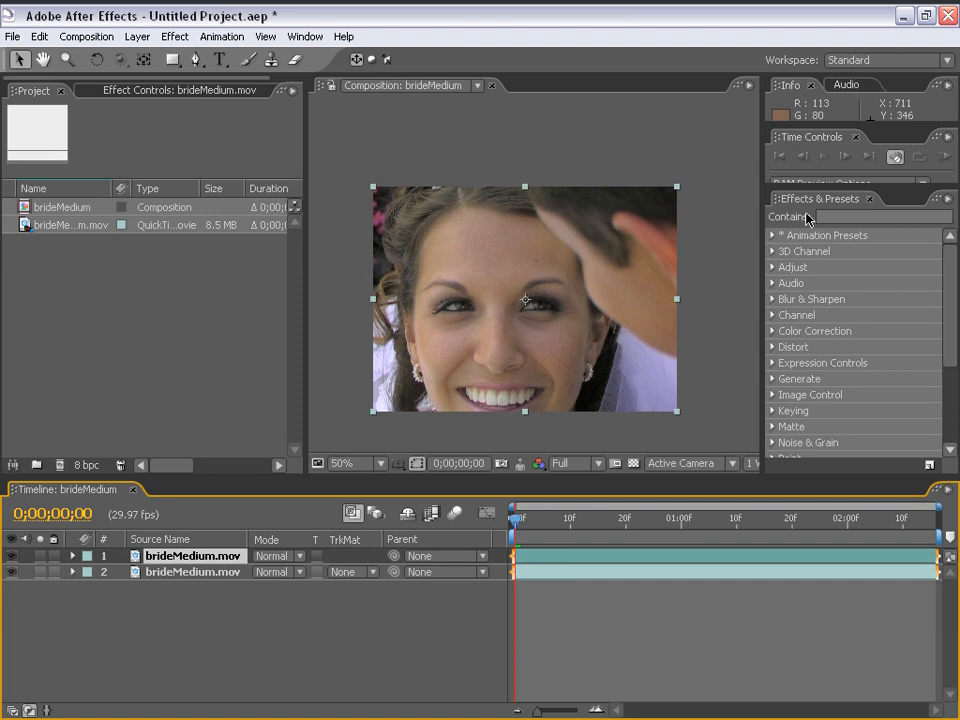
text(thre)
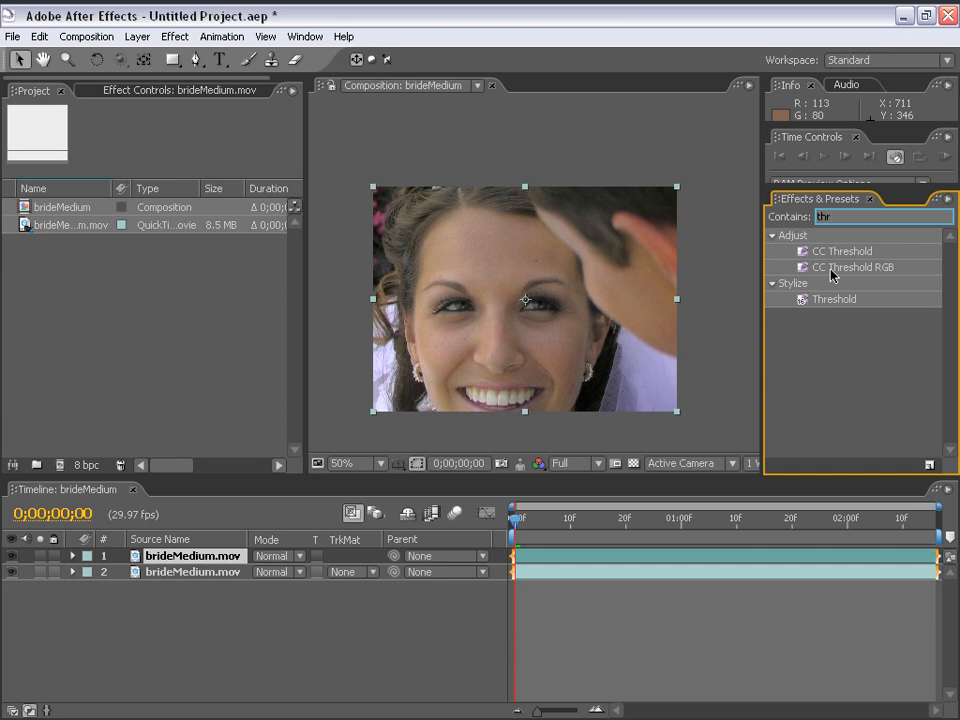
click(852, 268)
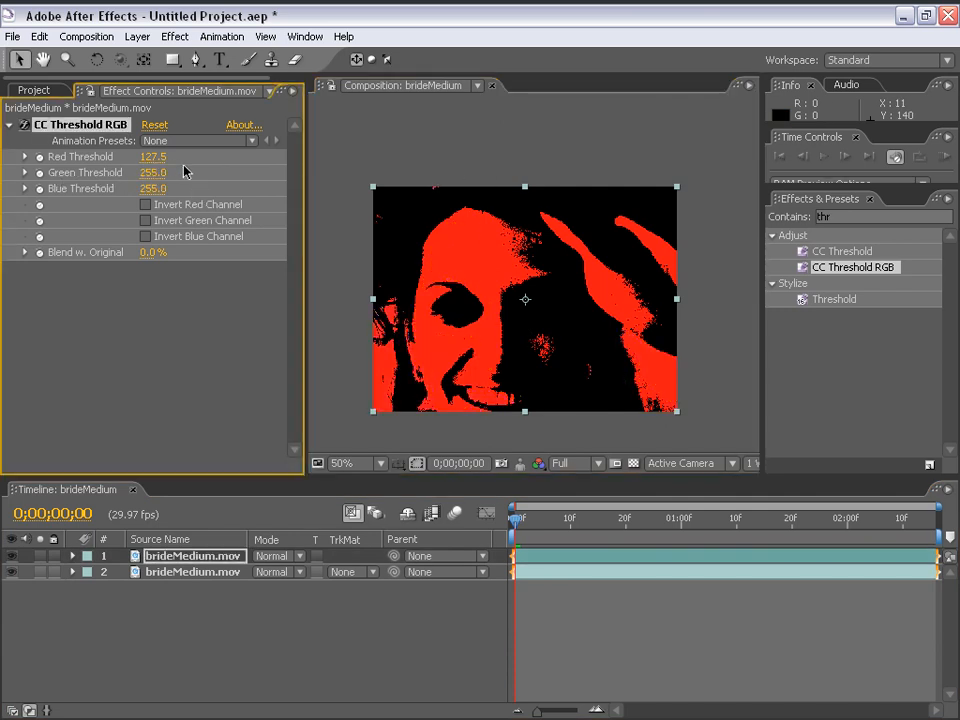
mouse_move(76, 178)
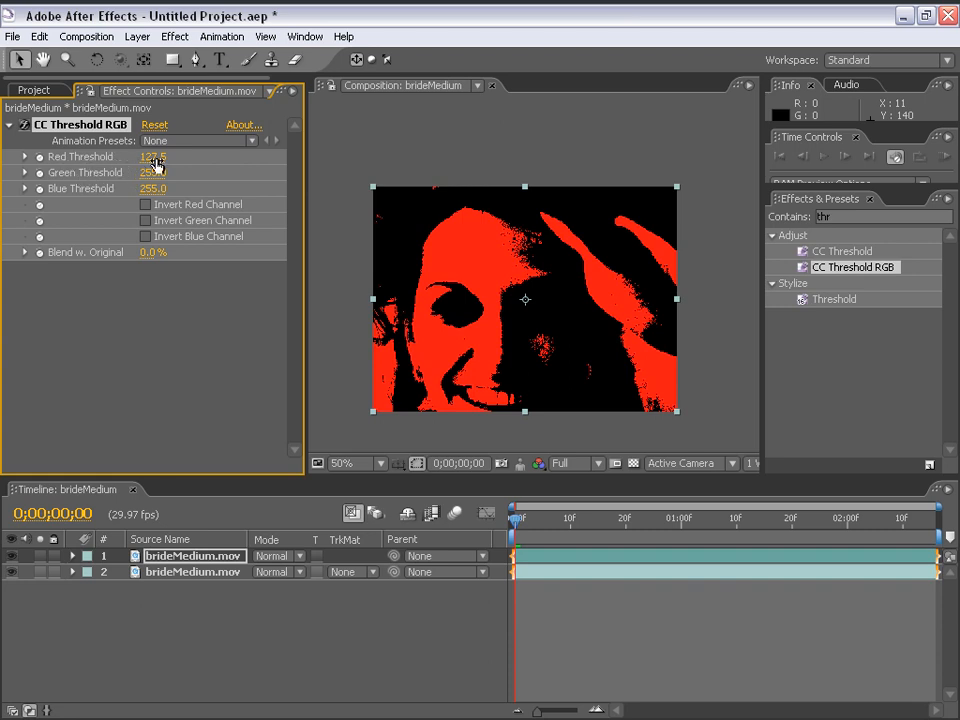
drag(152, 156, 148, 156)
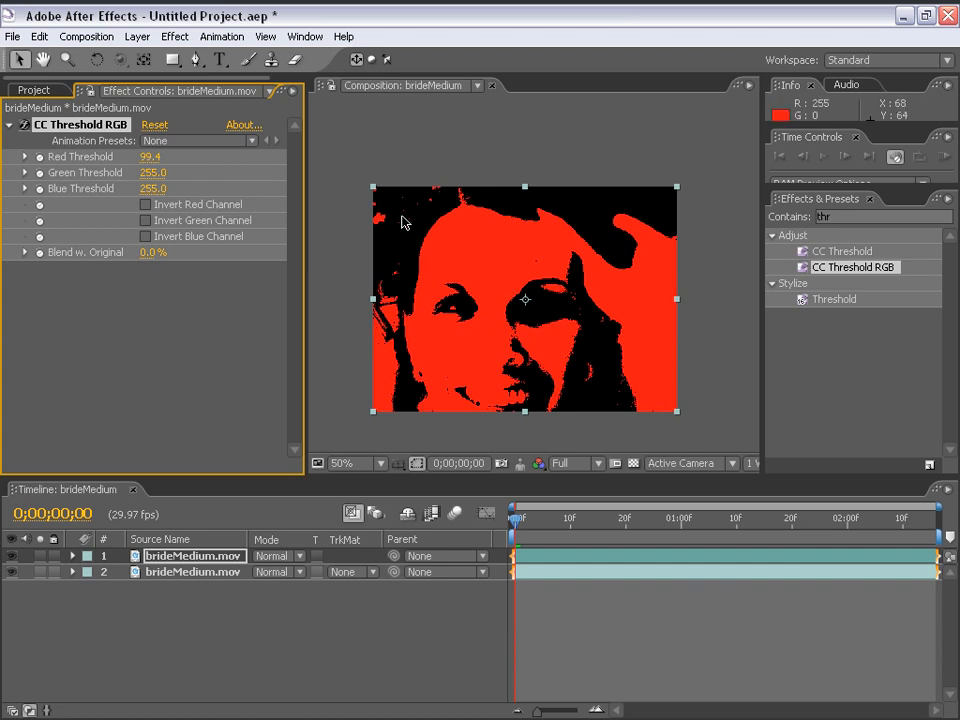
mouse_move(538, 206)
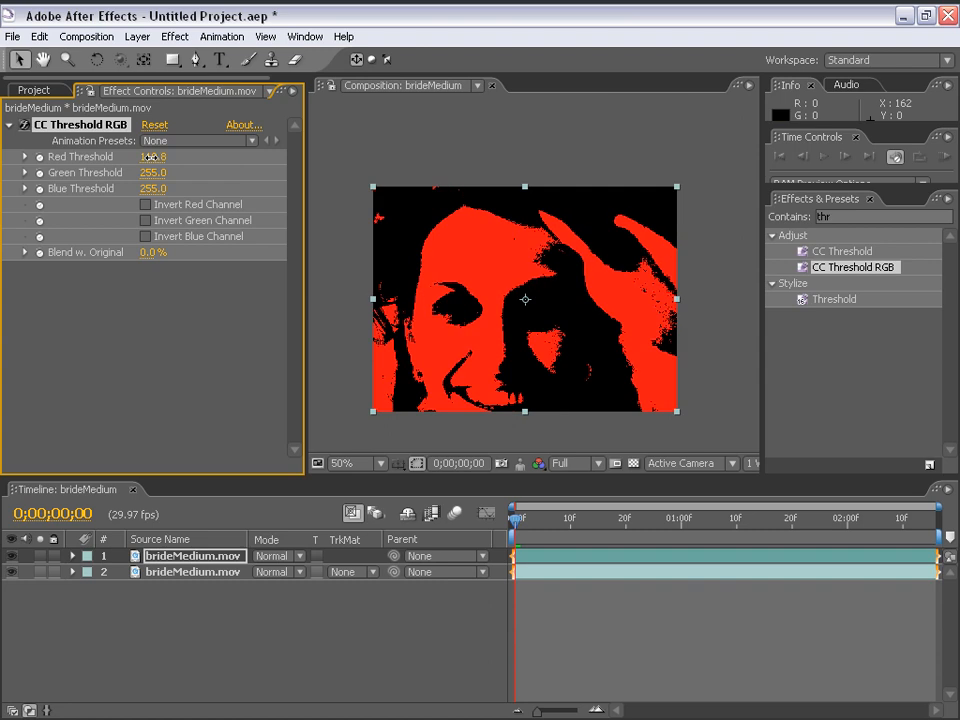
drag(160, 156, 150, 156)
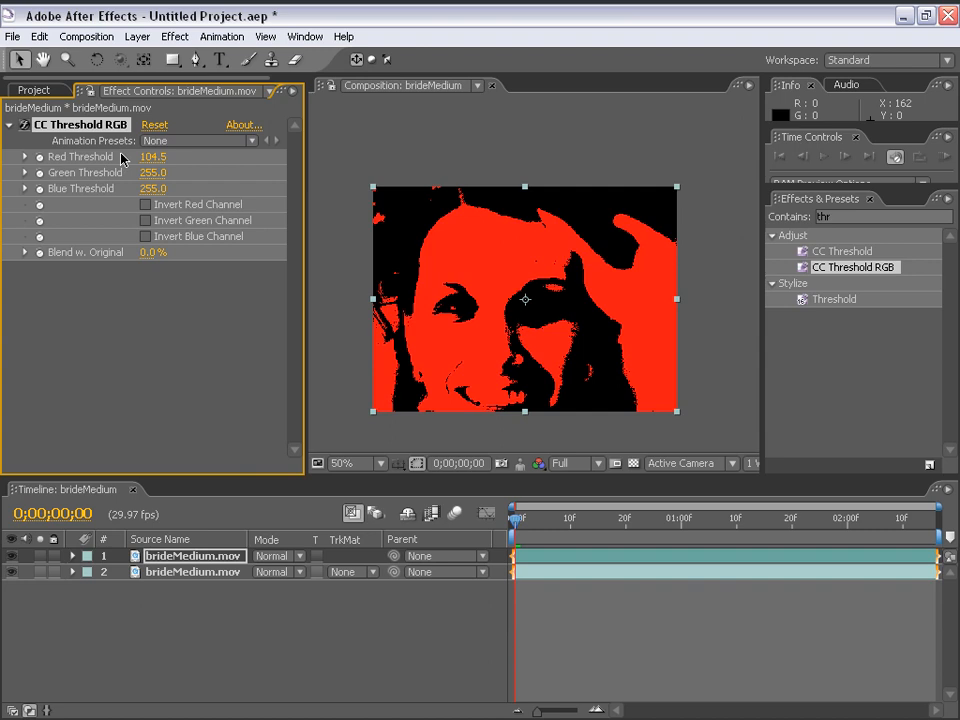
mouse_move(624, 648)
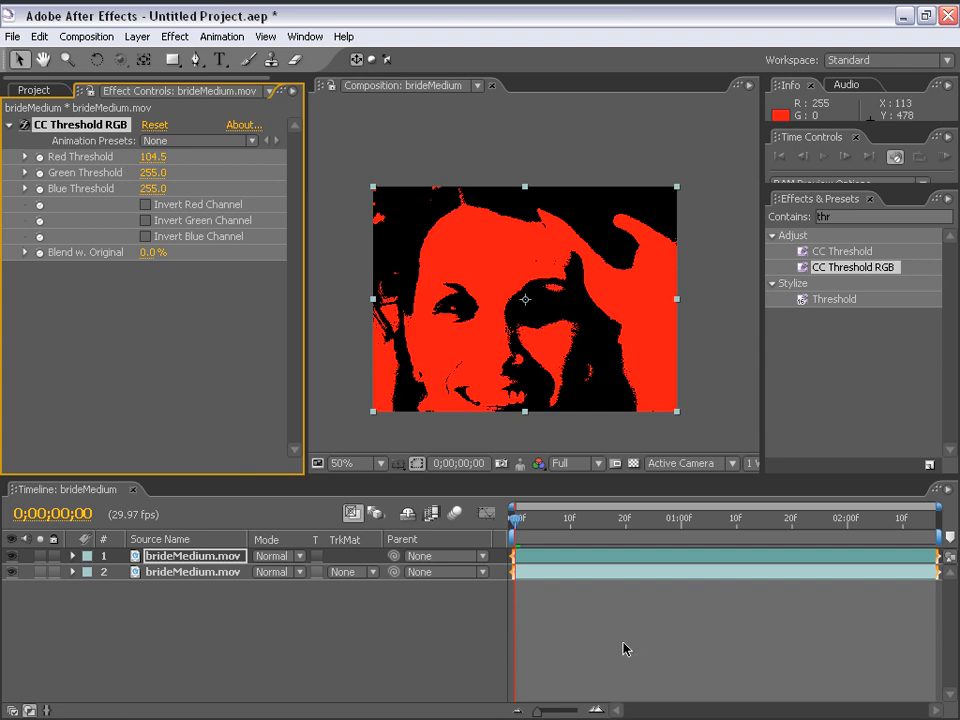
mouse_move(176, 40)
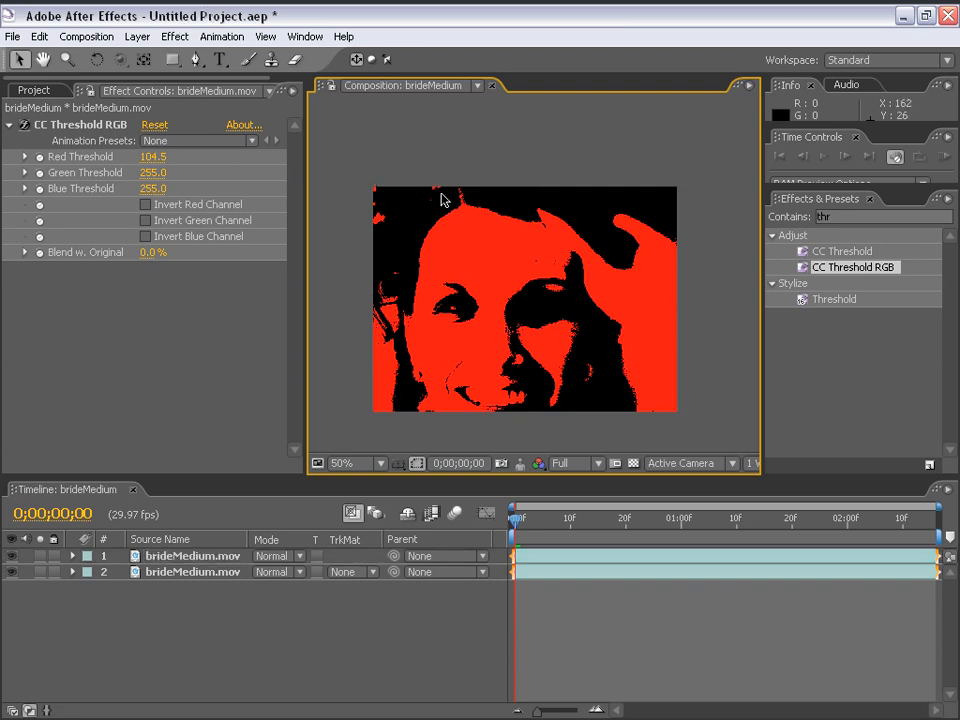
Step: Add Hue/Saturation and Levels to the top bride layer, pulling Input White to about 81 for a black-and-white matte
click(192, 556)
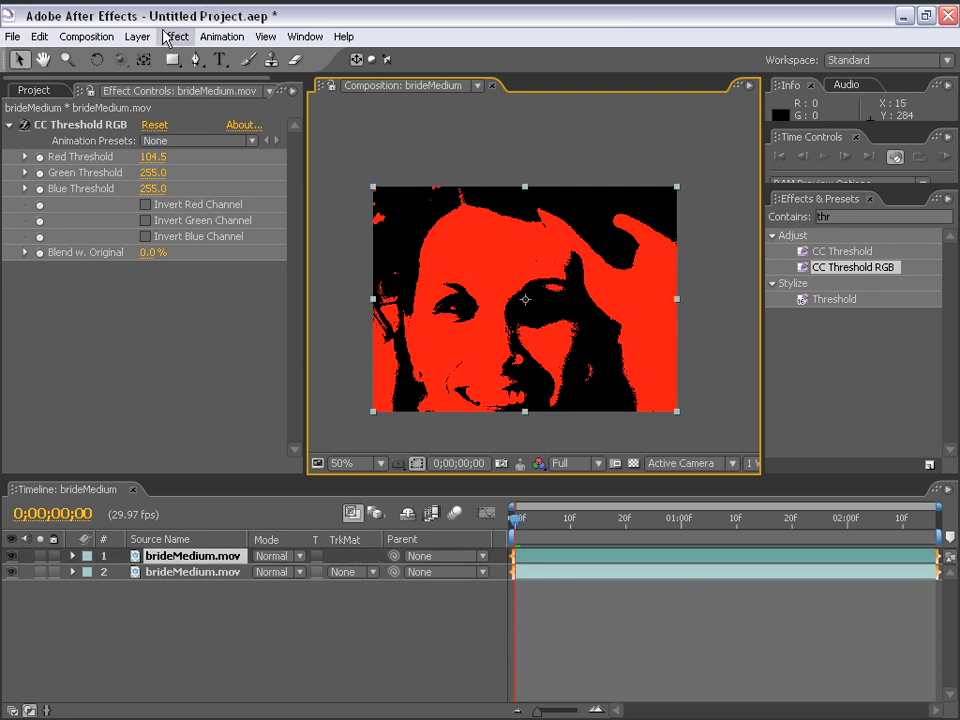
click(176, 36)
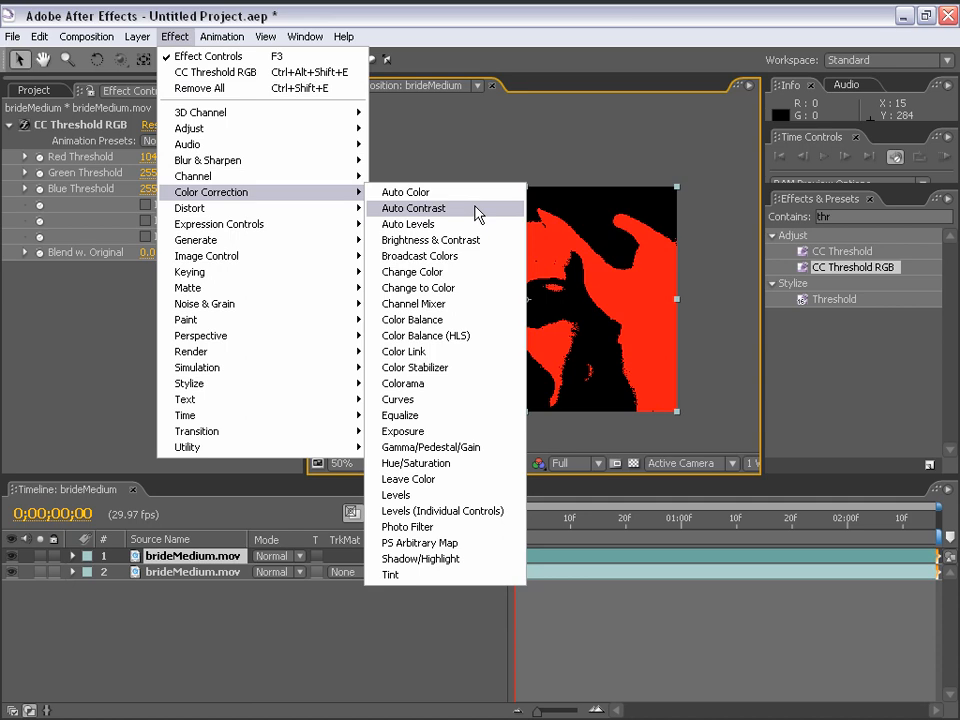
click(416, 462)
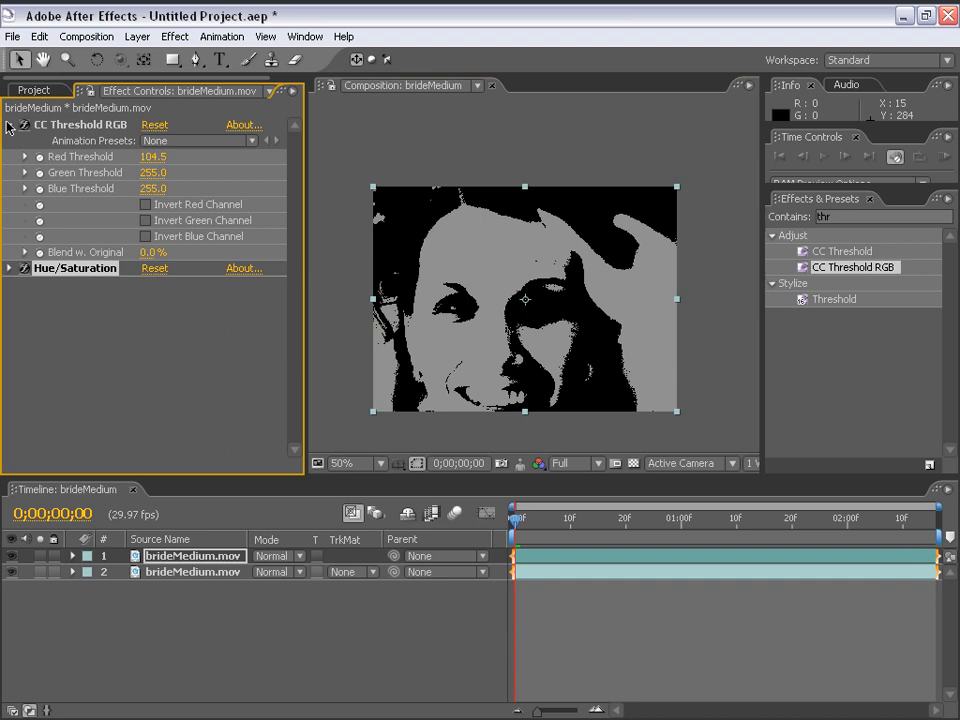
click(174, 36)
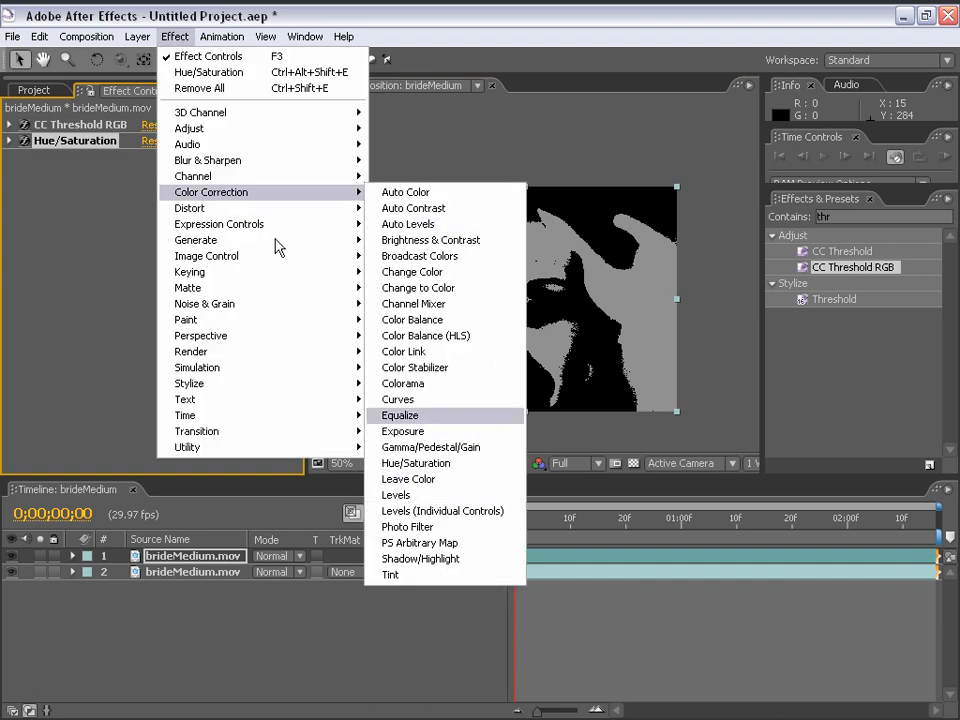
mouse_move(410, 496)
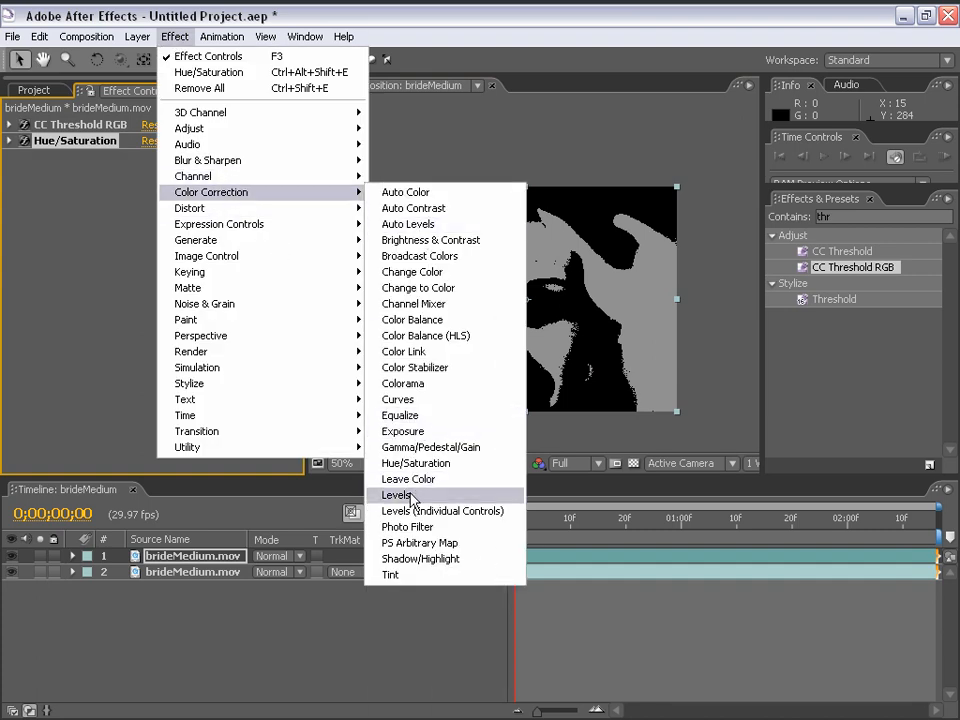
click(396, 494)
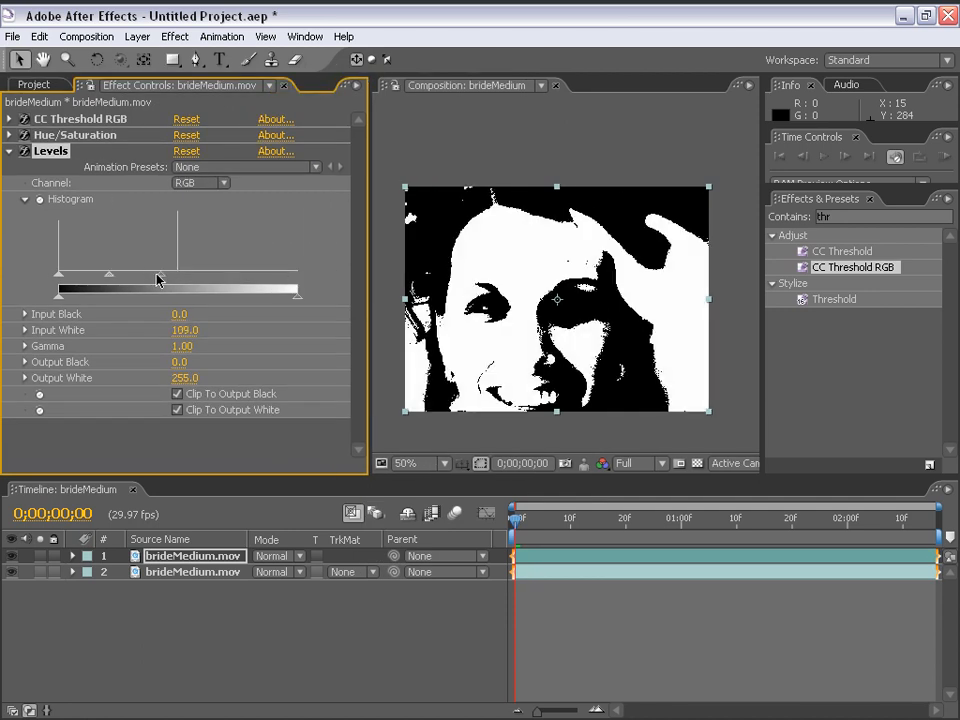
drag(156, 282, 132, 282)
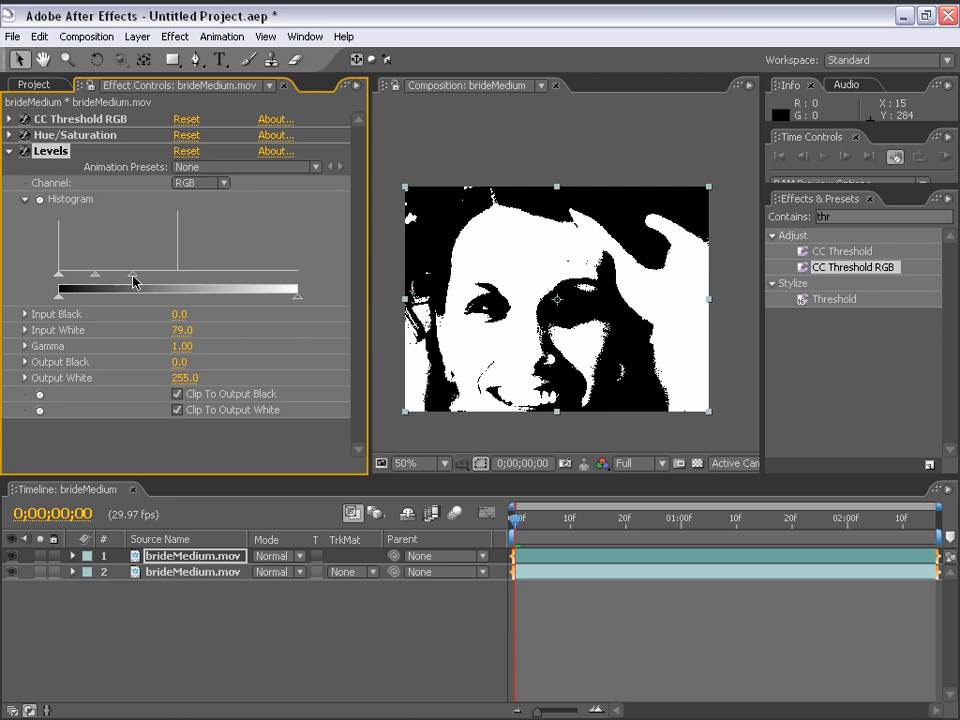
drag(136, 284, 140, 284)
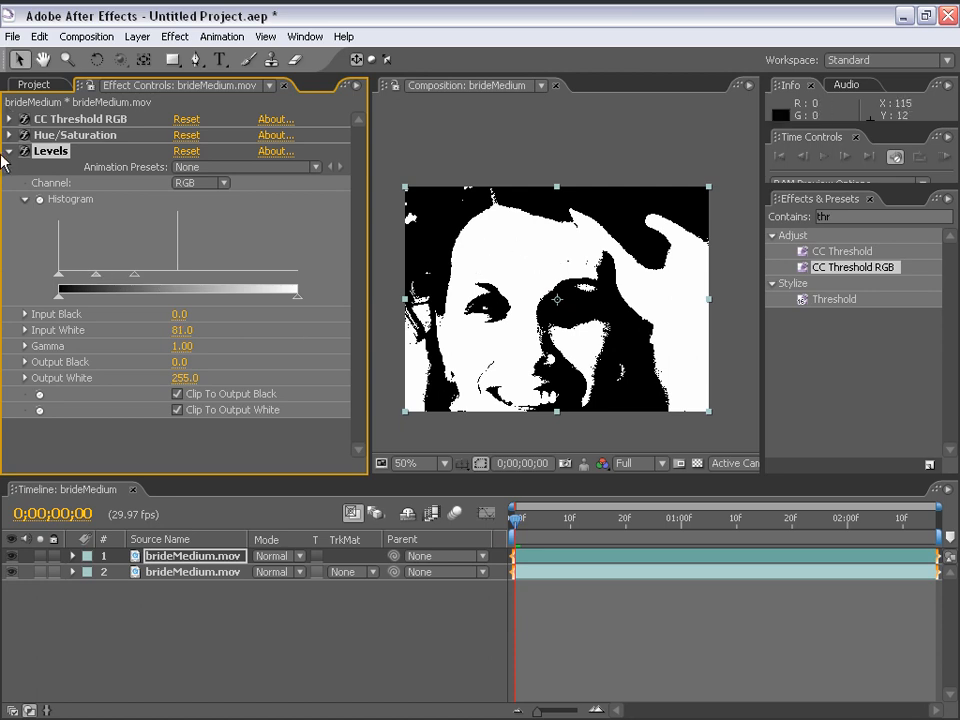
click(8, 152)
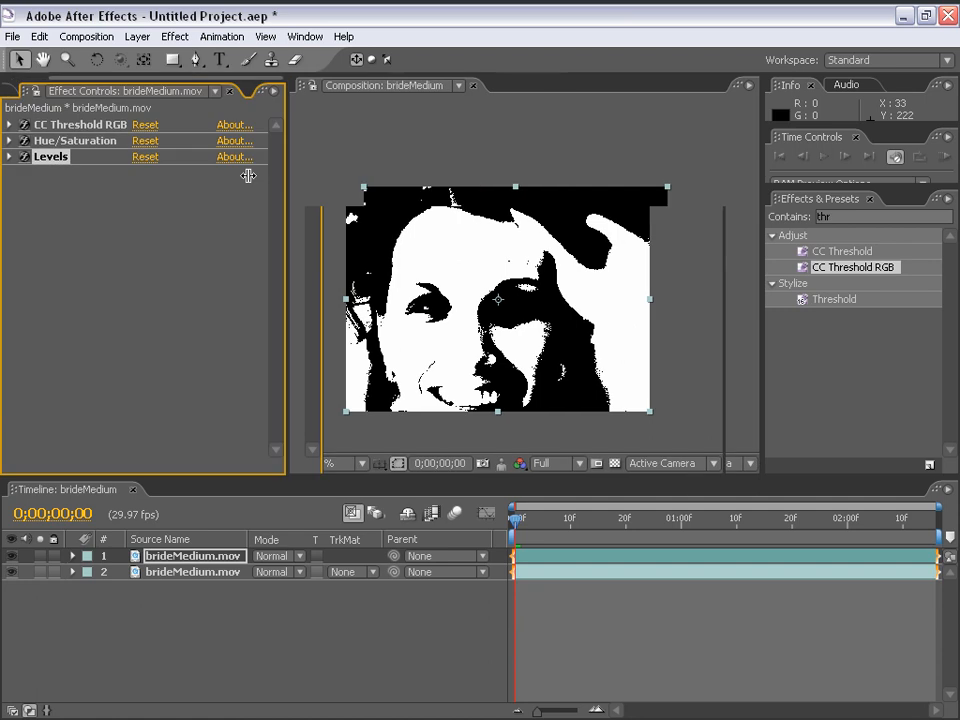
Step: Create a new adjustment layer and move it below the black-and-white bride copy
click(136, 36)
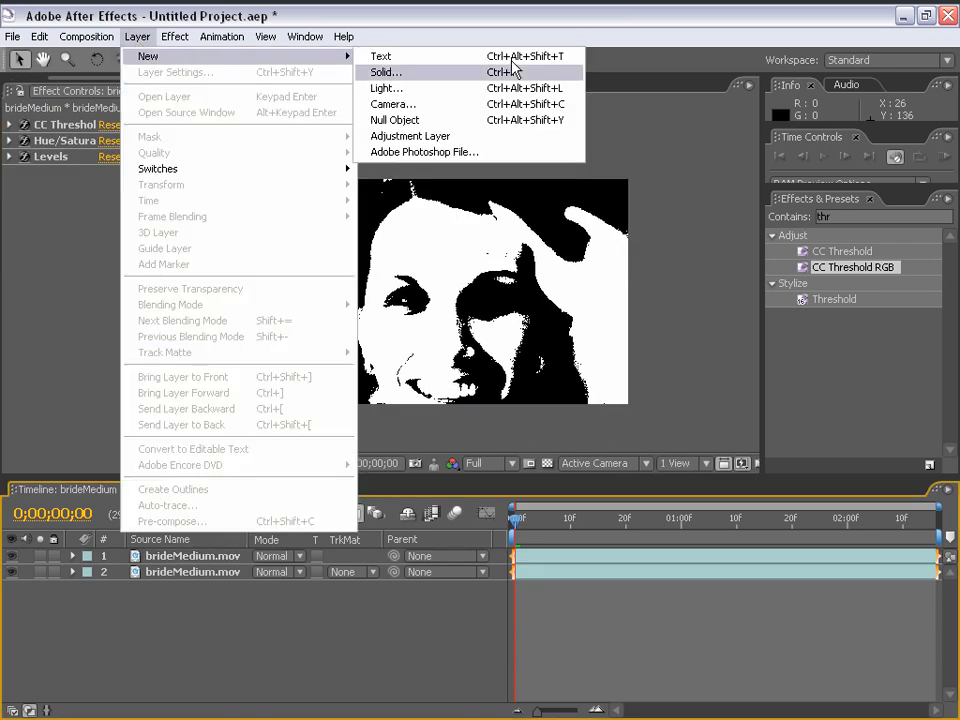
click(410, 136)
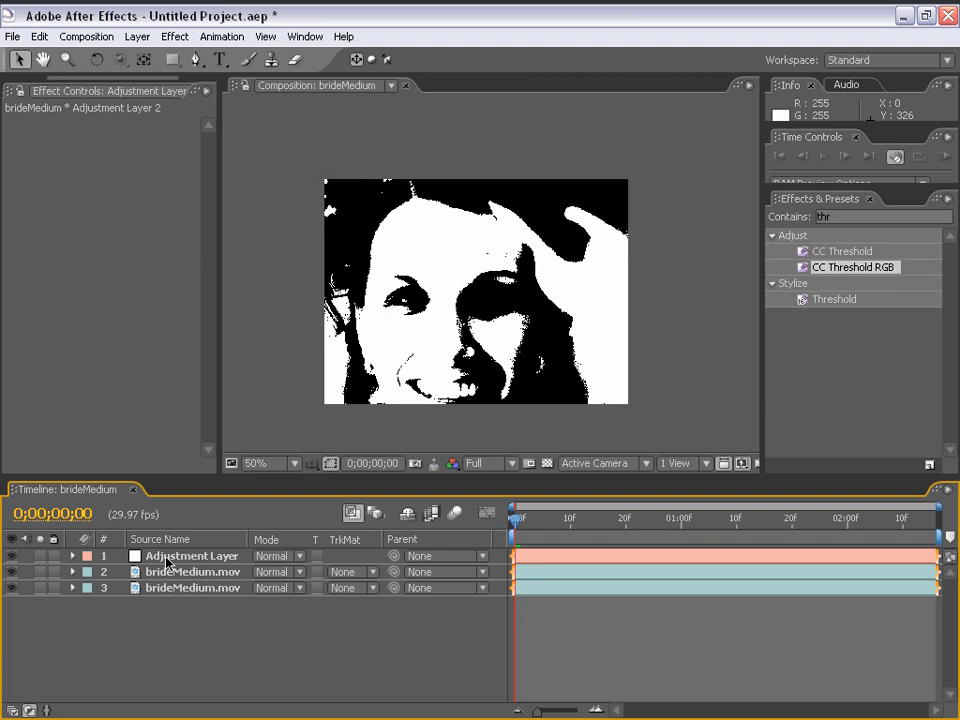
drag(190, 556, 190, 572)
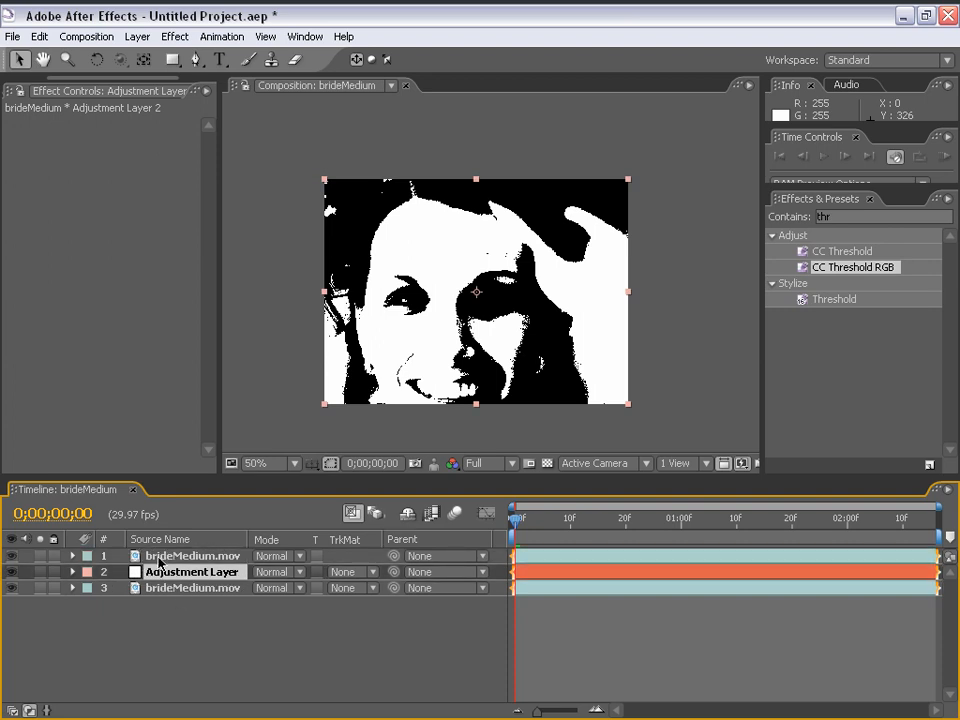
Step: Set the adjustment layer's track matte to Luma Matte "brideMedium.mov" and select it
click(192, 556)
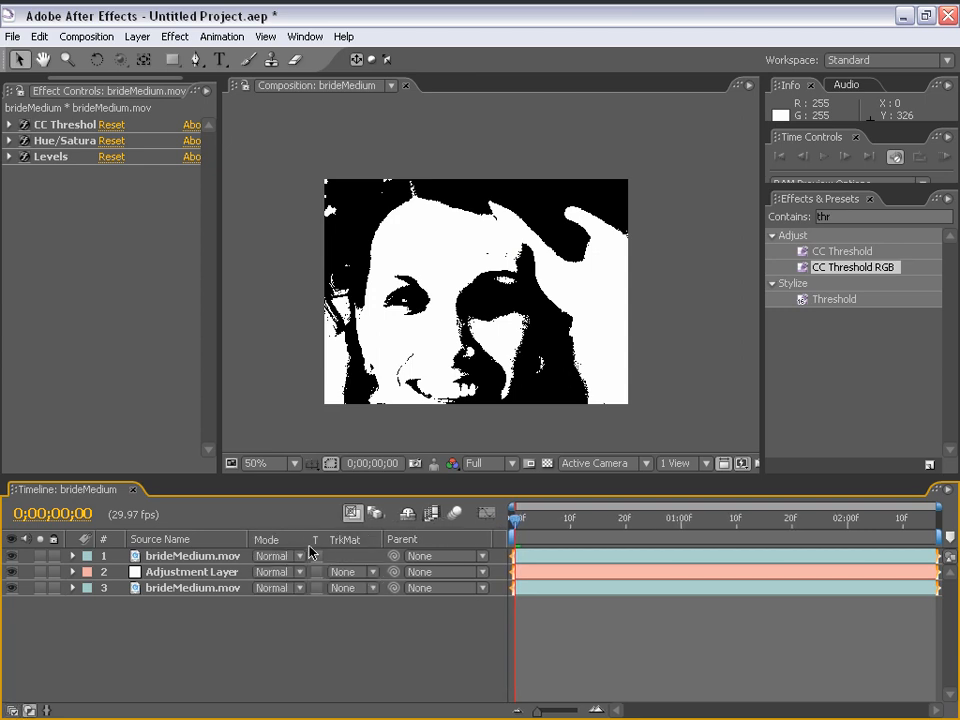
click(344, 556)
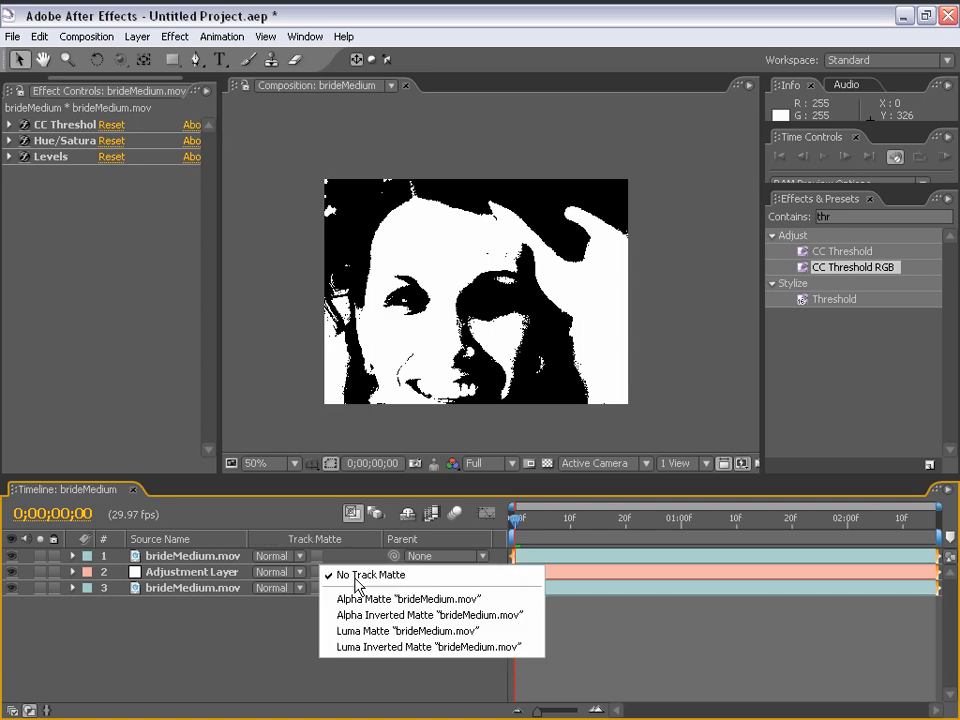
click(408, 630)
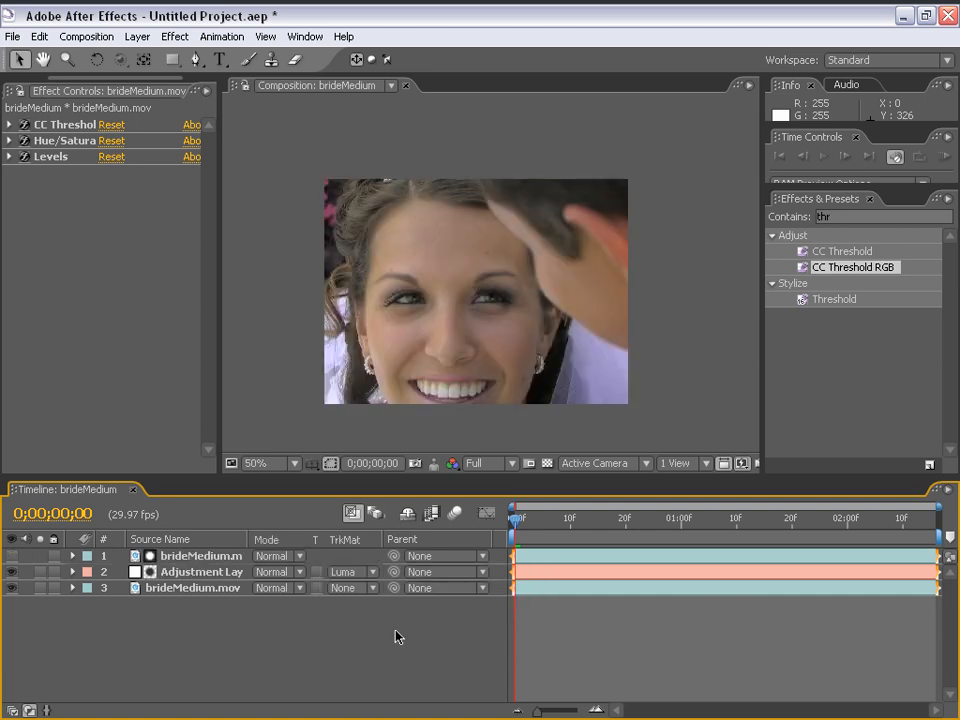
click(560, 520)
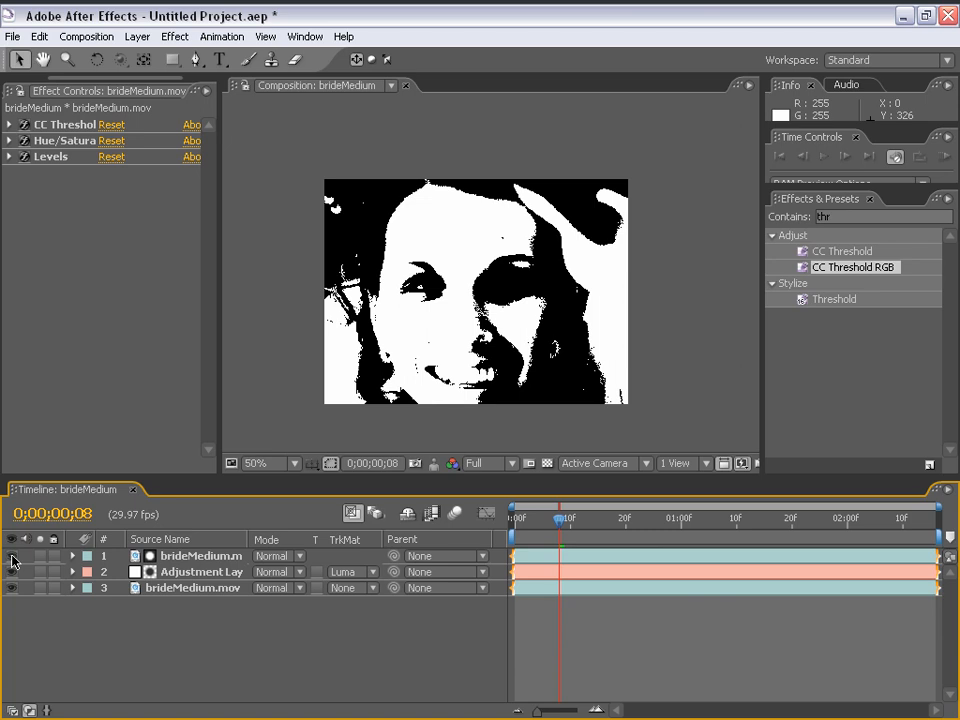
click(200, 572)
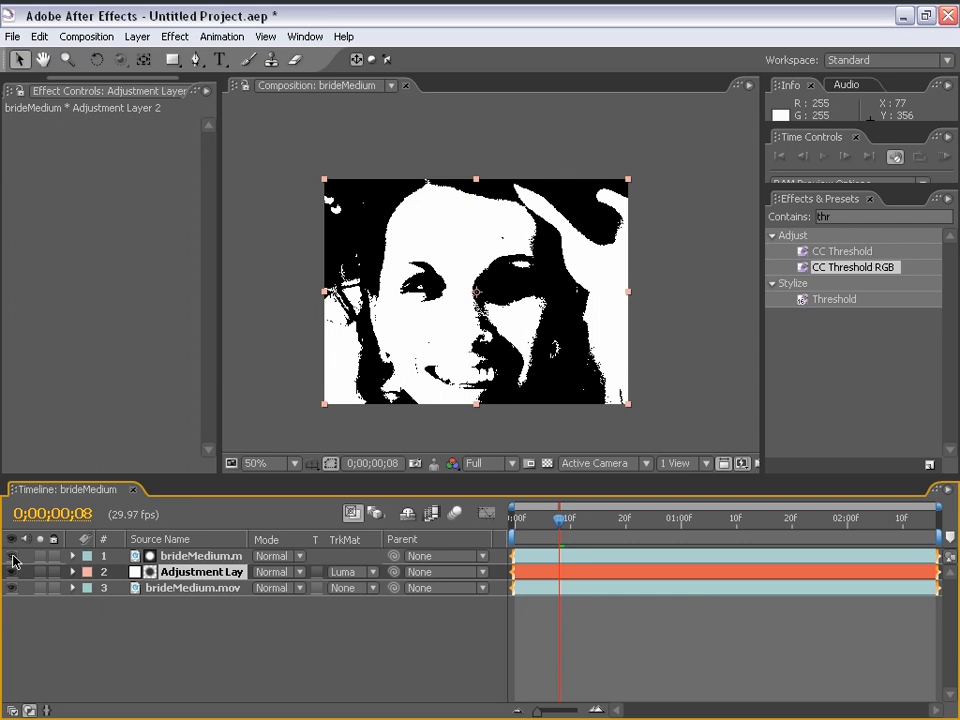
click(174, 36)
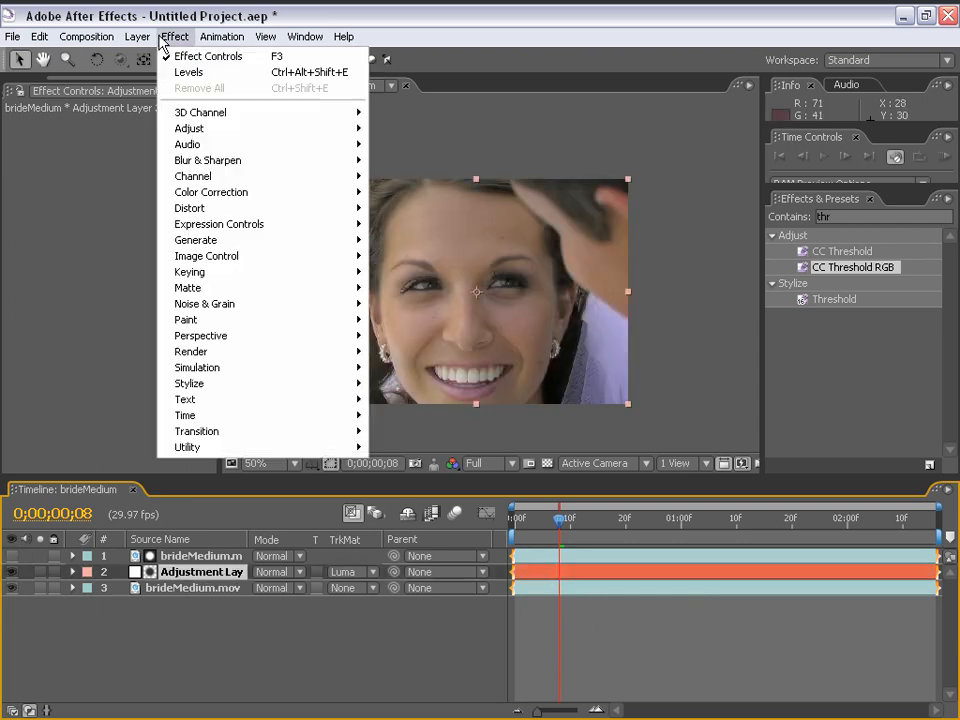
mouse_move(210, 192)
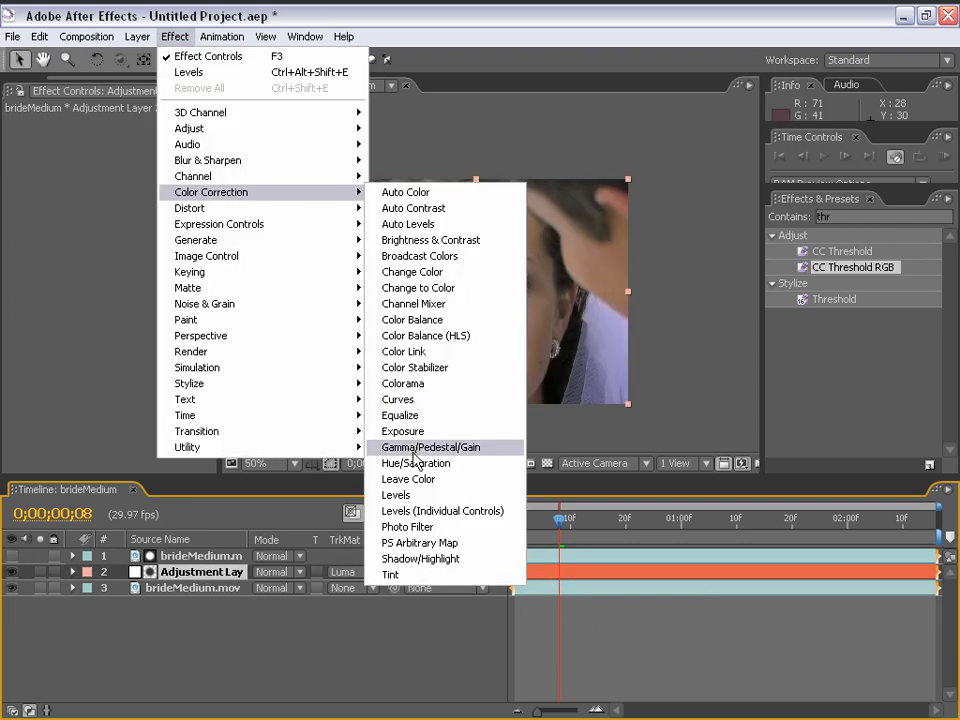
click(396, 494)
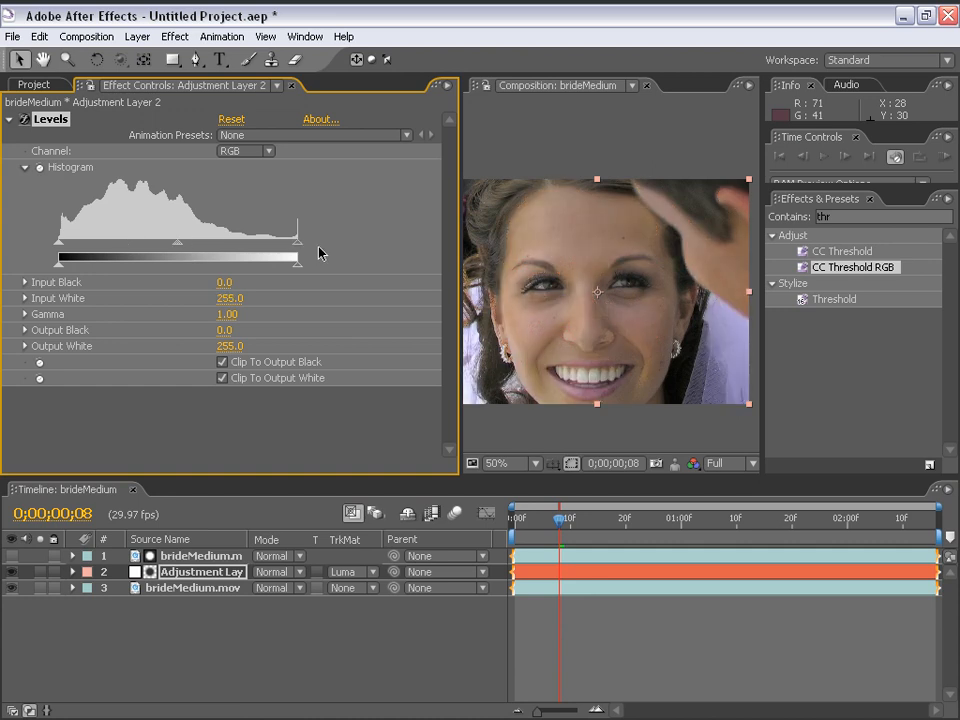
mouse_move(470, 280)
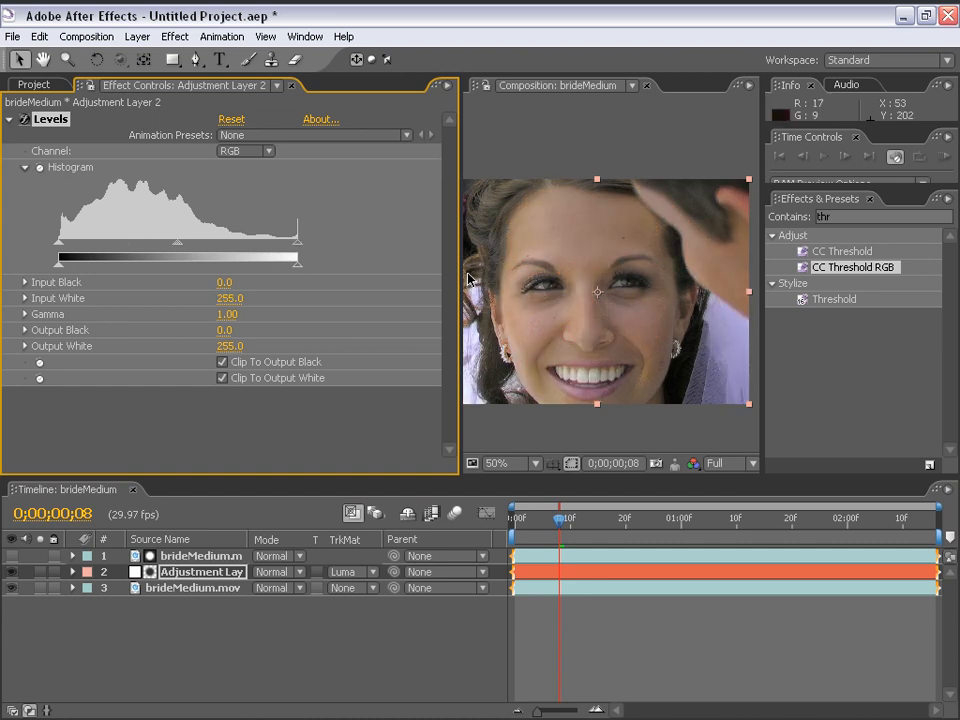
drag(456, 290, 280, 290)
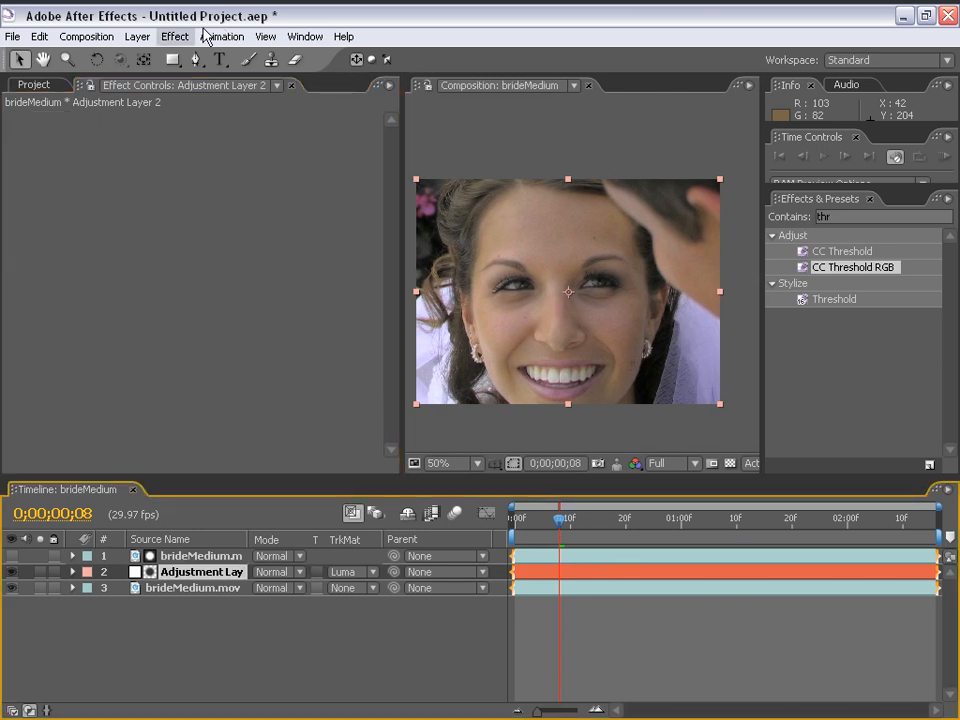
Step: Apply Remove Grain to the adjustment layer with Viewing Mode Final Output and Noise Reduction 1.500
click(174, 36)
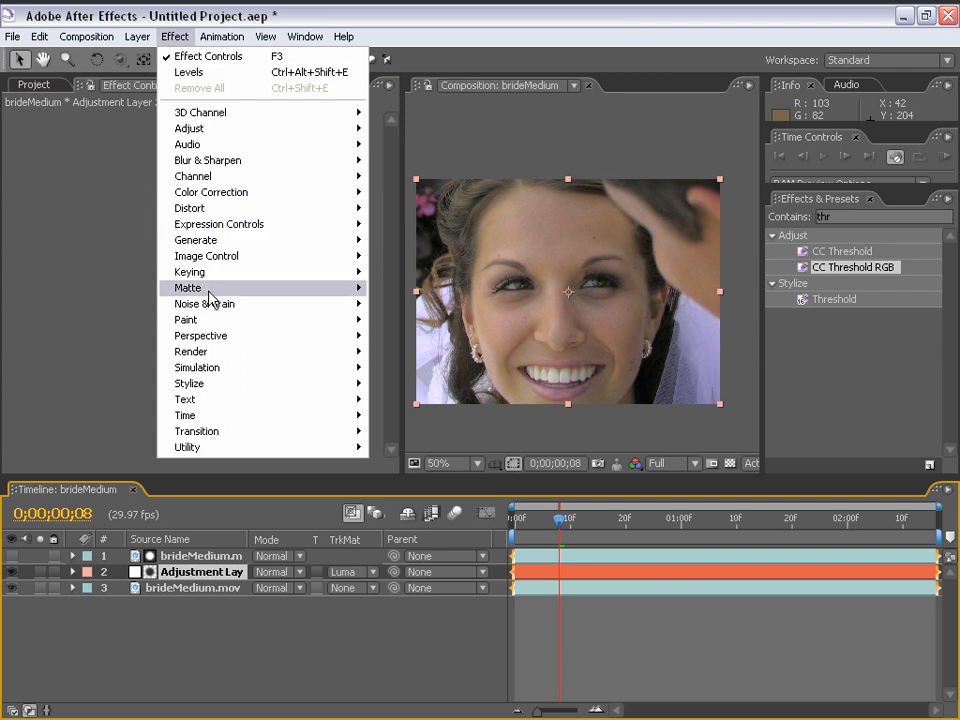
click(204, 304)
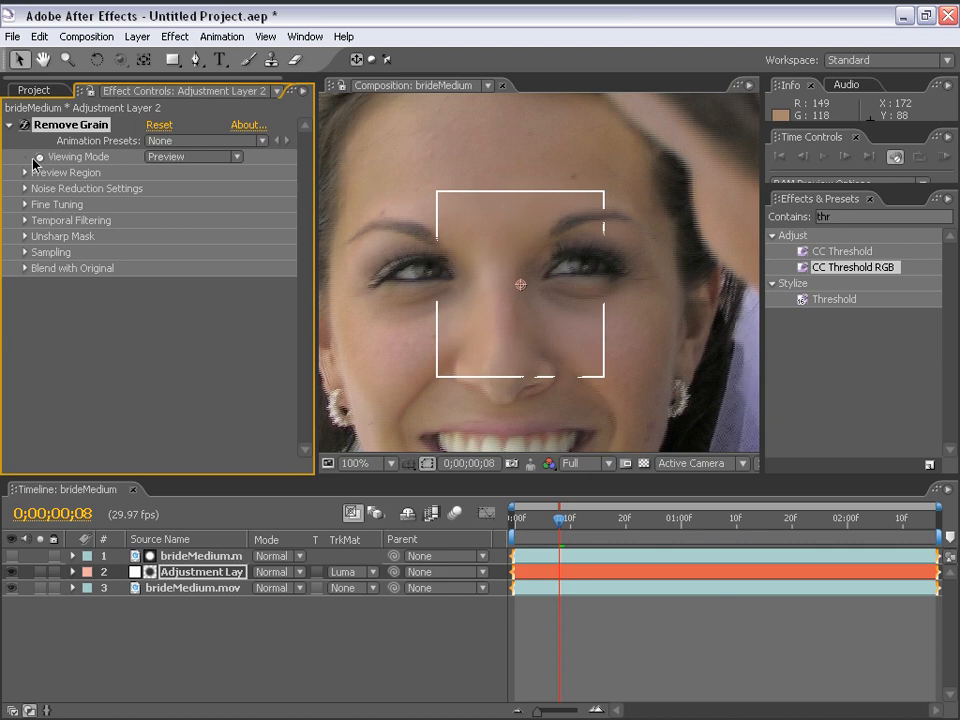
click(192, 156)
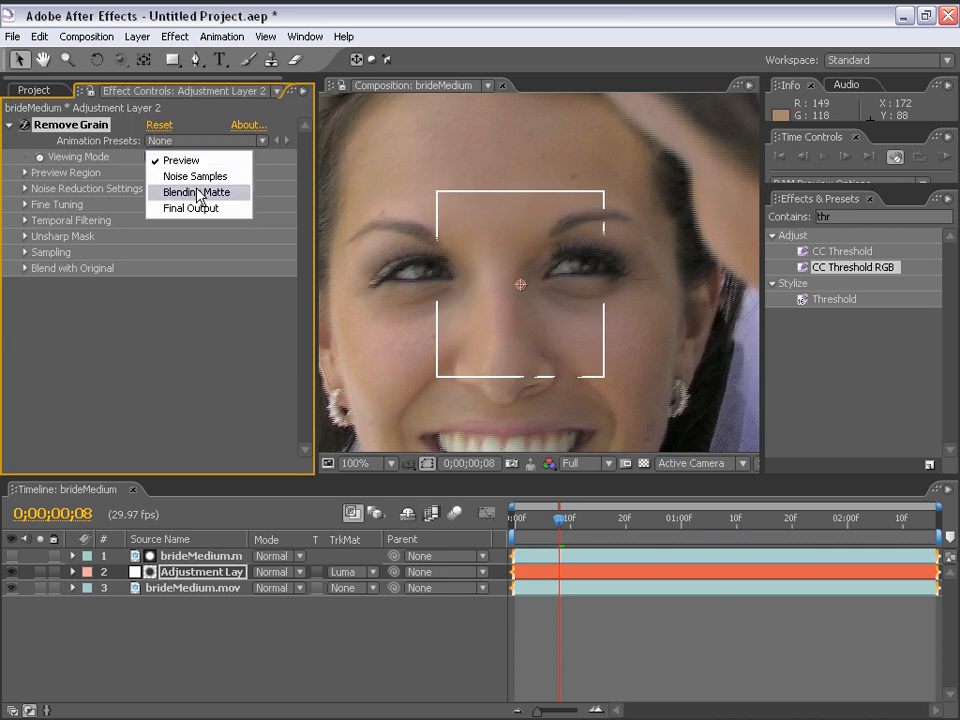
click(190, 208)
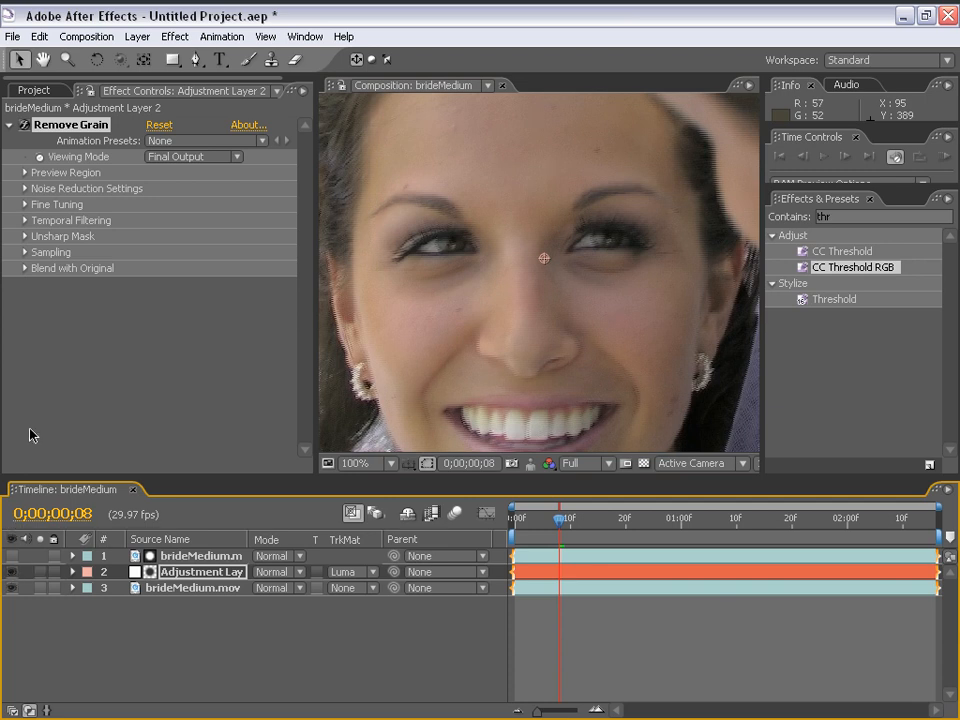
click(24, 188)
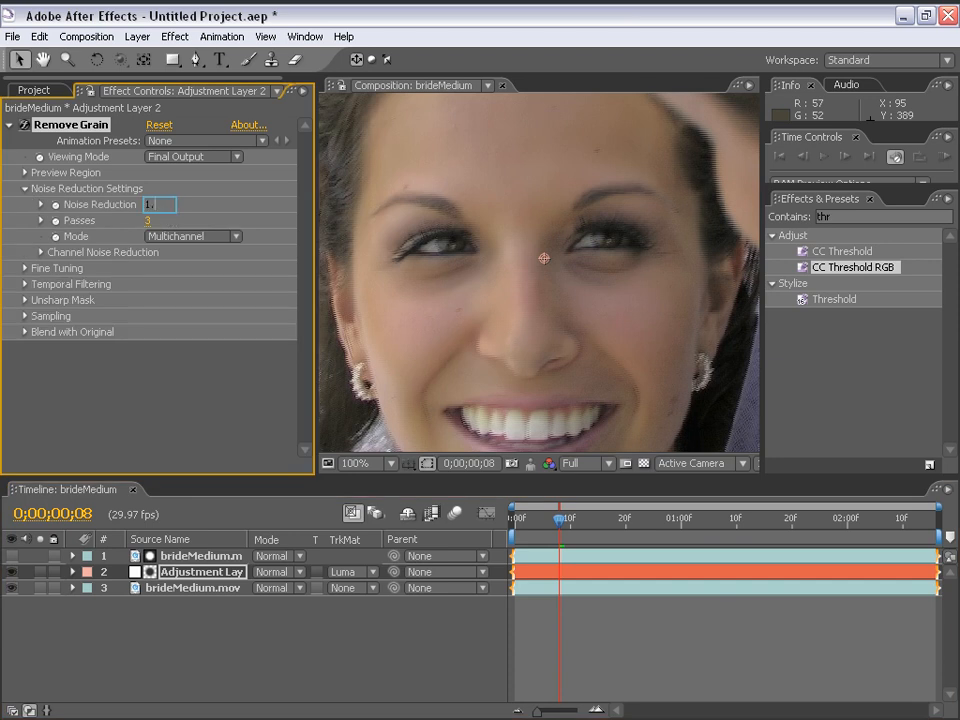
text(1.500)
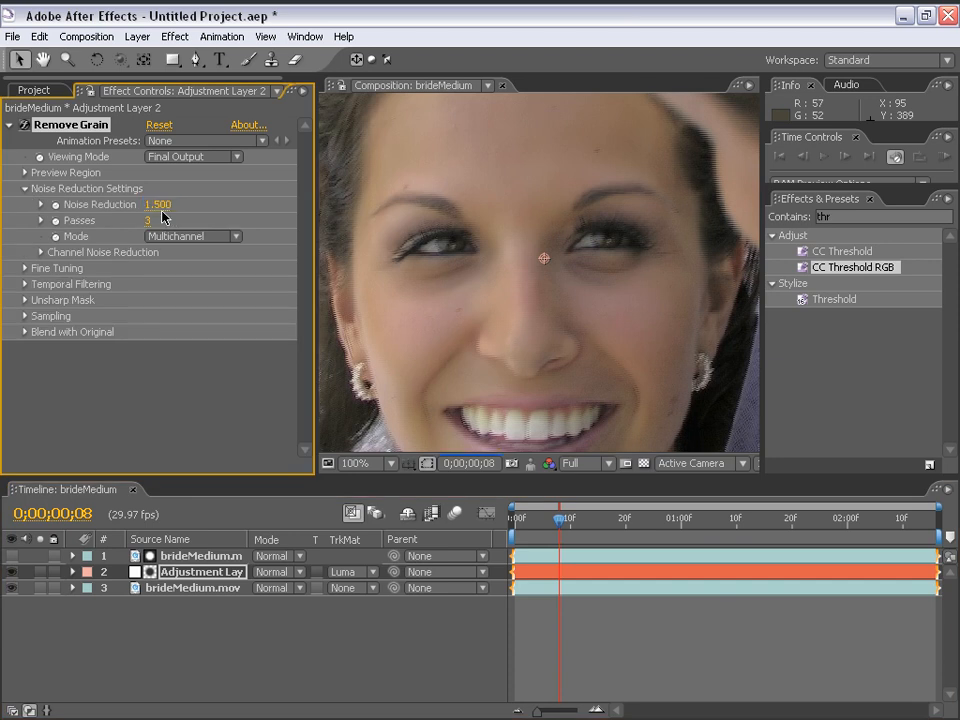
mouse_move(338, 304)
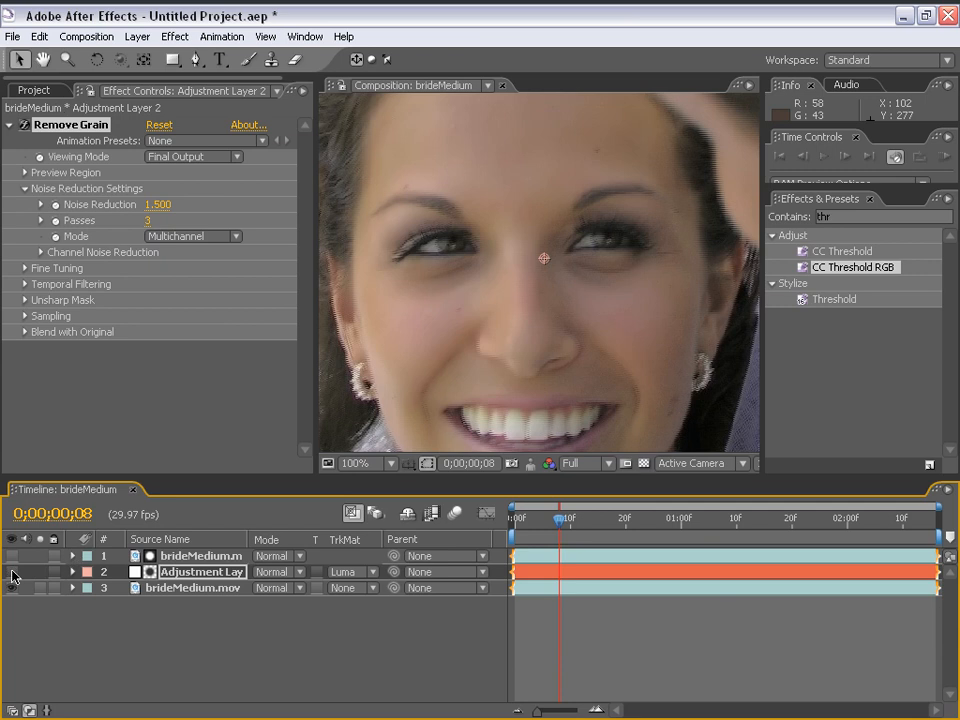
click(174, 36)
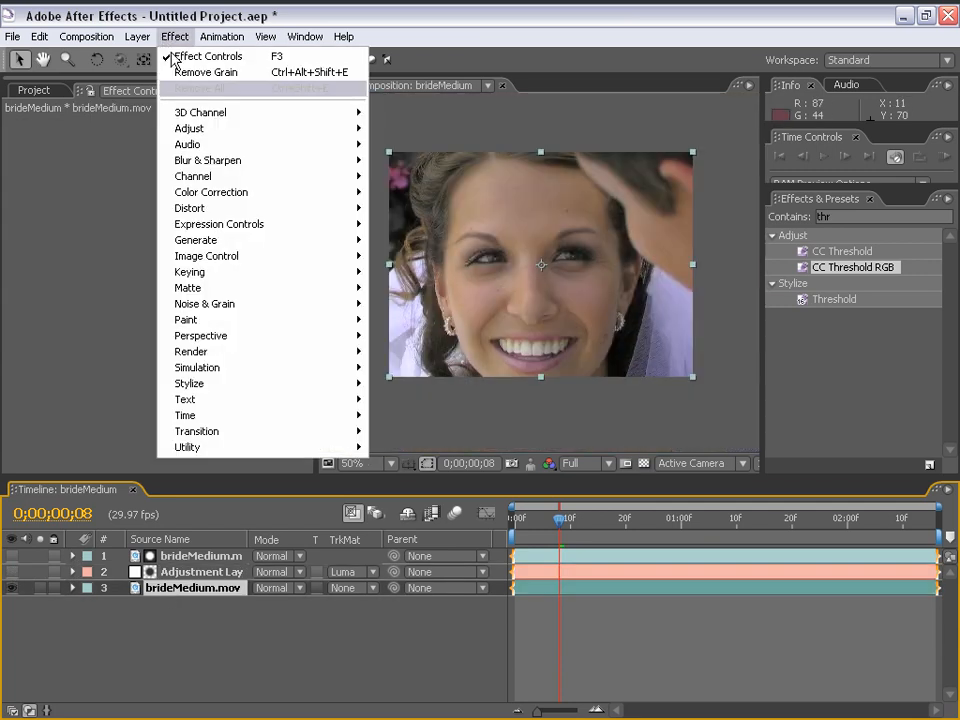
Step: Give the bottom bride footage its own Remove Grain at Final Output with noise reduction 2.0, then show the Project panel
click(204, 72)
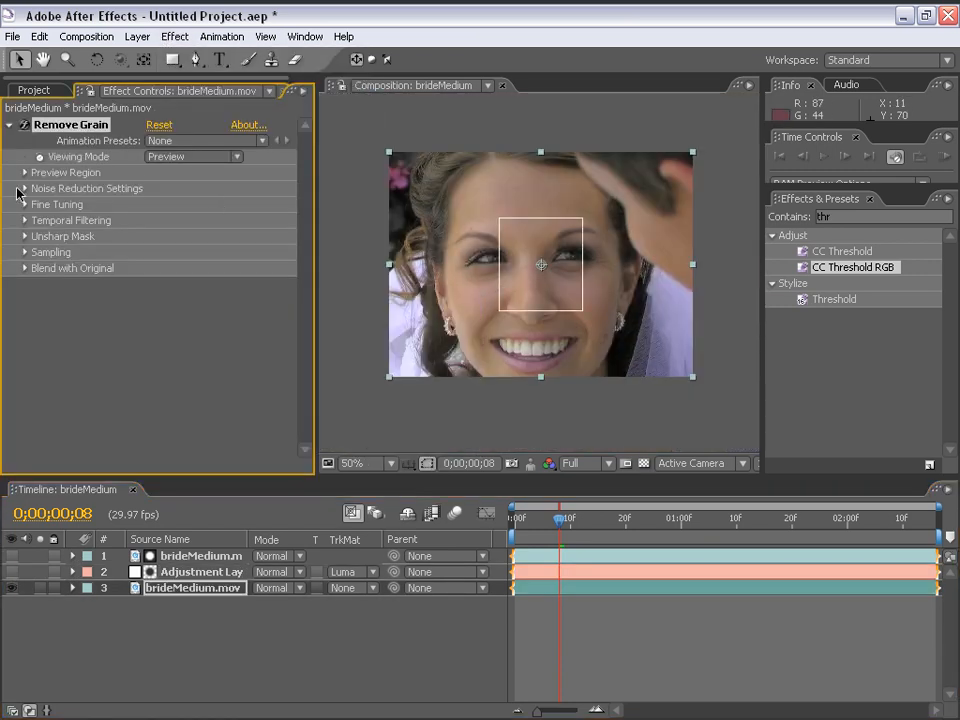
click(192, 156)
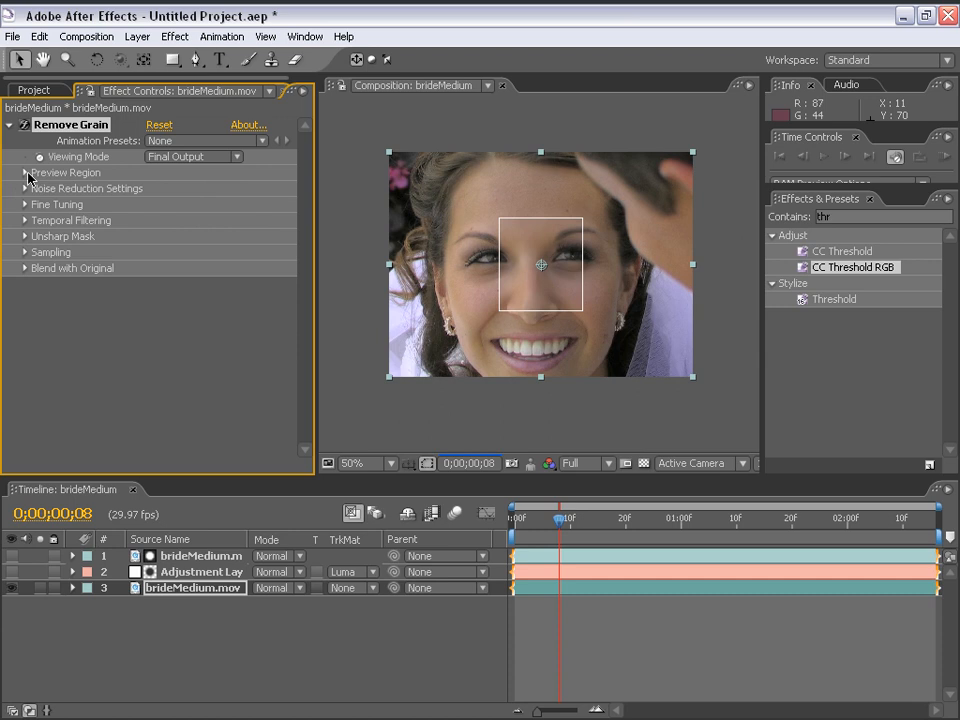
click(24, 172)
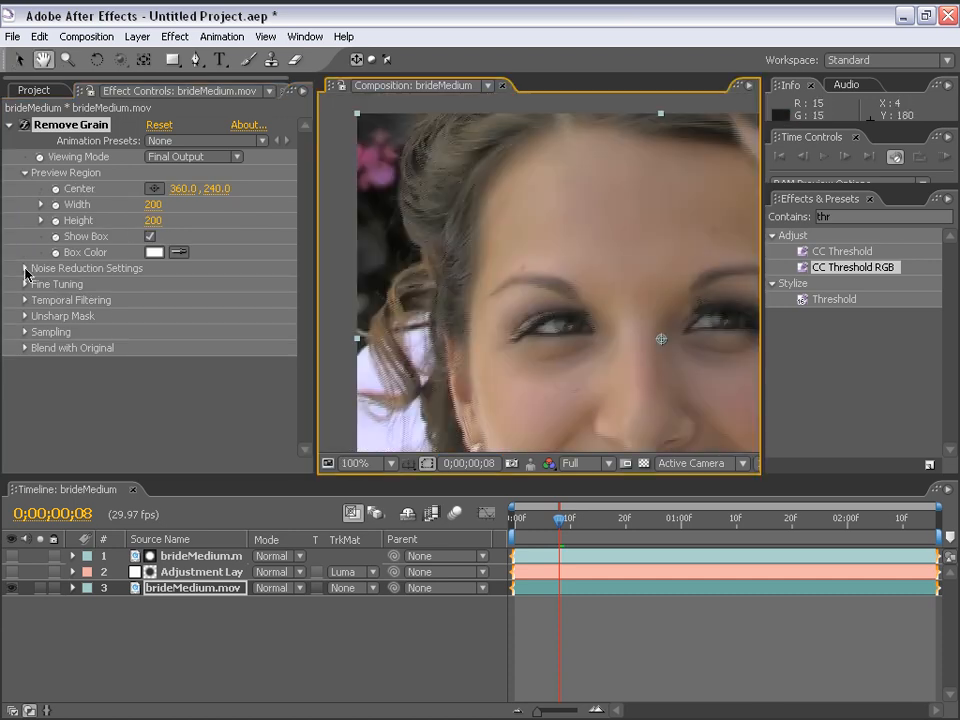
click(24, 268)
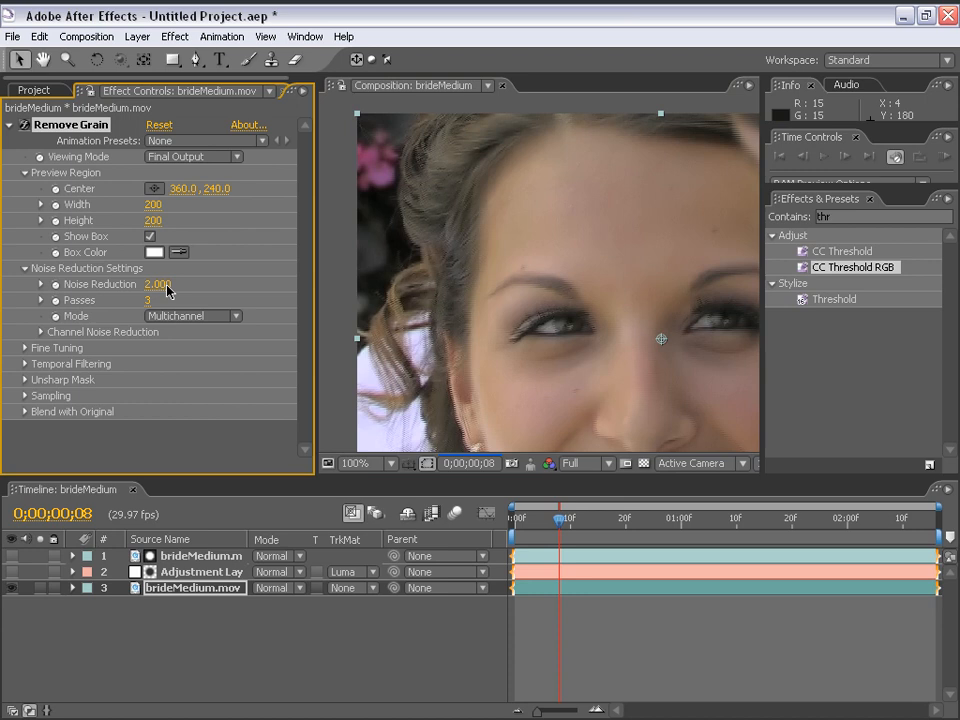
mouse_move(600, 384)
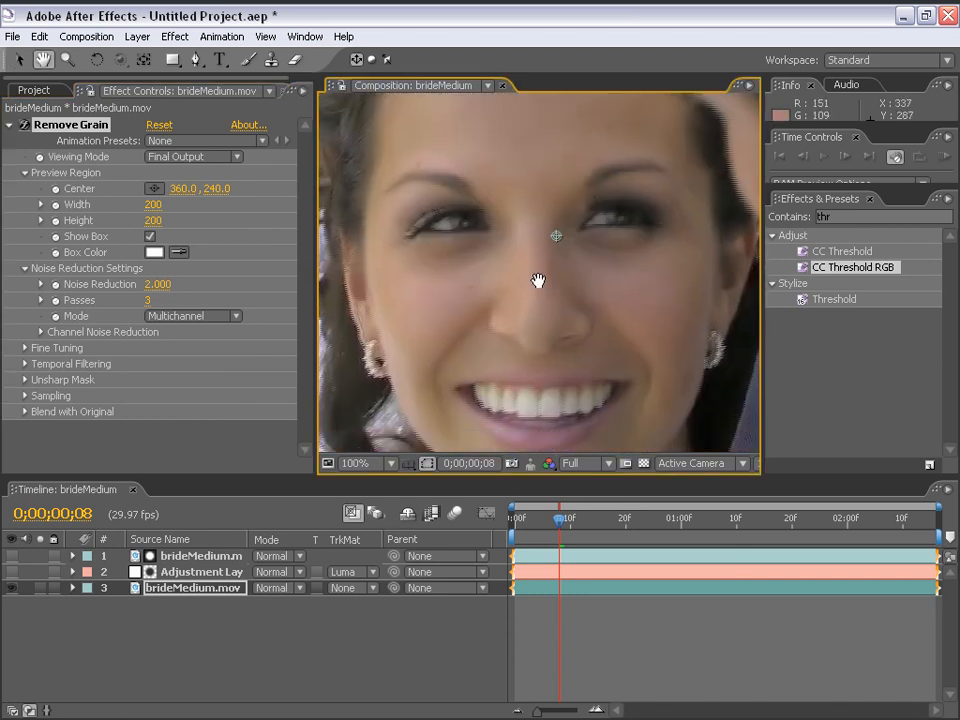
mouse_move(240, 210)
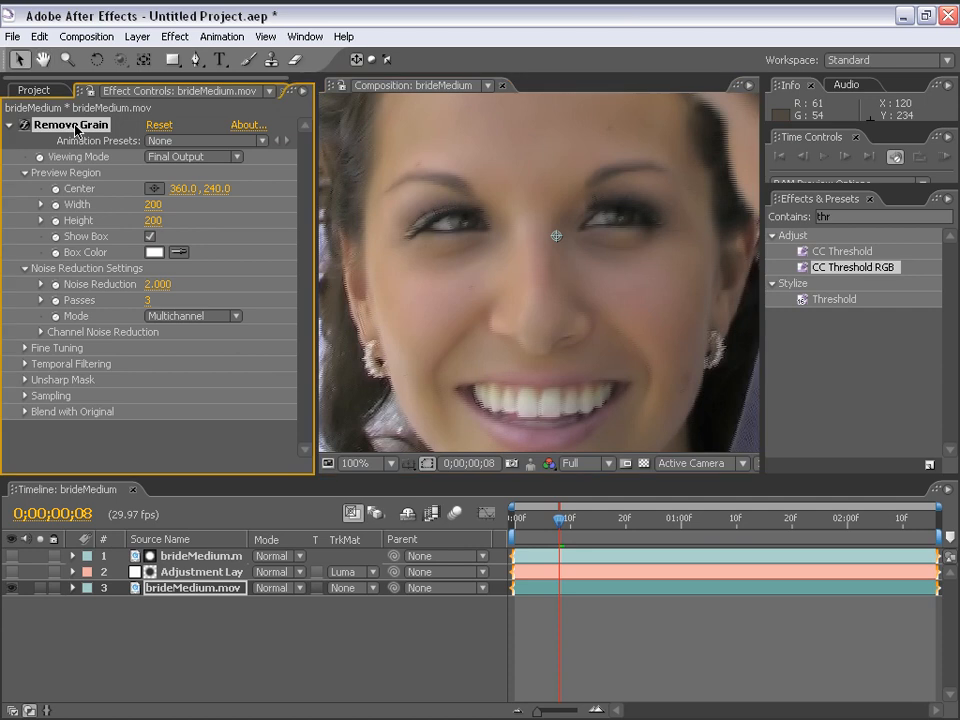
click(36, 90)
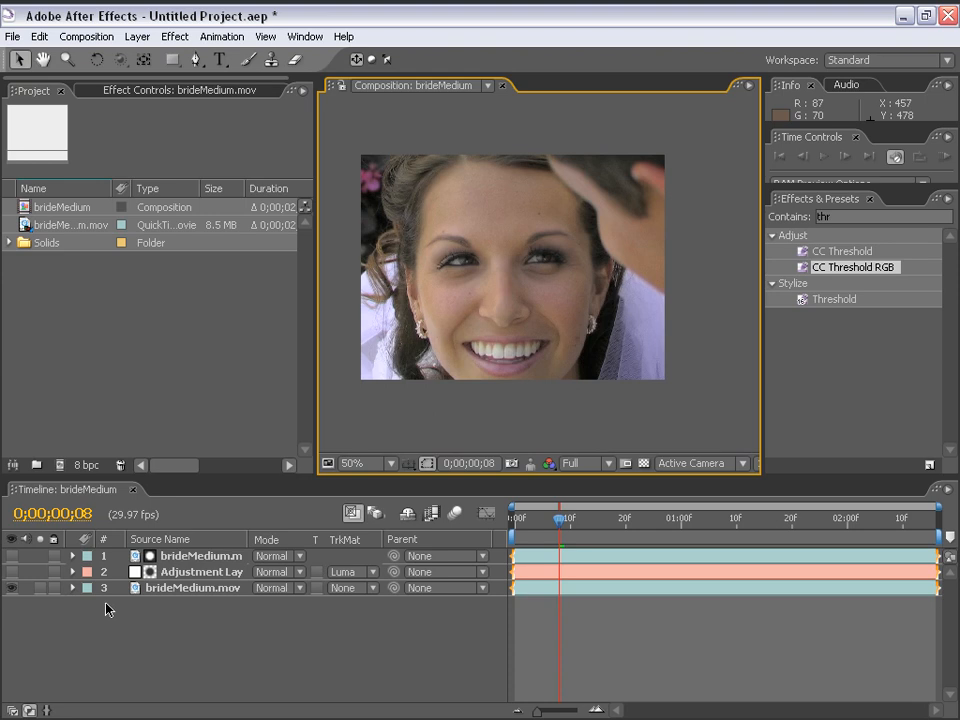
Step: Enable Temporal Filtering at 100% in the adjustment layer's Remove Grain with Motion Sensitivity 0.950
click(202, 572)
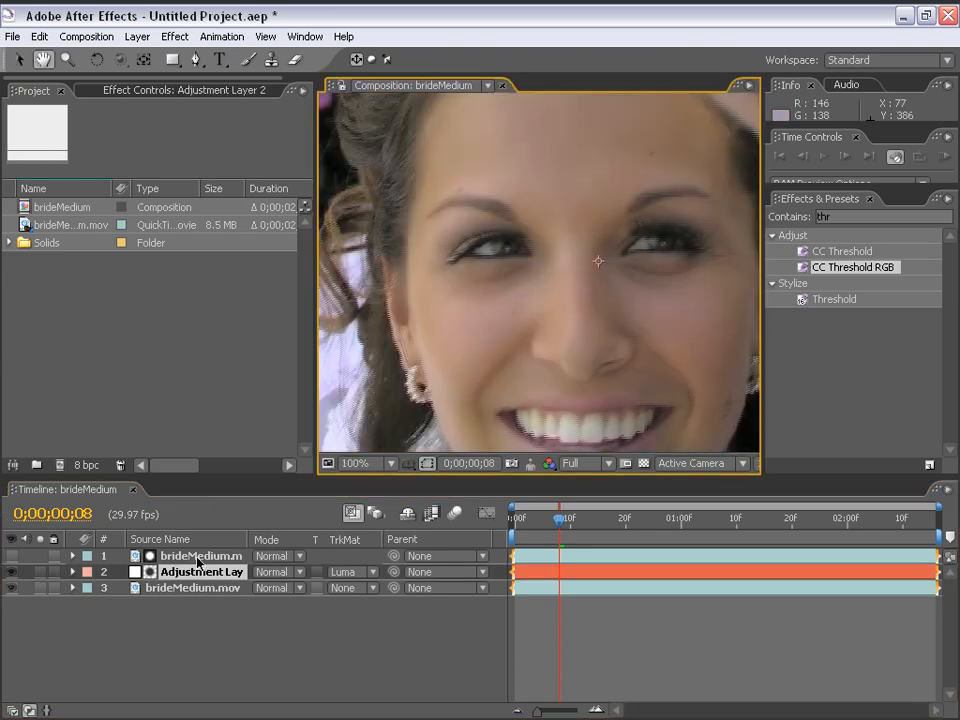
mouse_move(224, 220)
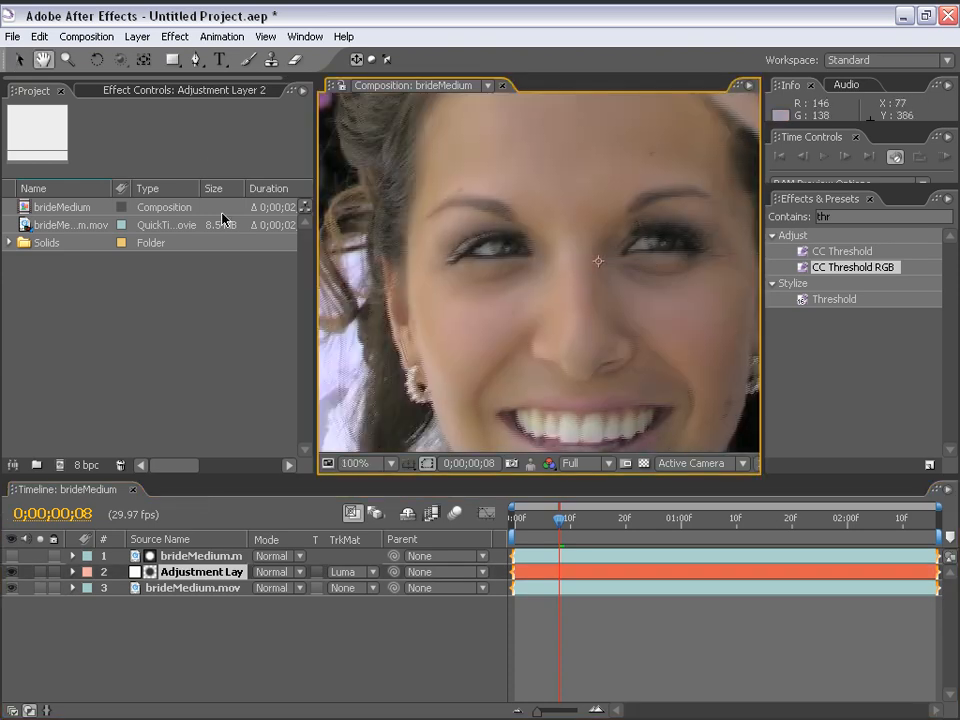
click(184, 92)
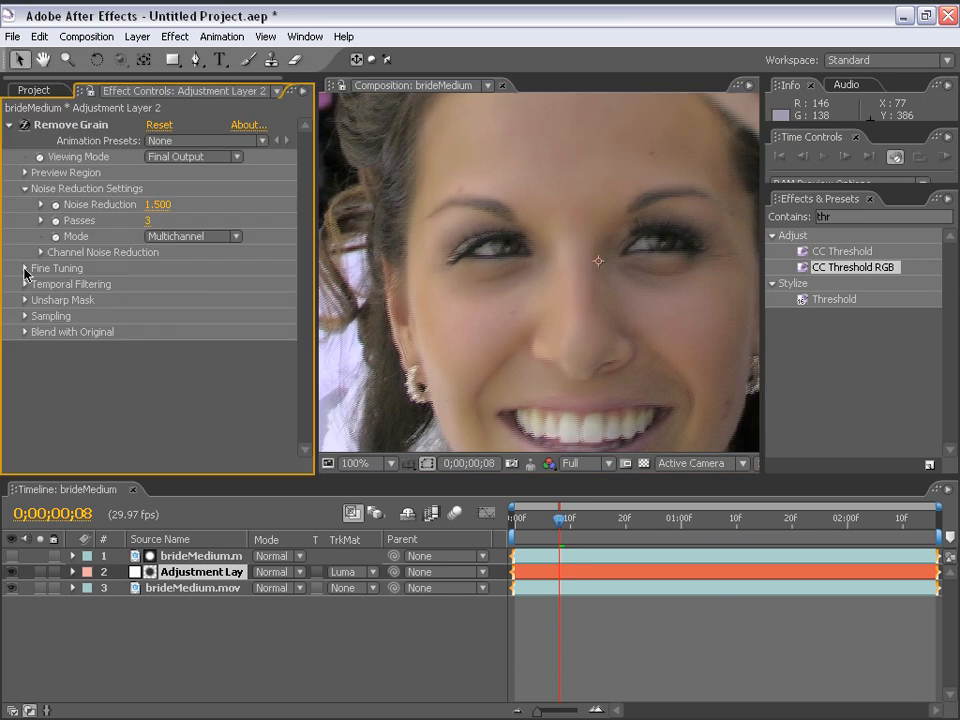
click(24, 268)
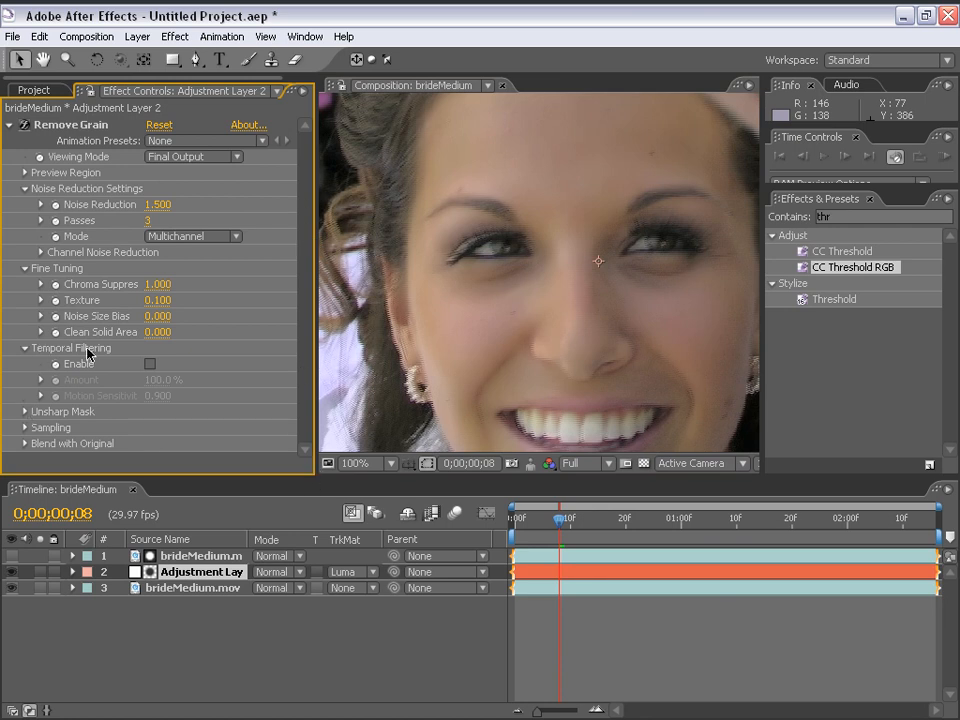
click(150, 364)
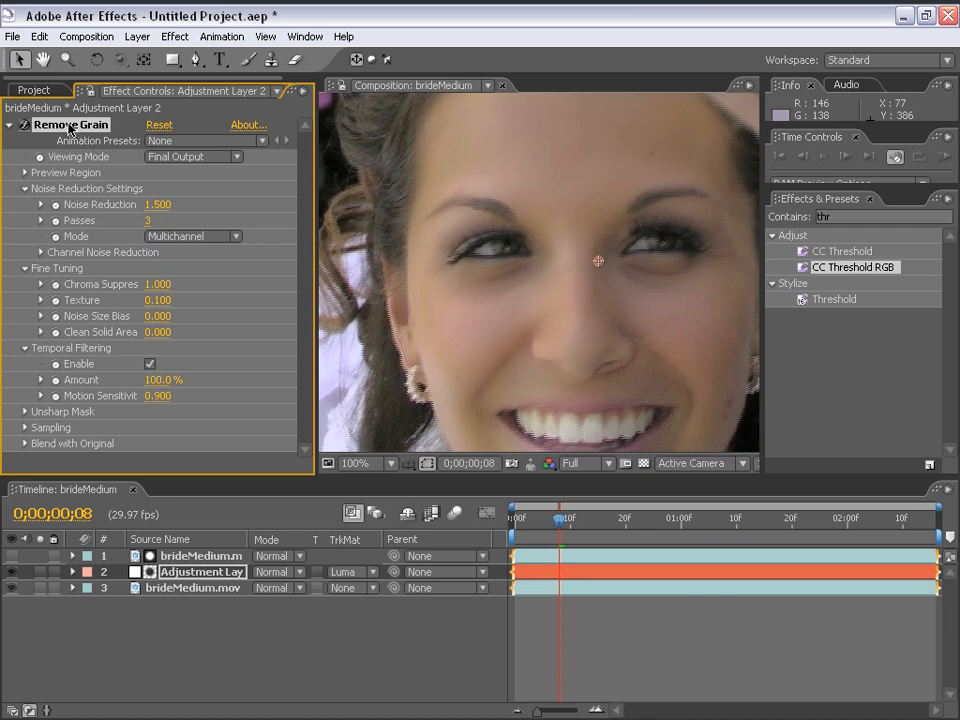
mouse_move(168, 400)
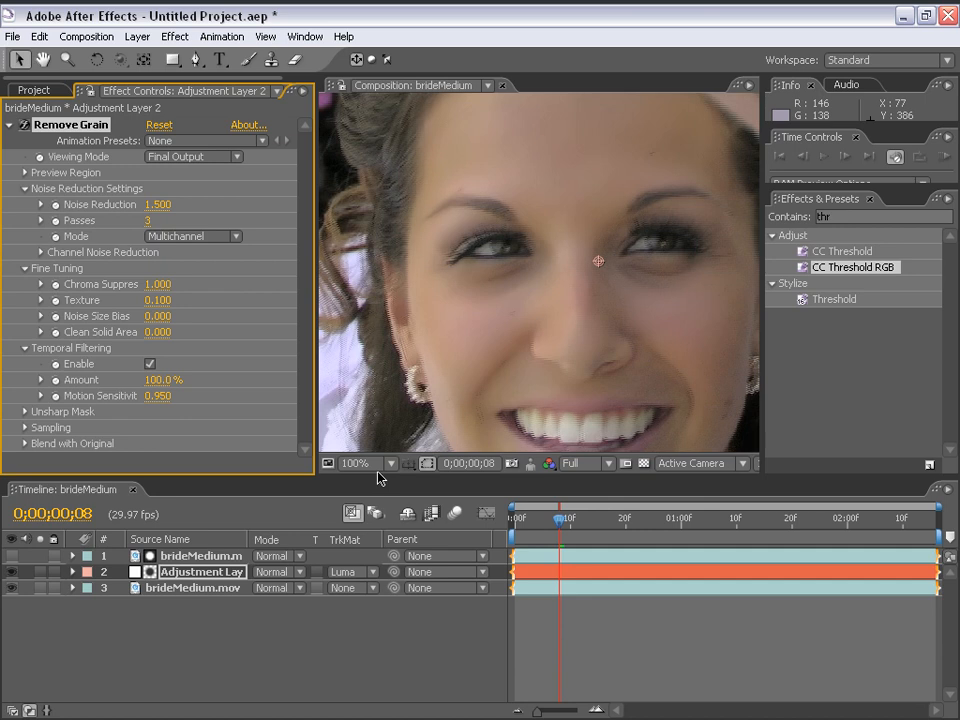
Step: Rename the top footage layer to 'matte' and view its black-and-white face matte
double_click(156, 396)
text(matte)
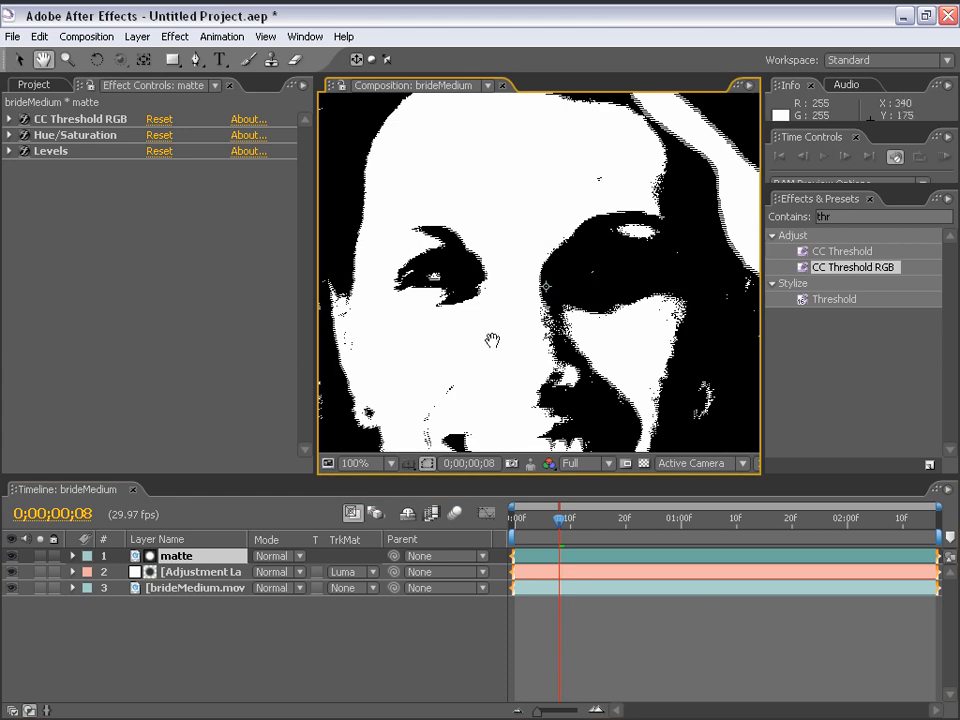
Step: Soften the matte layer with Fast Blur at 6.0 blurriness, checking the eyes up close before returning to 50%
click(174, 36)
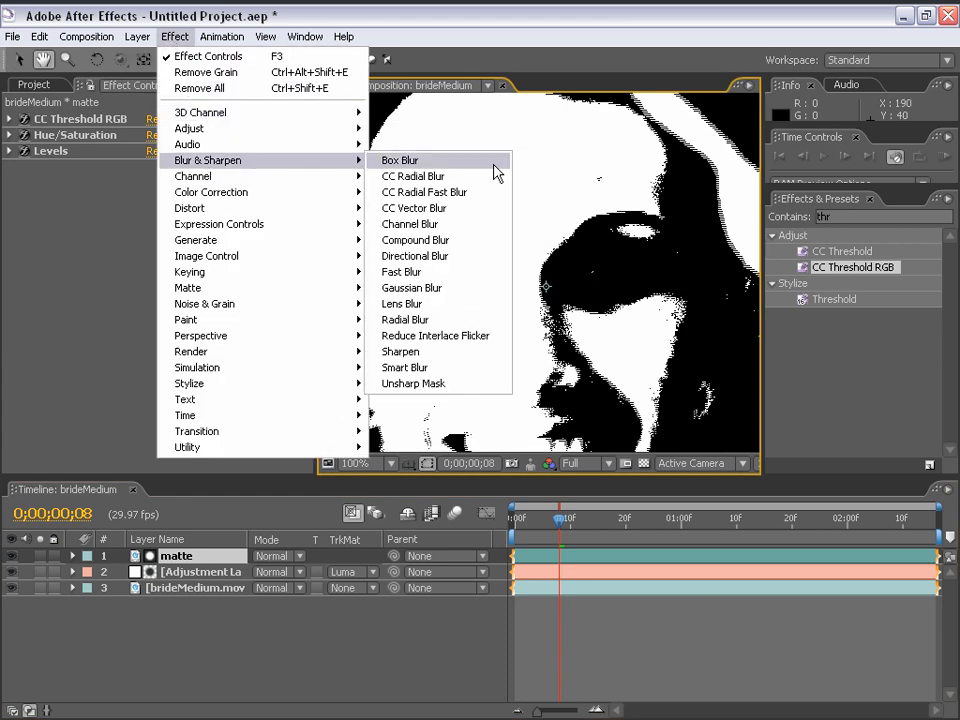
mouse_move(410, 288)
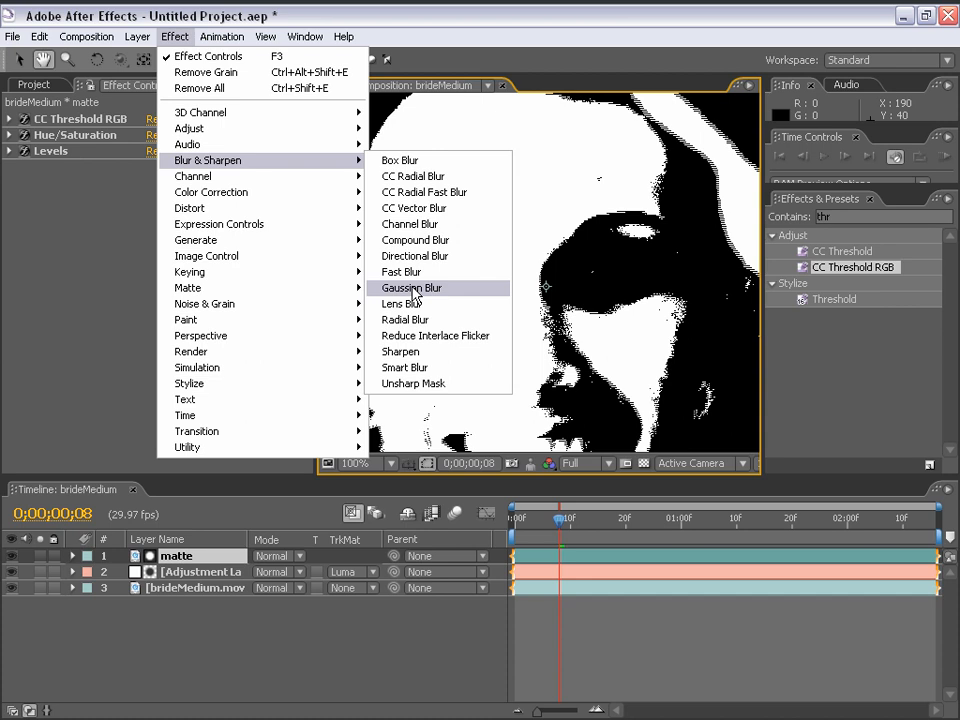
click(400, 272)
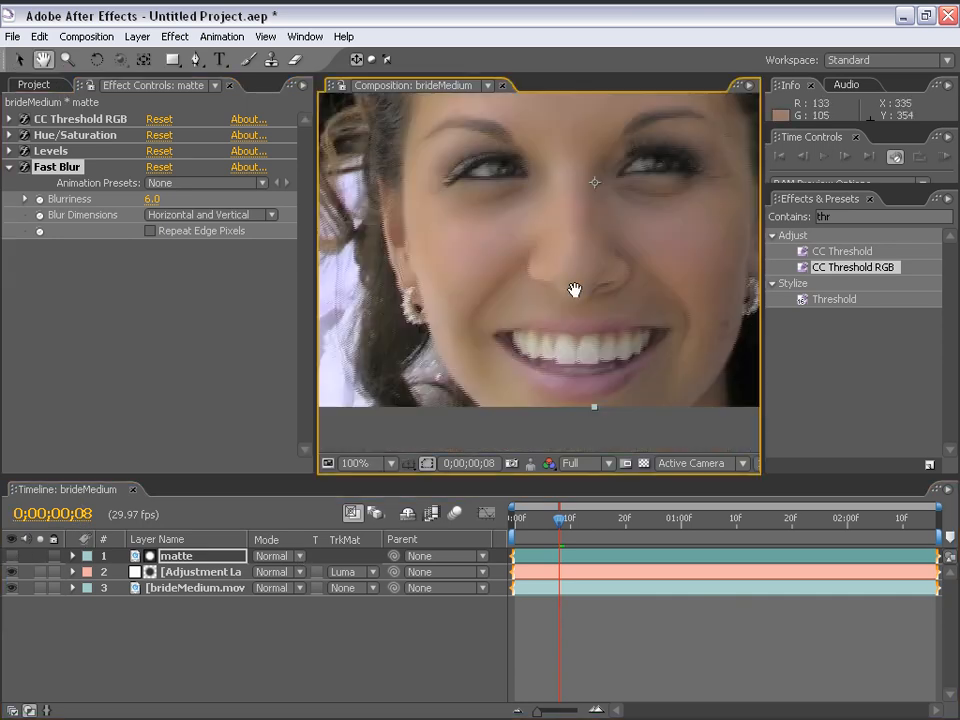
click(358, 462)
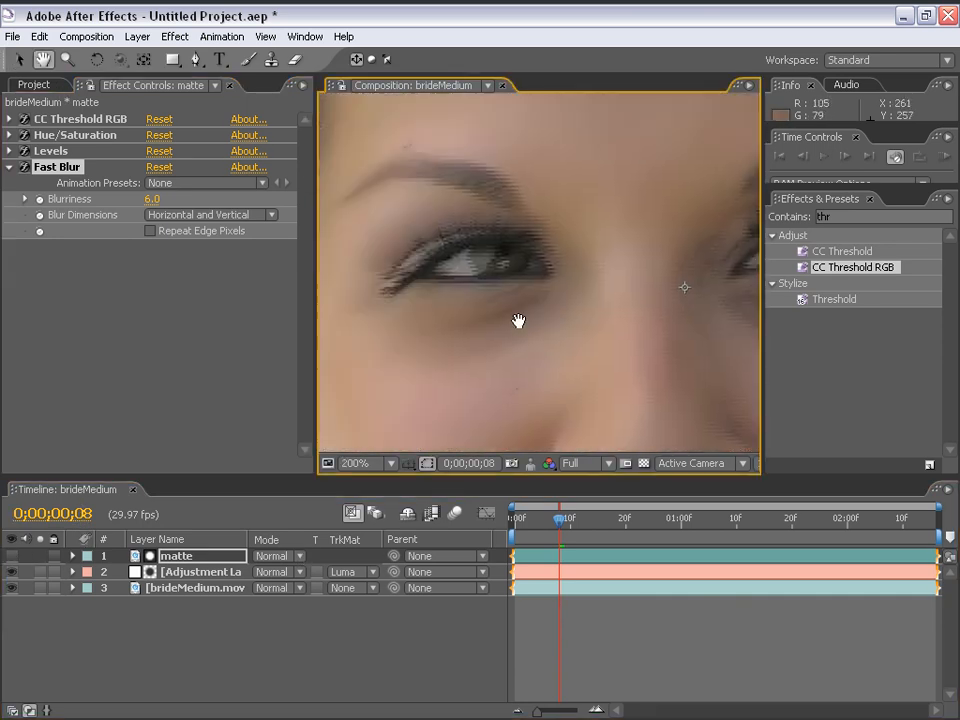
click(366, 464)
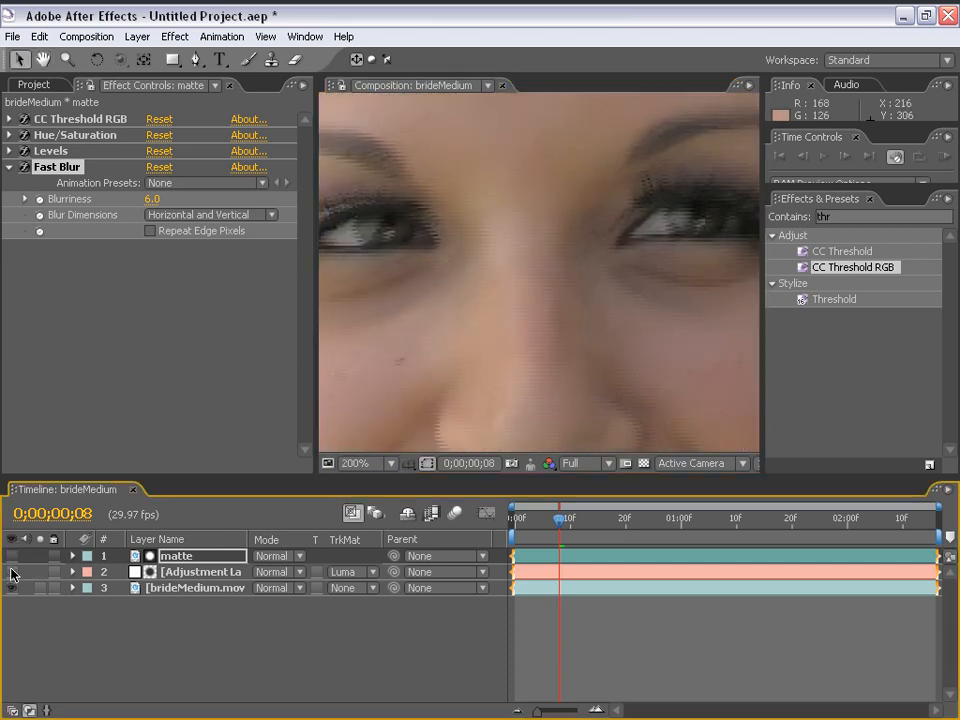
click(356, 464)
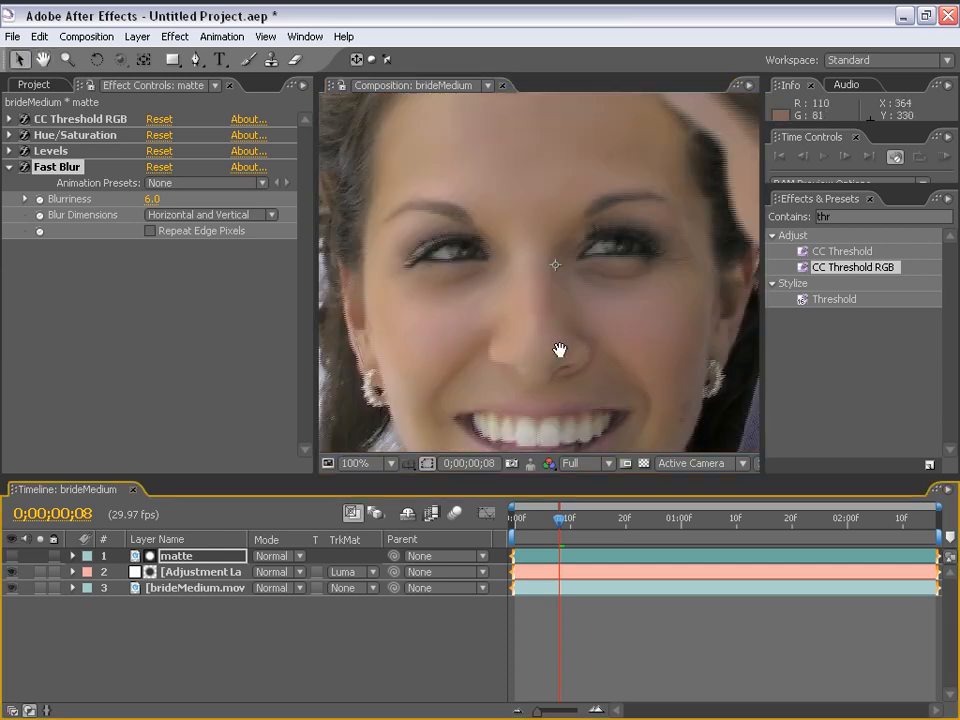
click(362, 464)
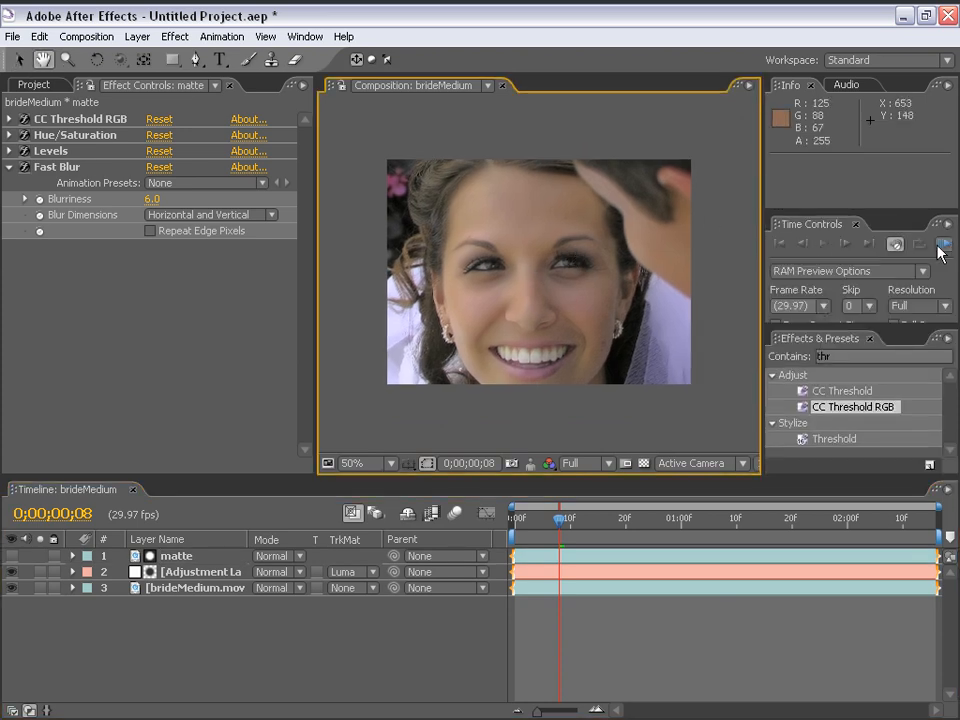
Step: RAM preview the composite to judge the smoothed skin in motion
click(944, 244)
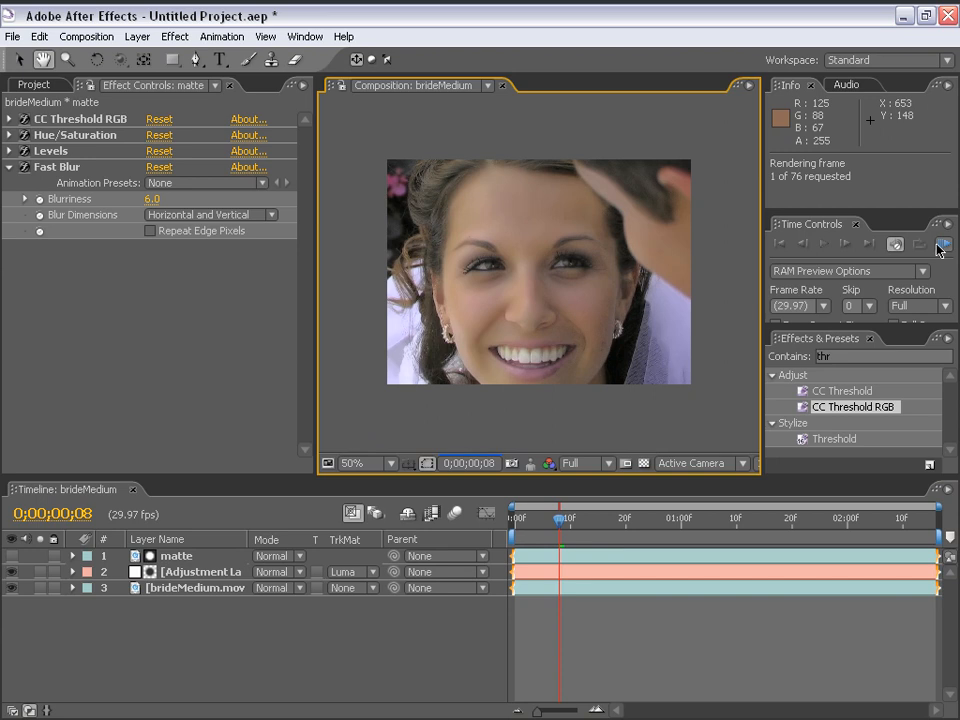
click(944, 244)
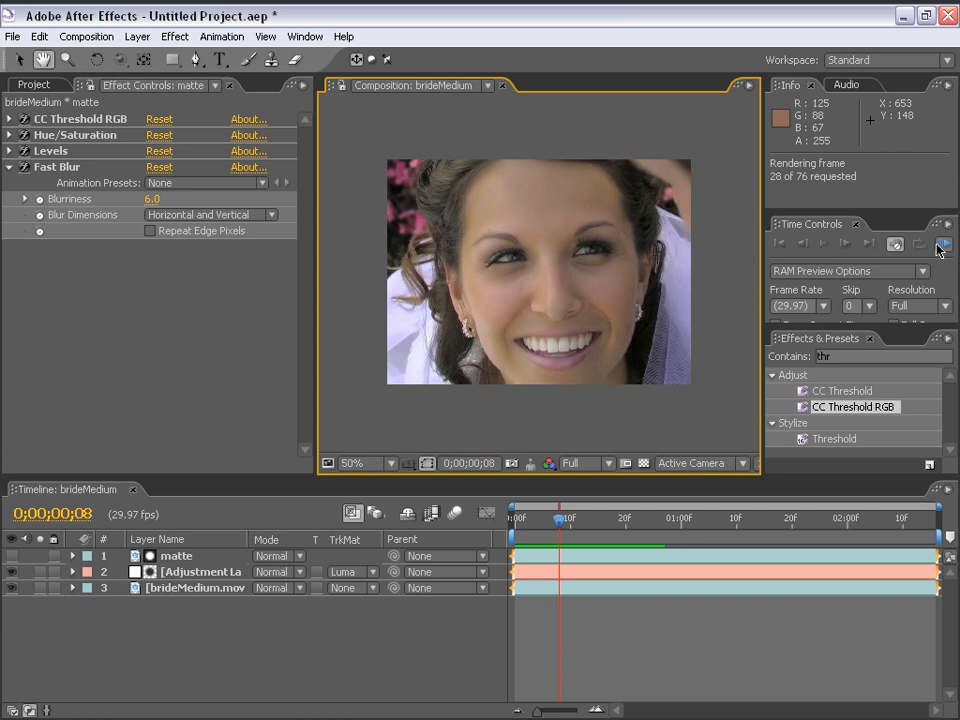
click(944, 244)
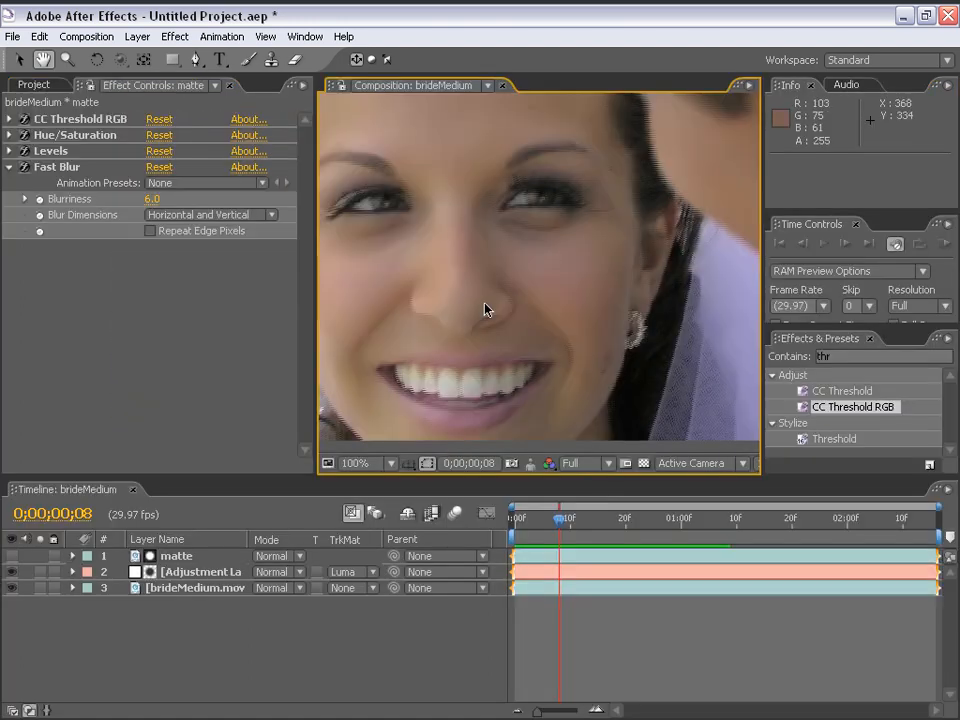
Step: Inspect the skin at frame 16 zoomed to 400% around mouth, forehead and eye, with Motion Sensitivity at 0.925
drag(560, 518, 600, 518)
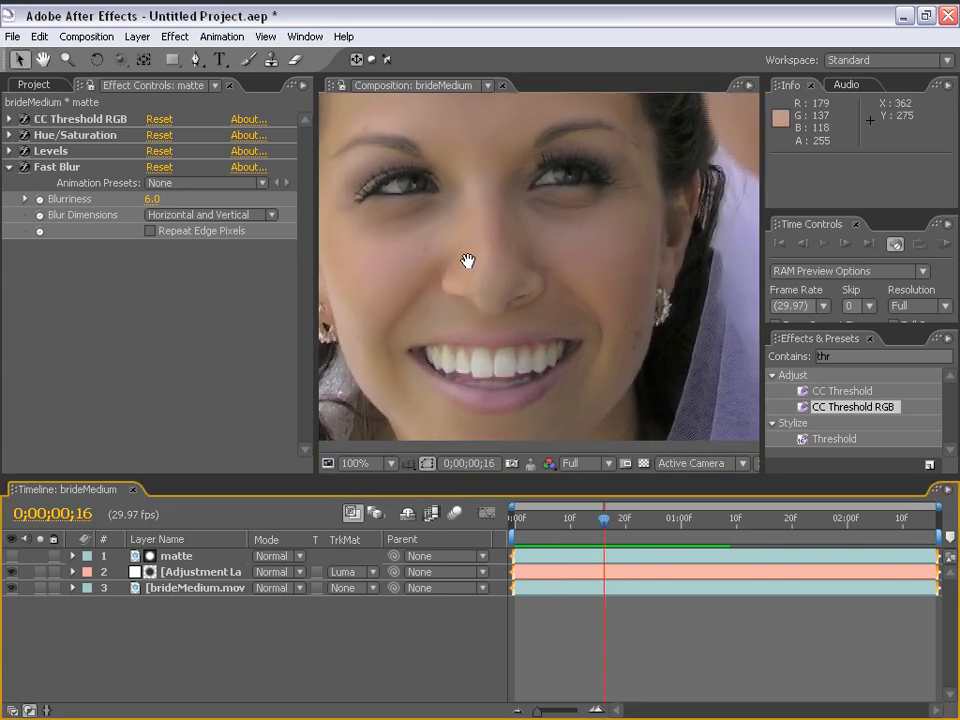
click(376, 464)
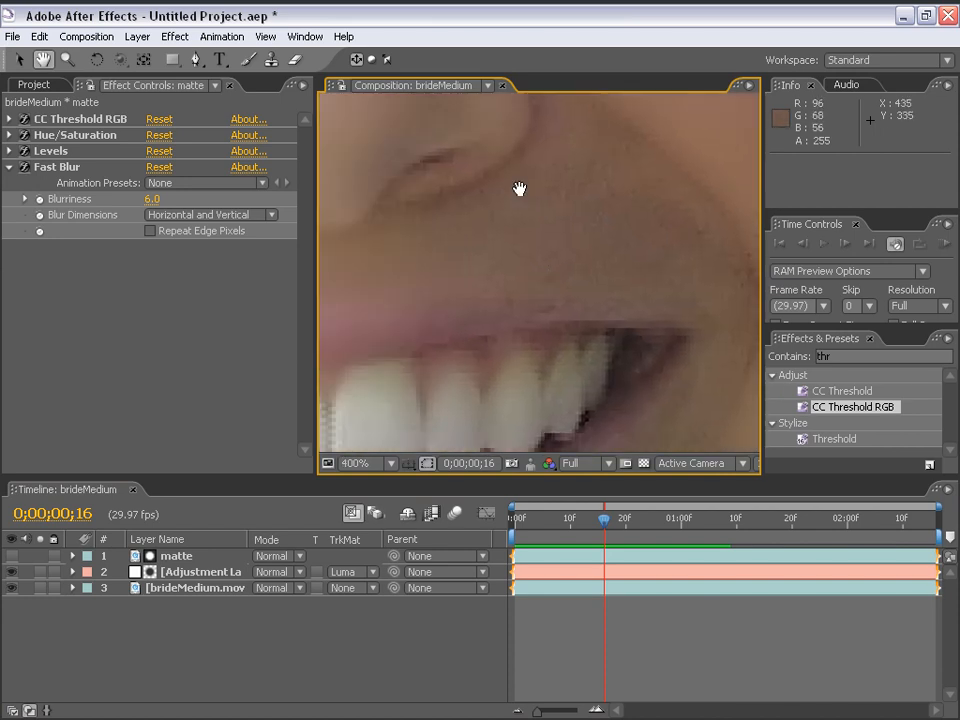
drag(520, 188, 436, 238)
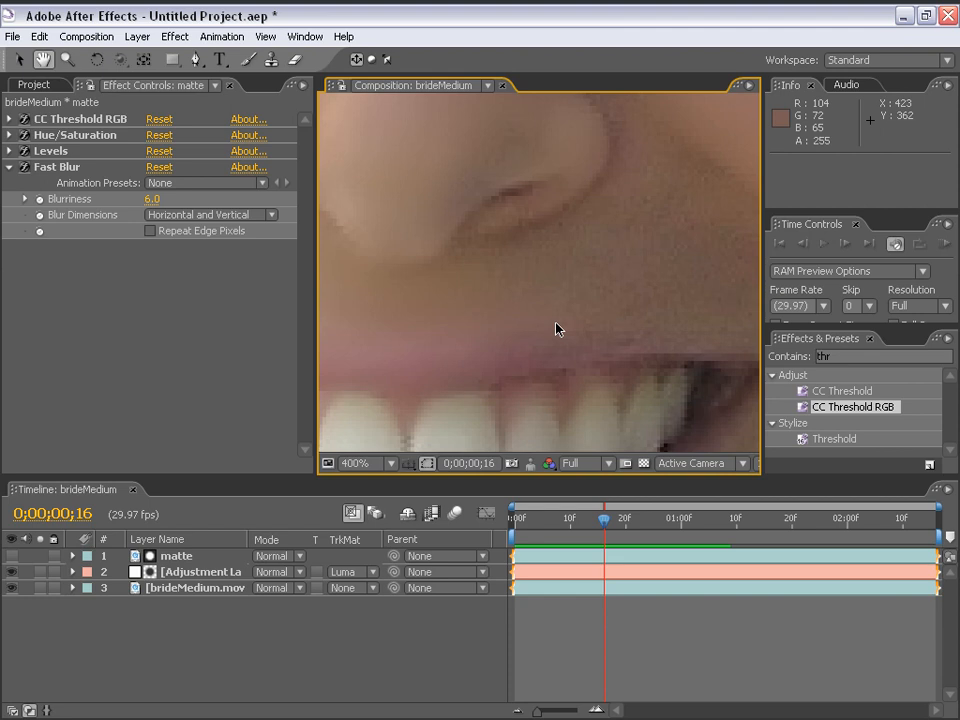
click(356, 462)
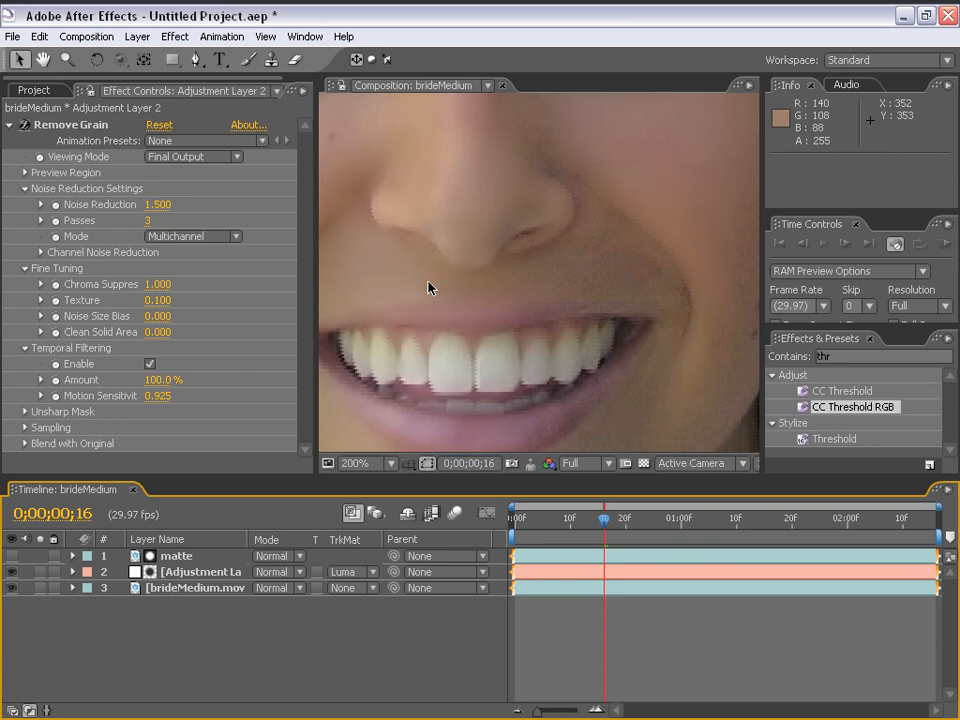
drag(430, 288, 580, 156)
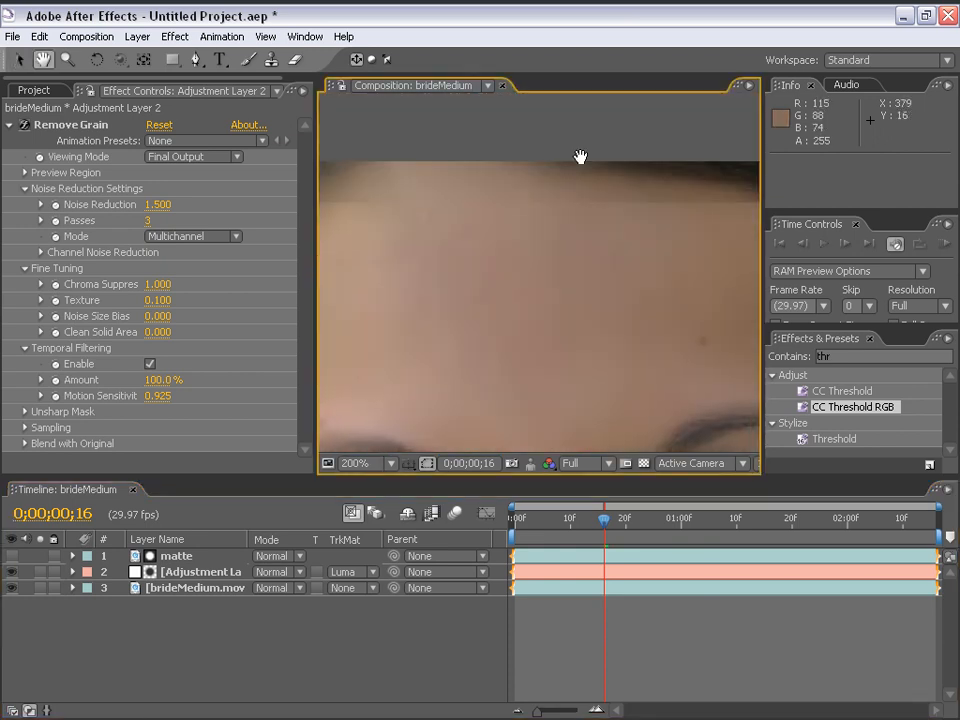
drag(580, 156, 550, 284)
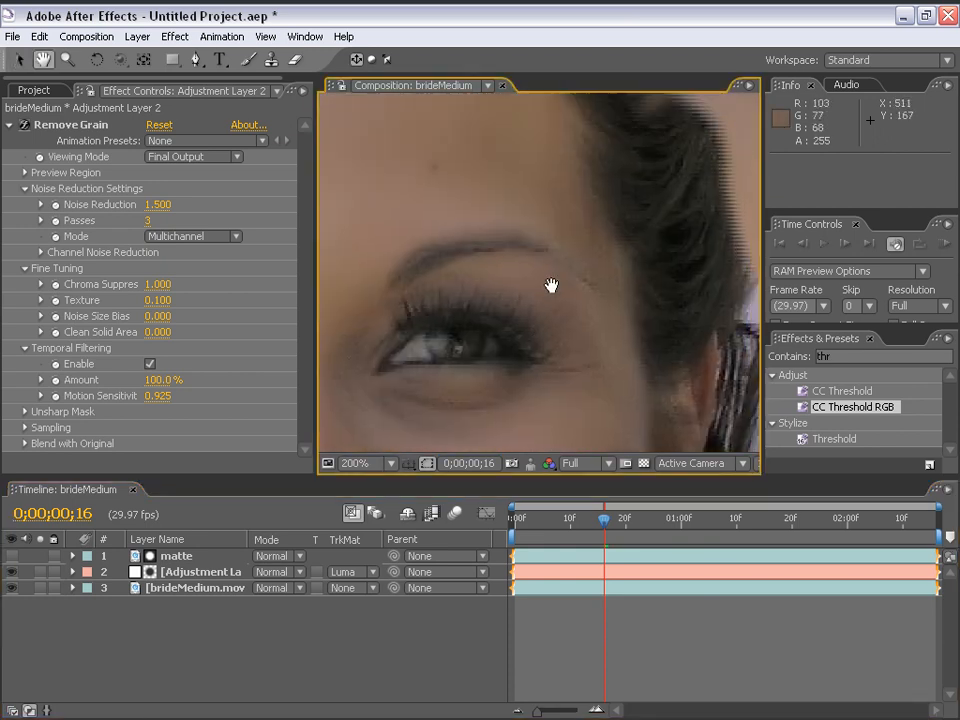
click(376, 464)
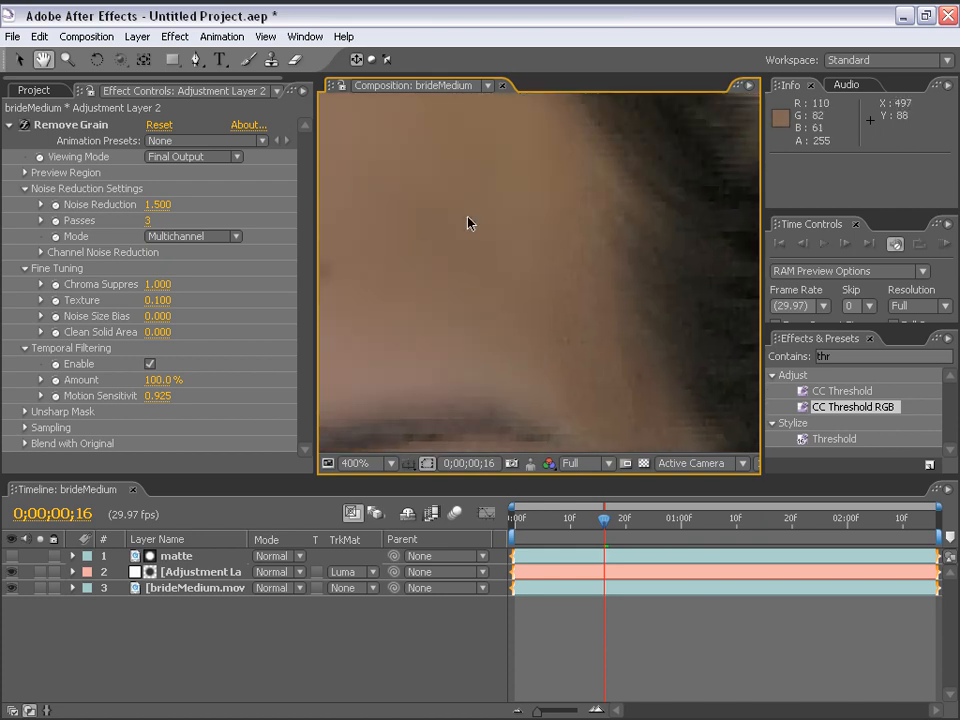
Step: Apply Add Grain with the Kodak Vision 250D (5246) preset and Final Output viewing mode
click(174, 36)
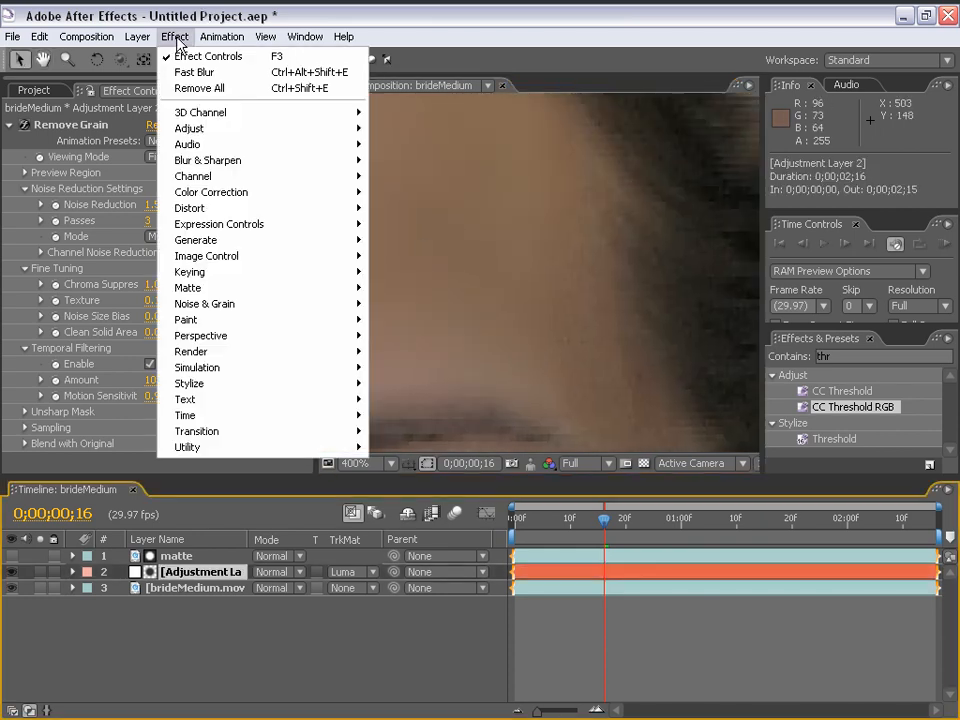
mouse_move(210, 304)
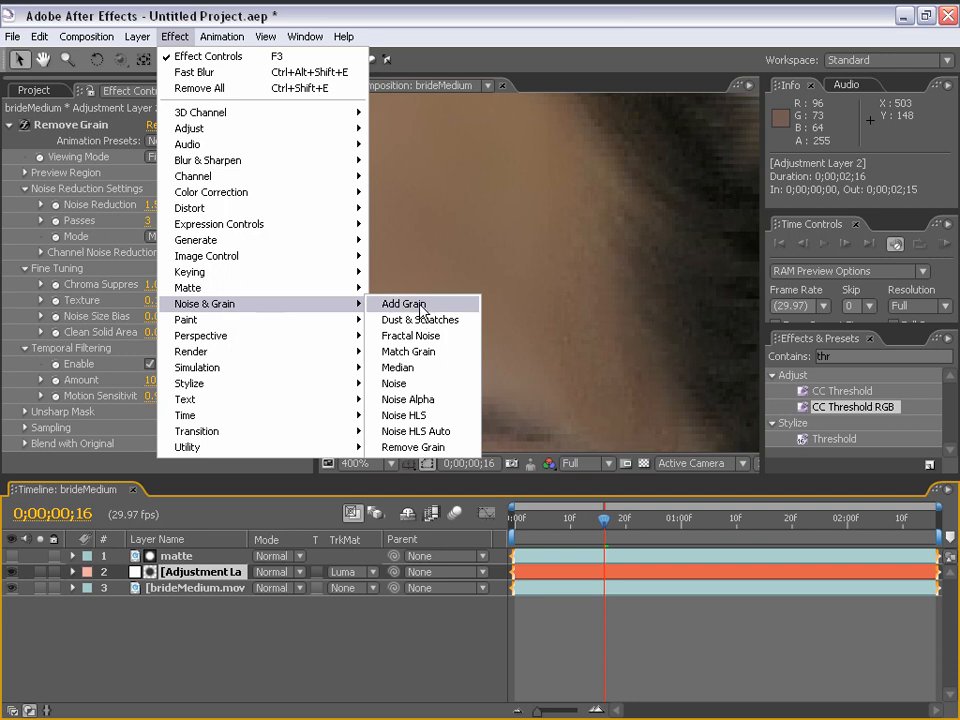
click(404, 304)
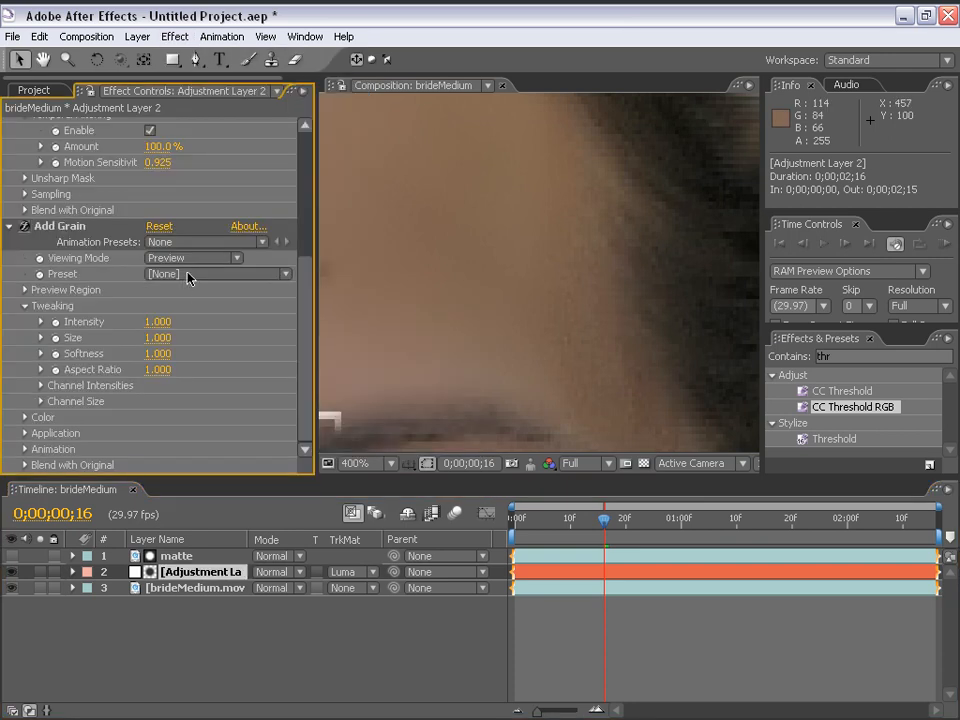
click(216, 272)
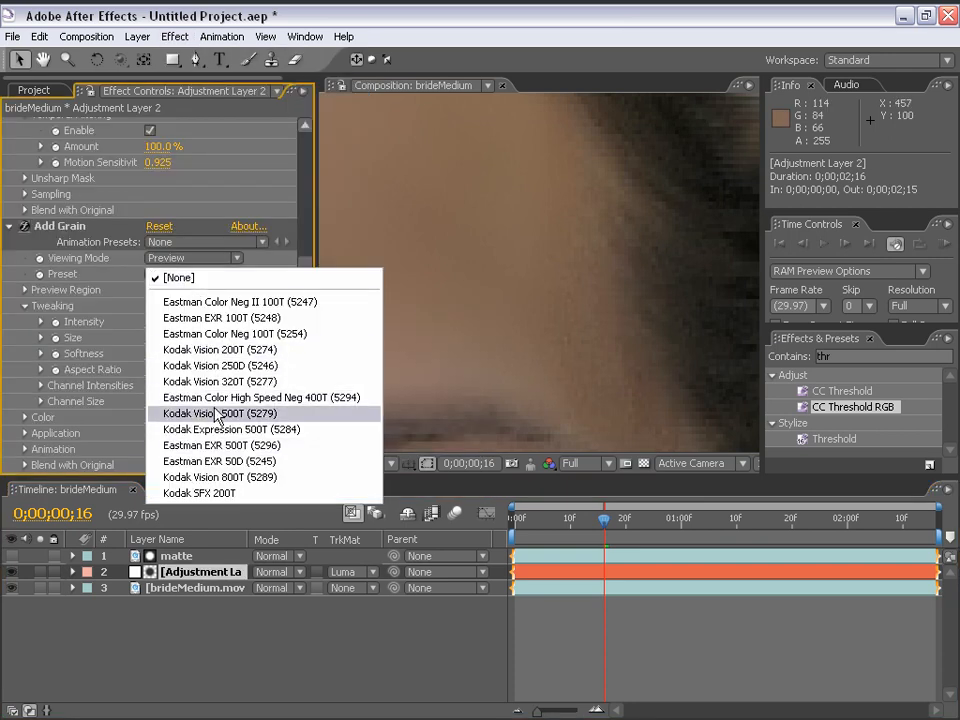
mouse_move(218, 382)
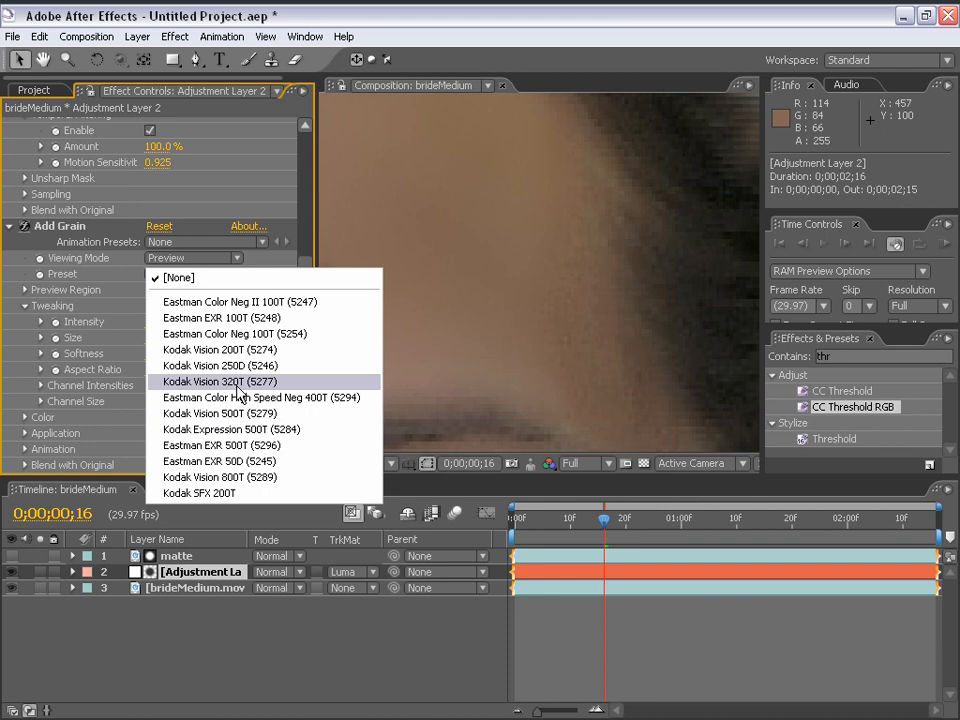
click(220, 364)
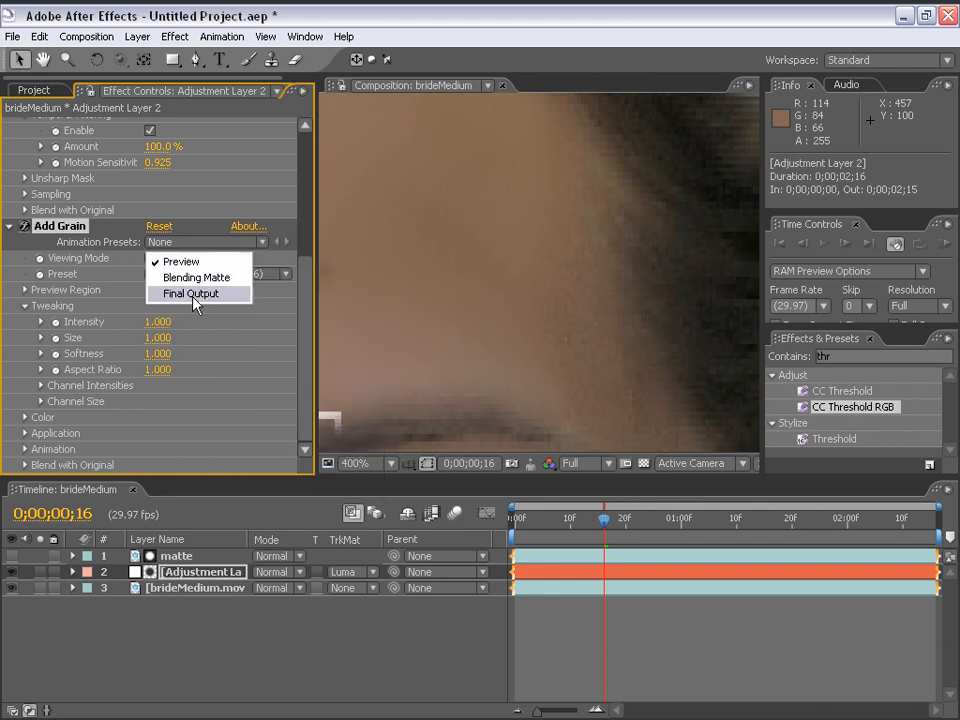
click(188, 292)
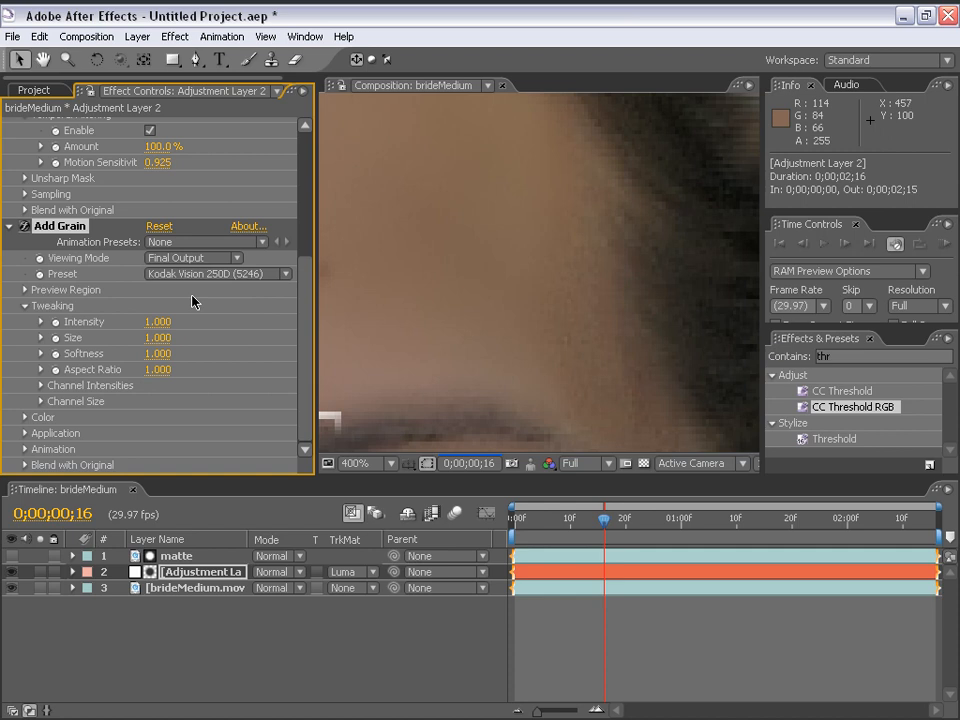
click(356, 464)
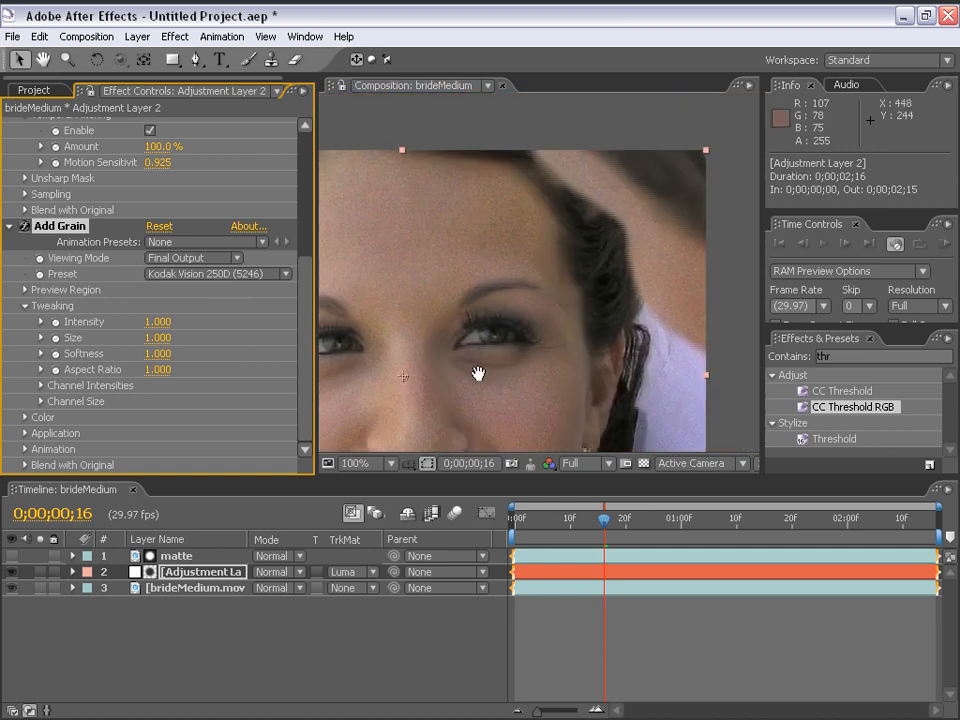
Step: Tune the grain to intensity 0.2, size 1.2, softness 1.1, aspect 0.9, saturation 0.25, inspecting the skin
click(360, 464)
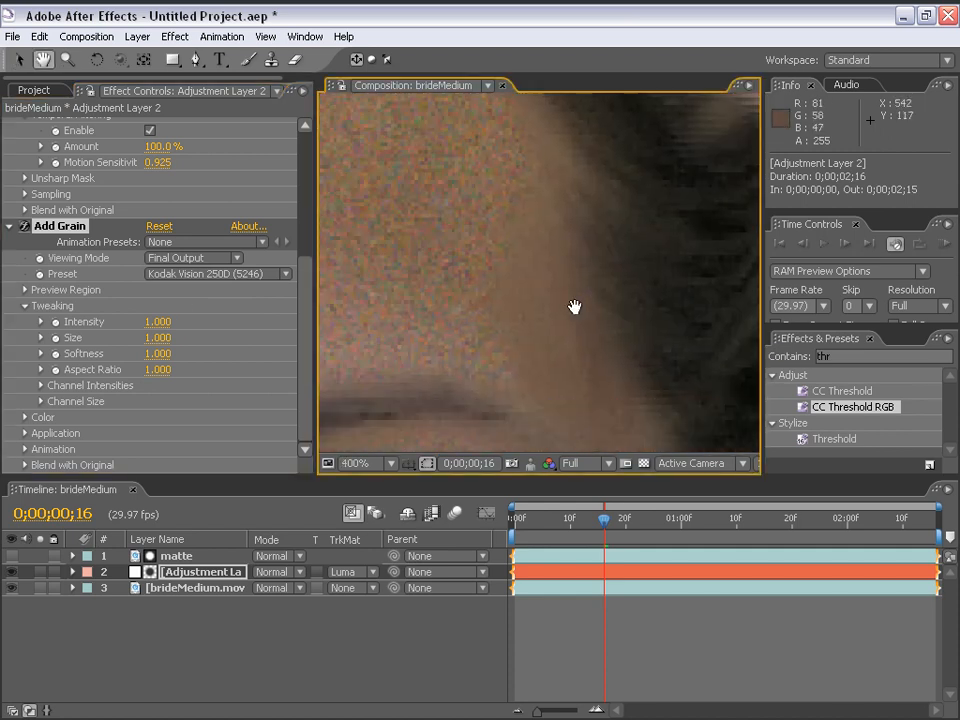
click(352, 464)
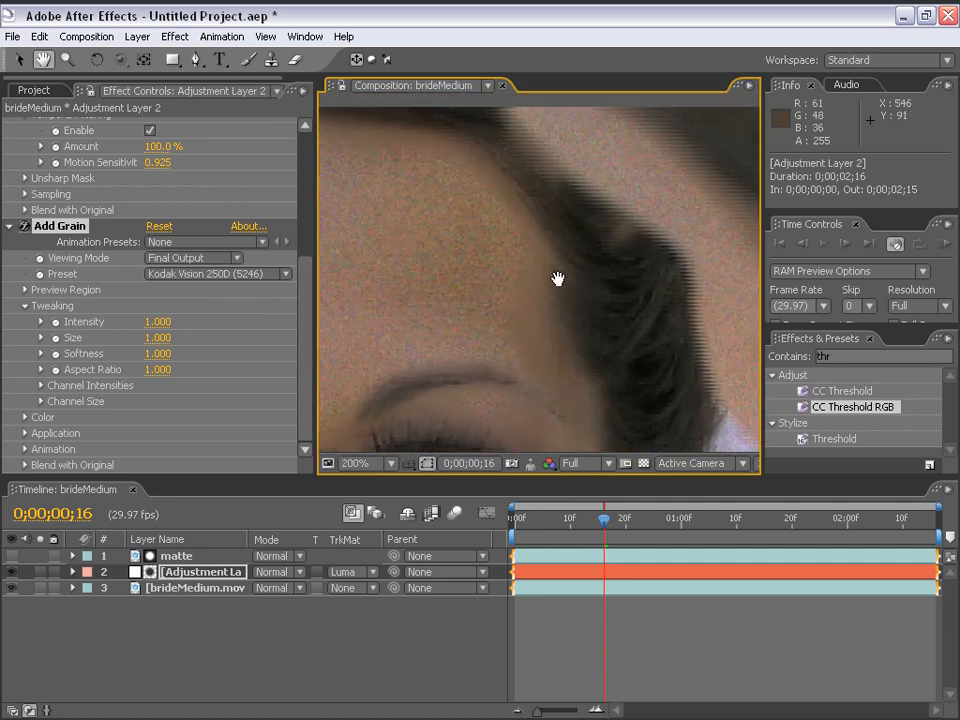
click(356, 464)
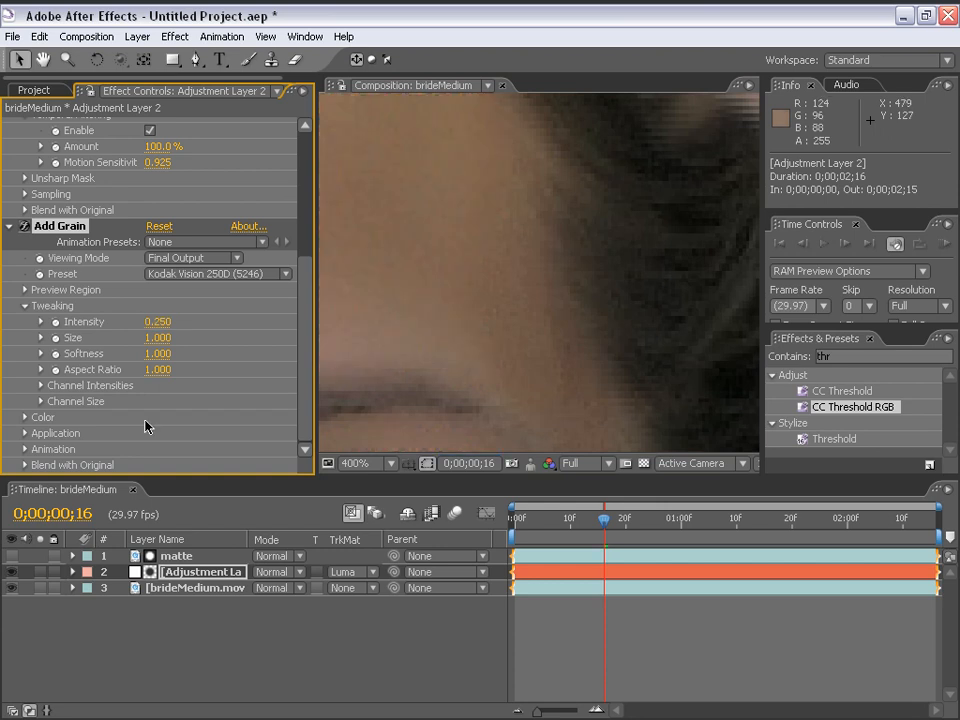
click(24, 416)
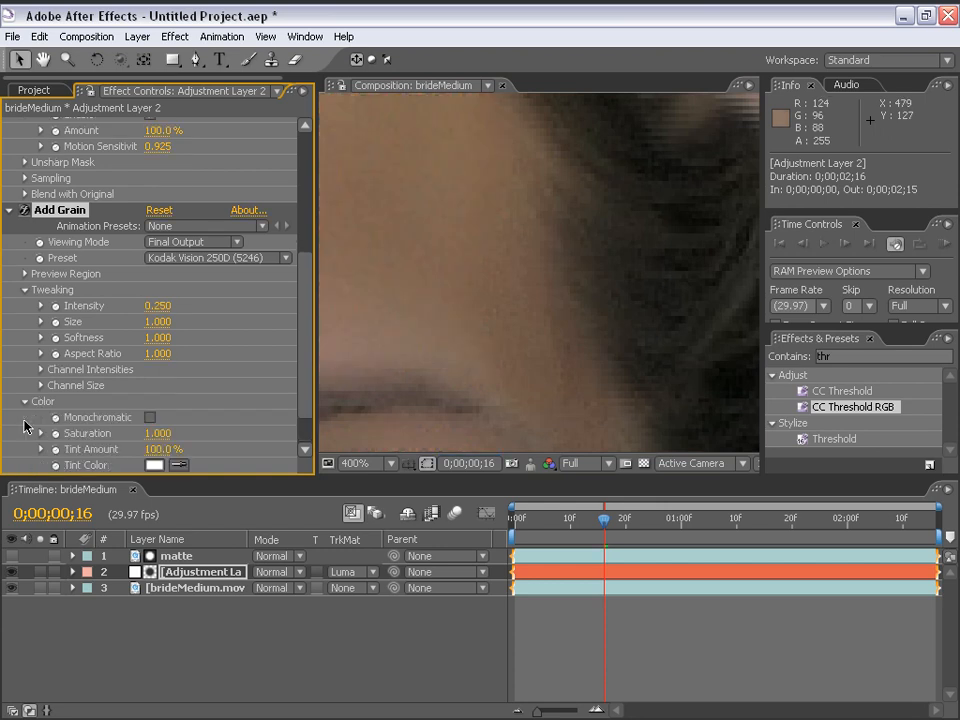
mouse_move(432, 168)
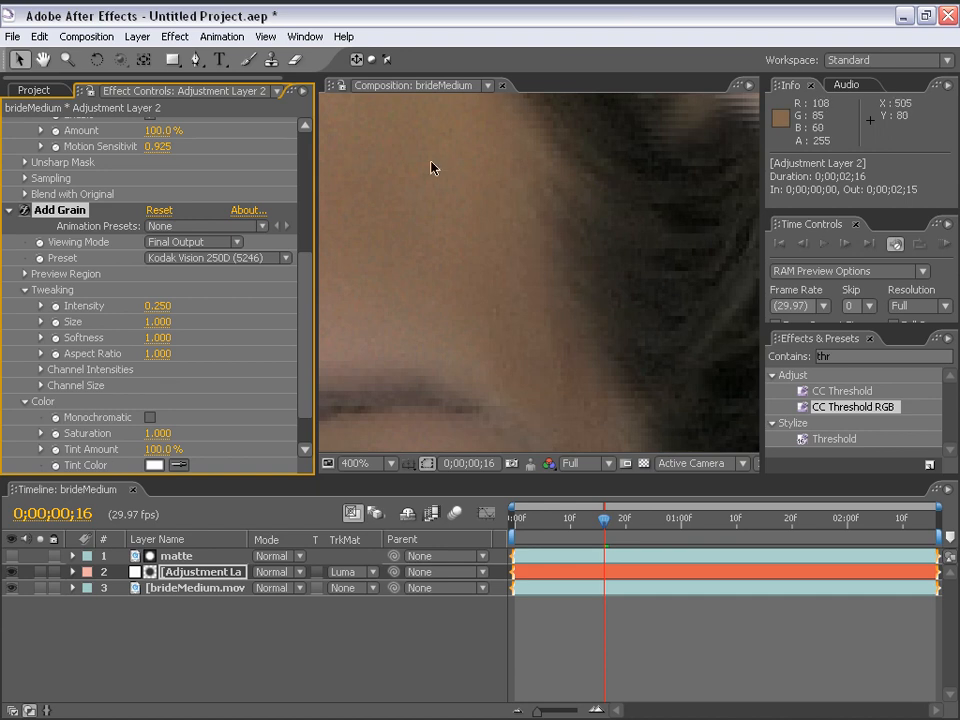
scroll(down, 3)
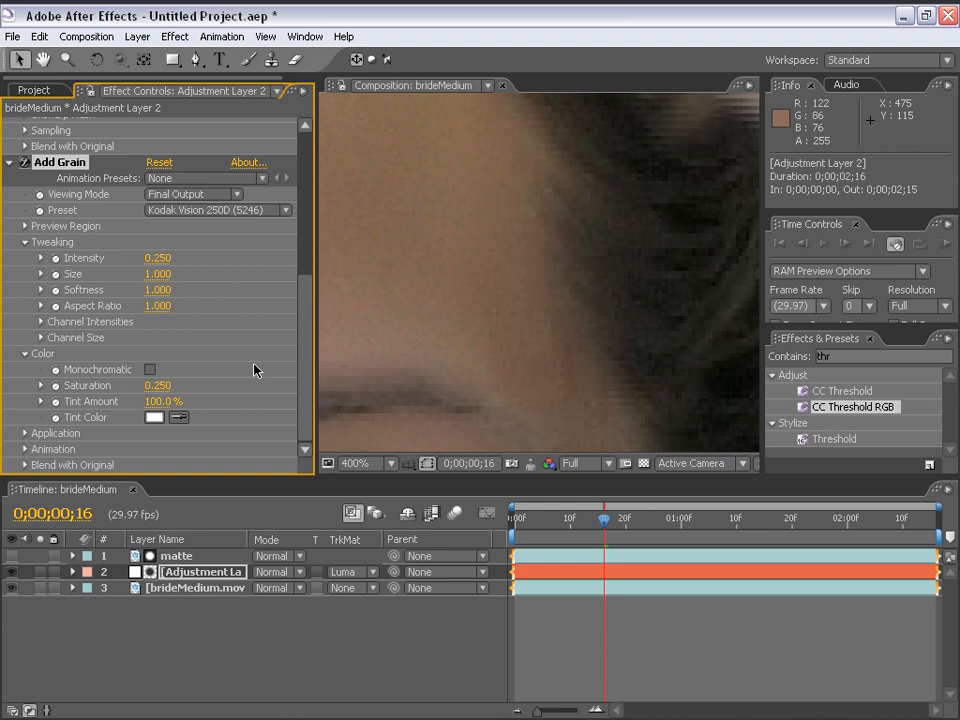
mouse_move(156, 340)
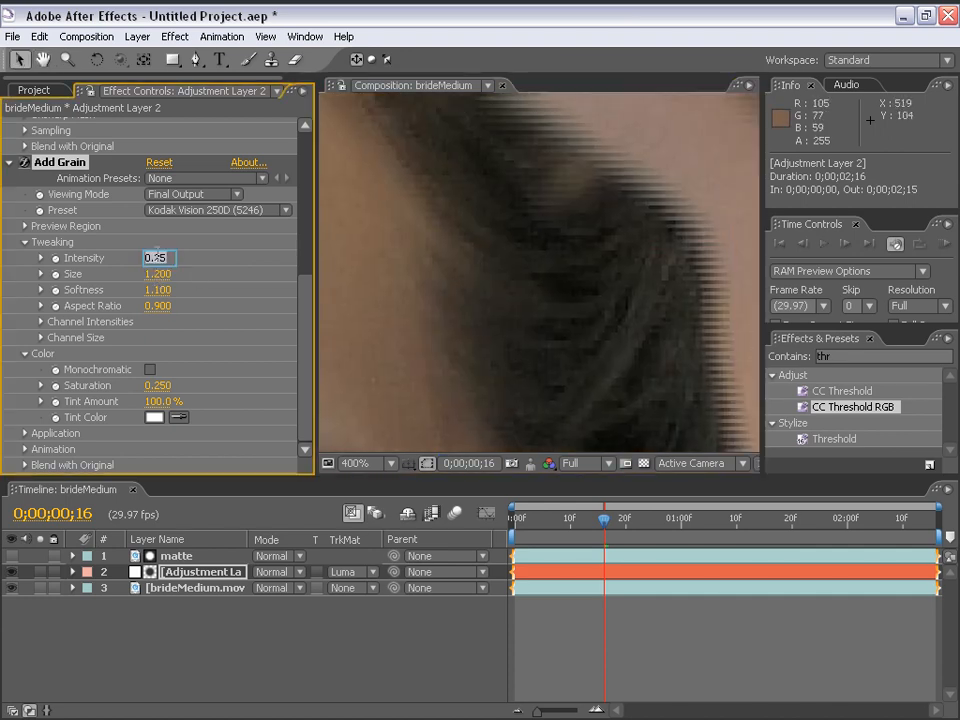
text(0.200)
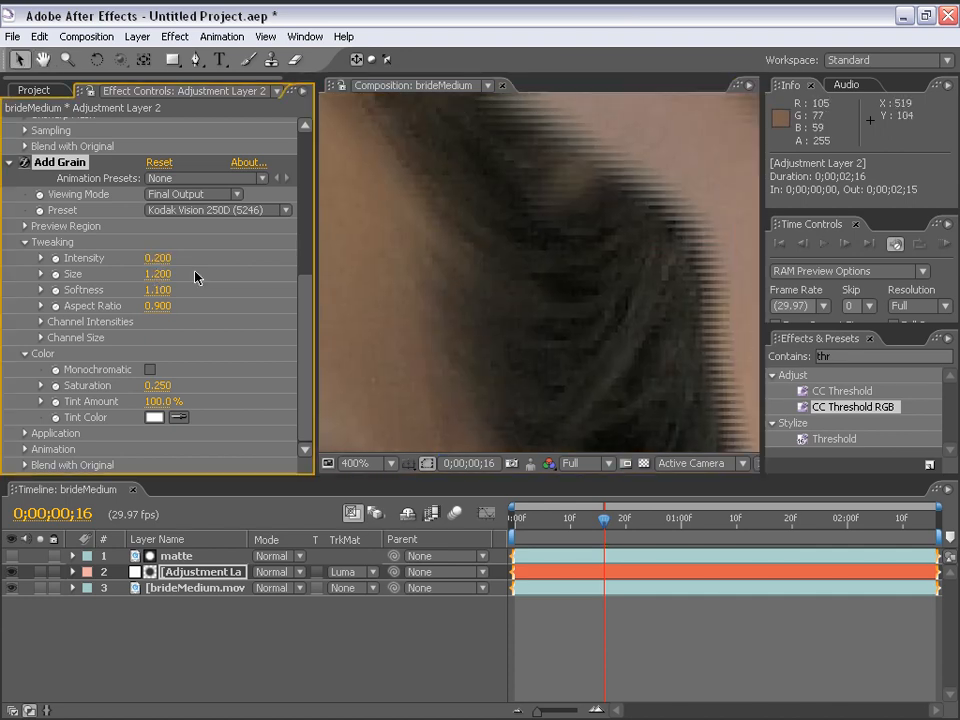
mouse_move(456, 316)
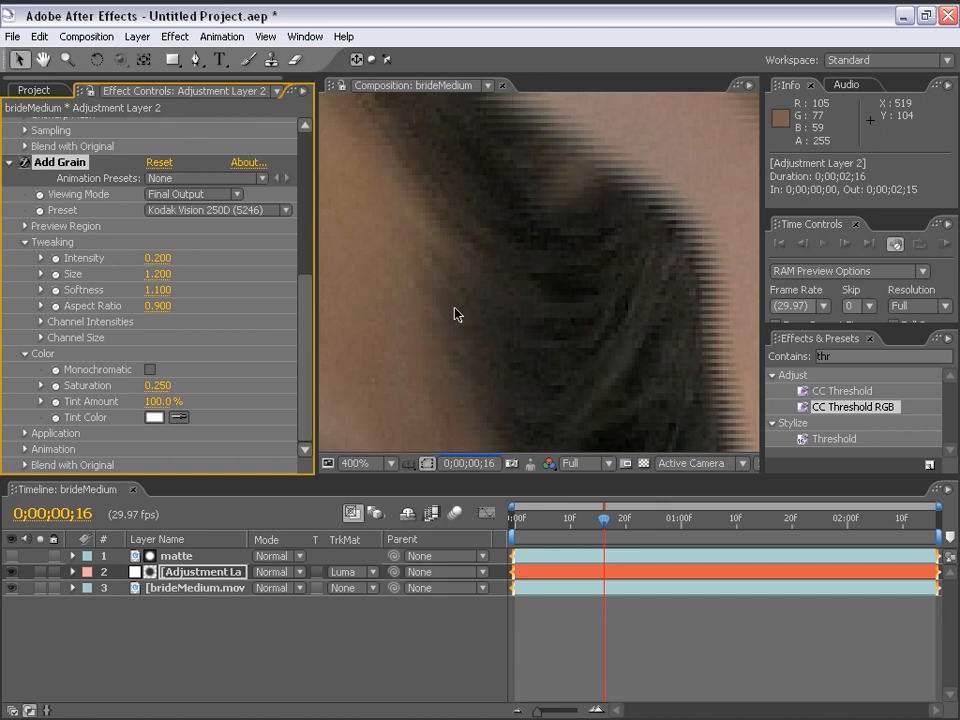
click(356, 462)
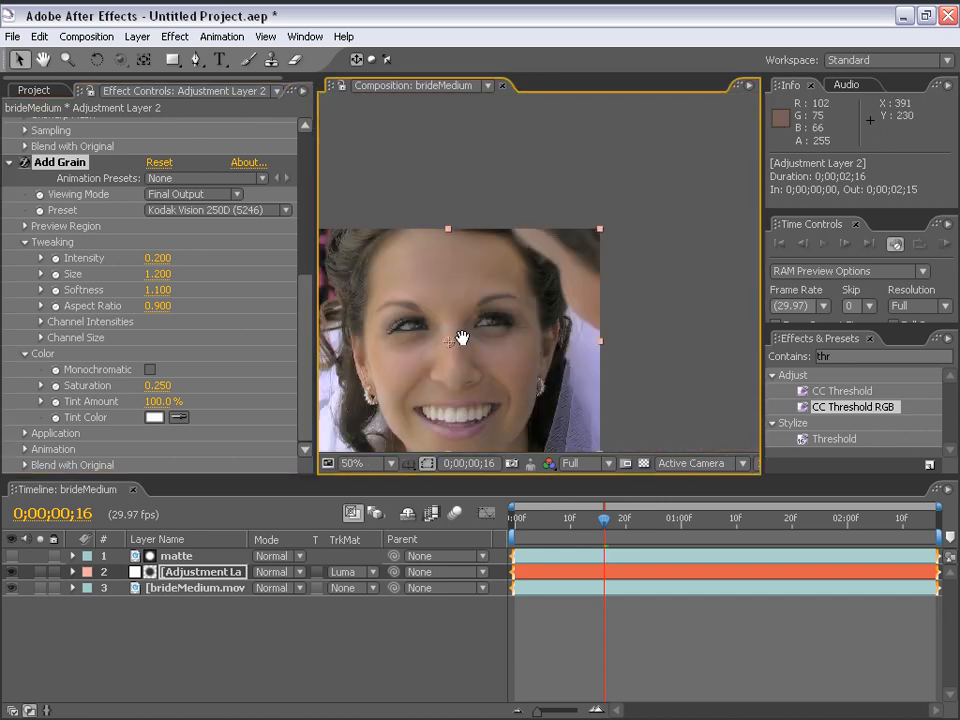
click(356, 462)
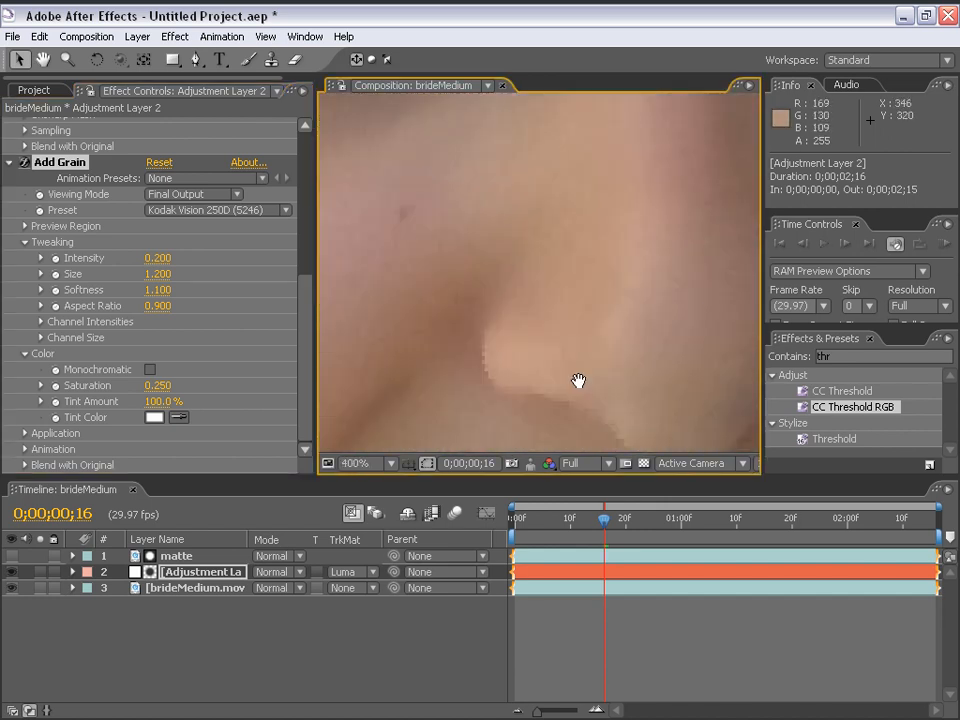
drag(578, 380, 584, 290)
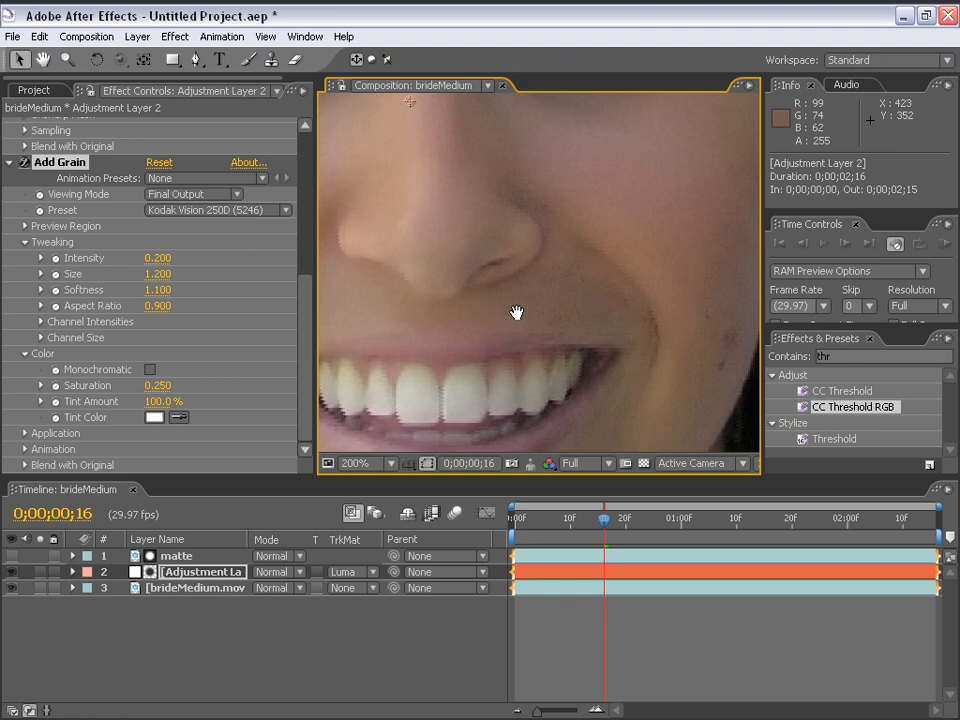
click(352, 464)
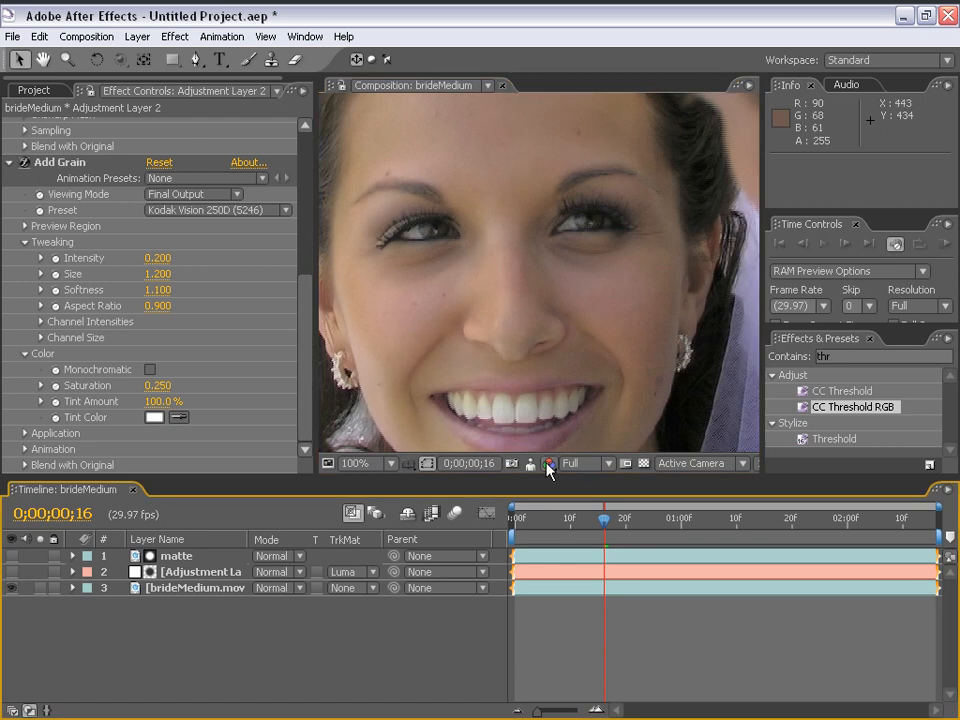
click(532, 464)
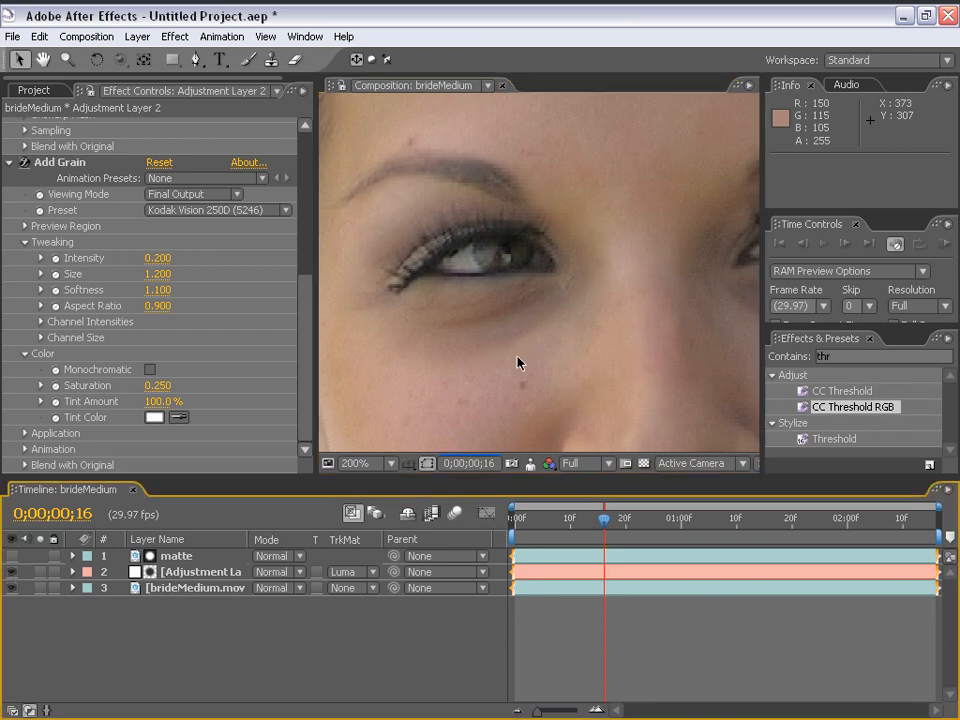
click(368, 464)
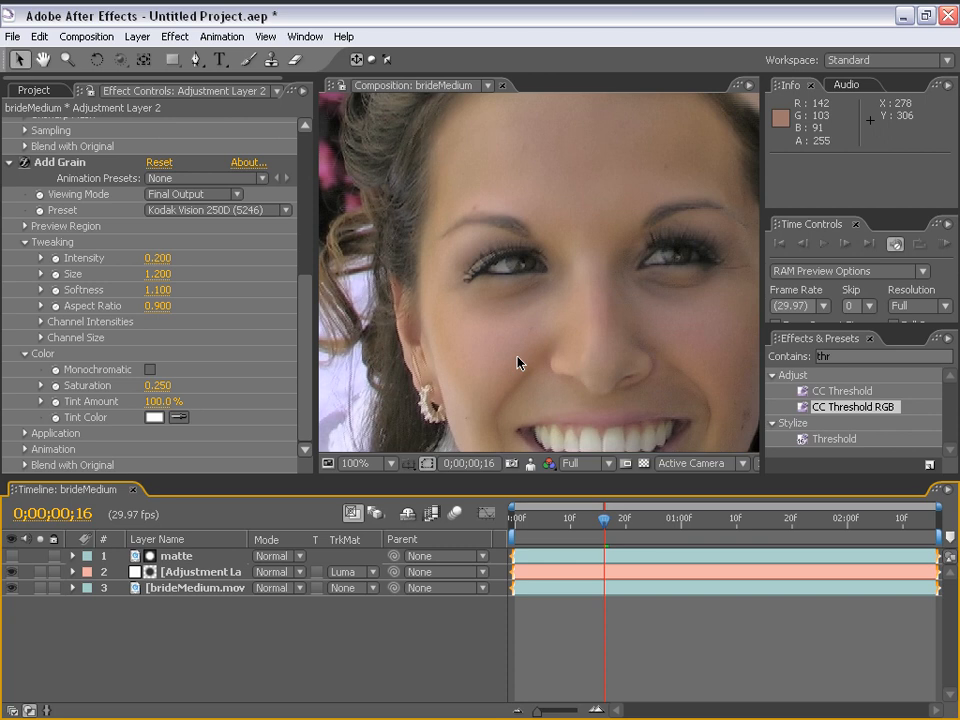
click(356, 464)
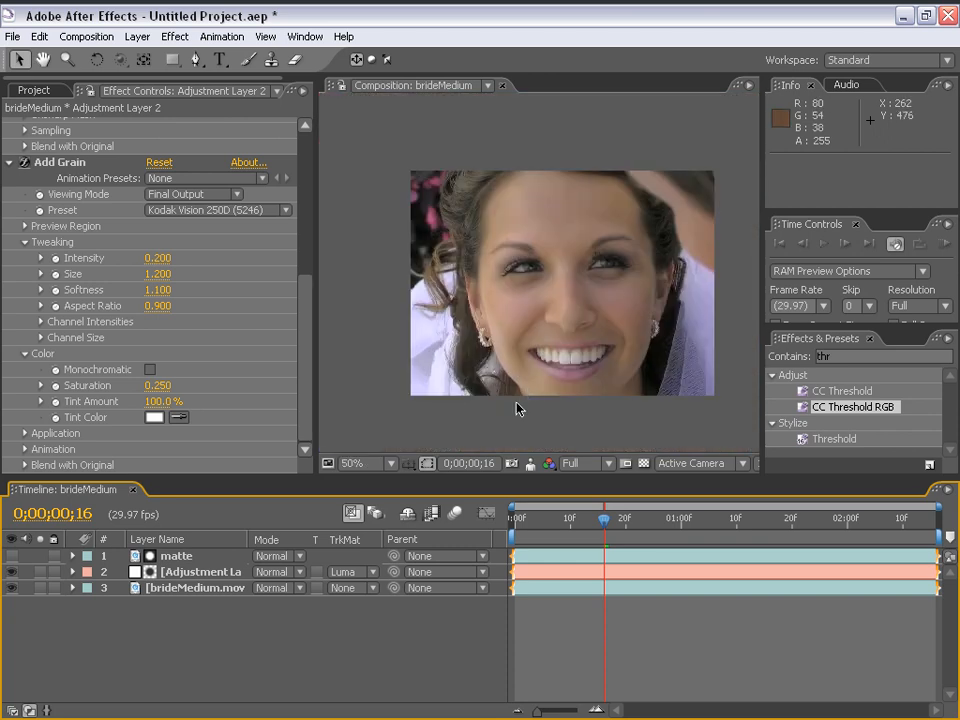
mouse_move(528, 398)
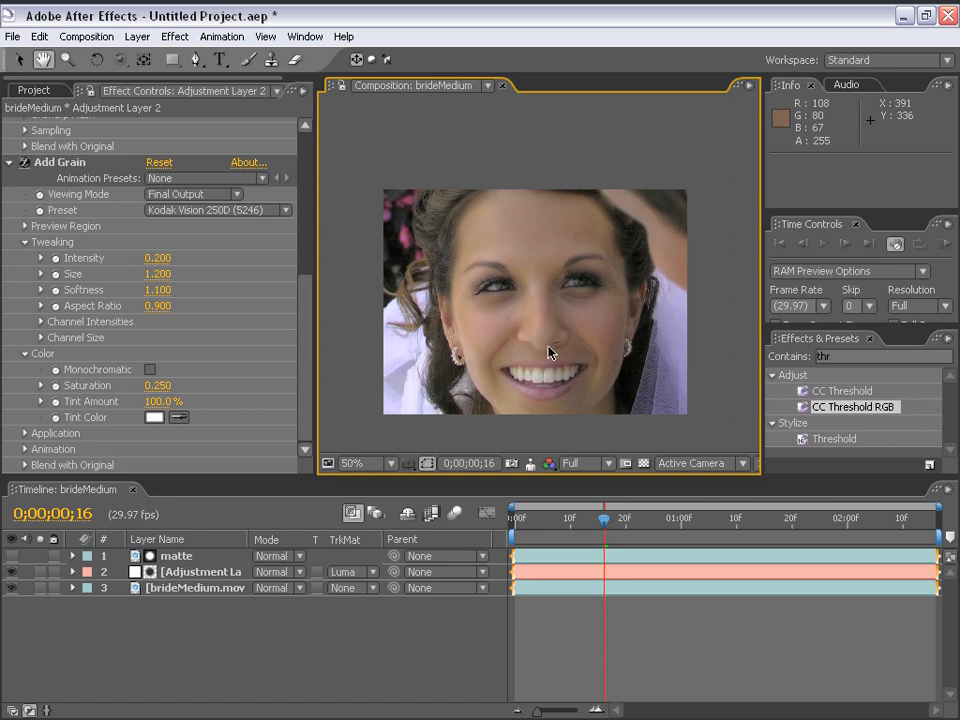
click(364, 462)
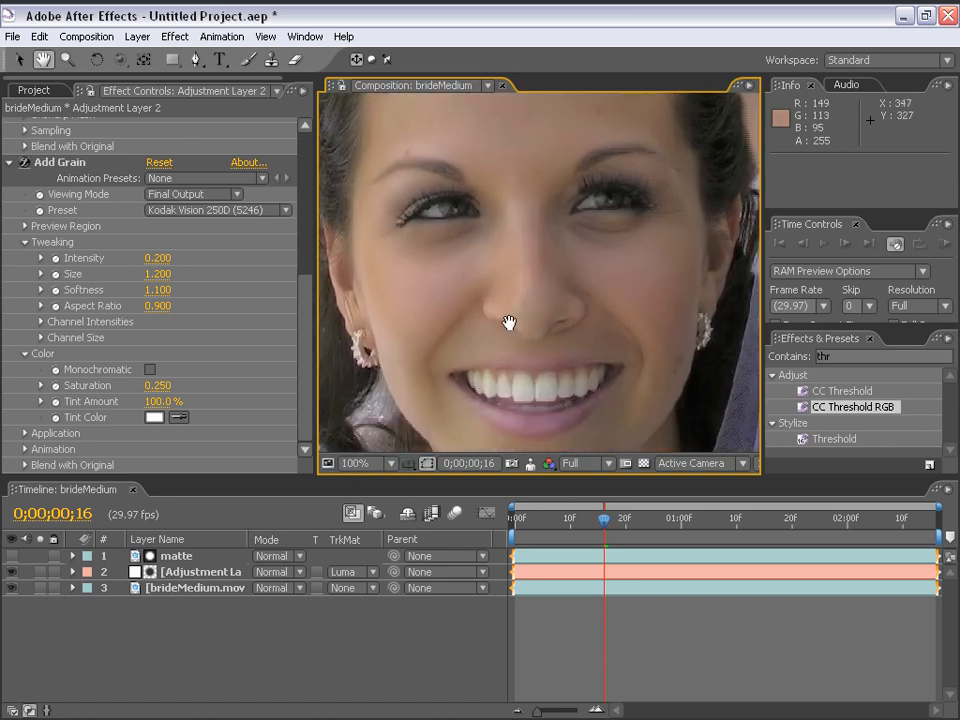